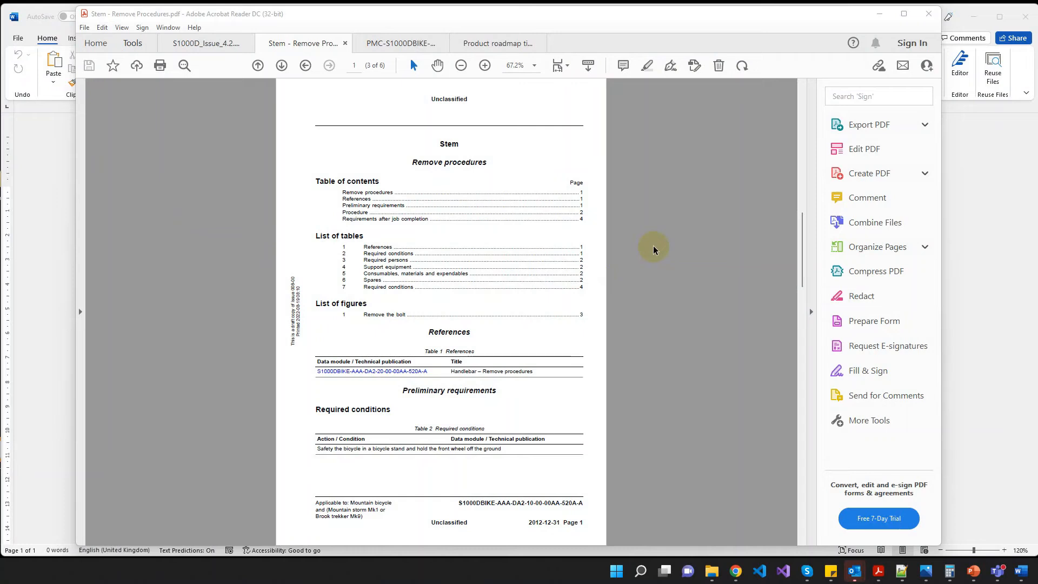
mouse_move(660, 229)
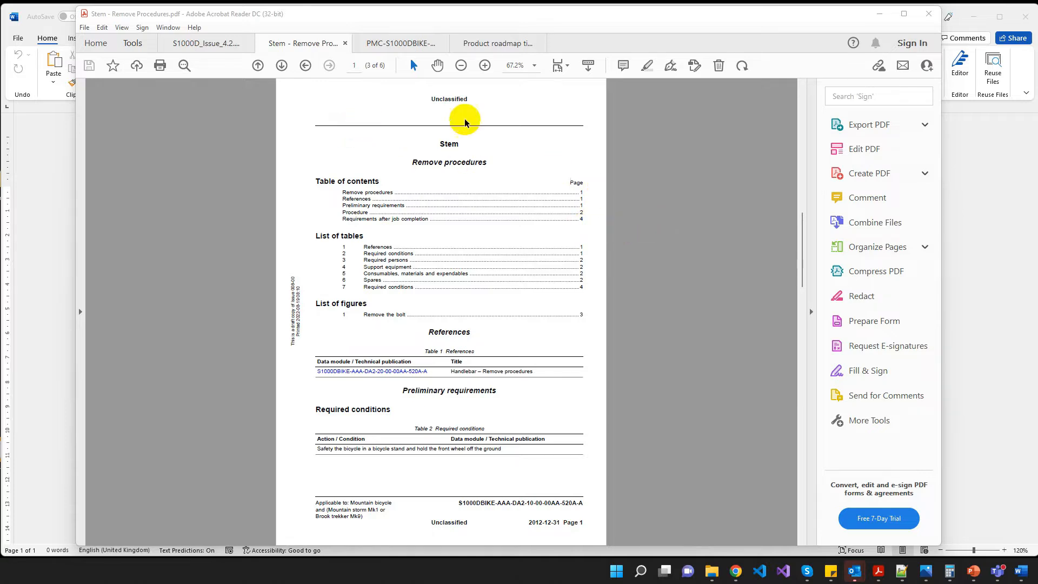
mouse_move(580, 155)
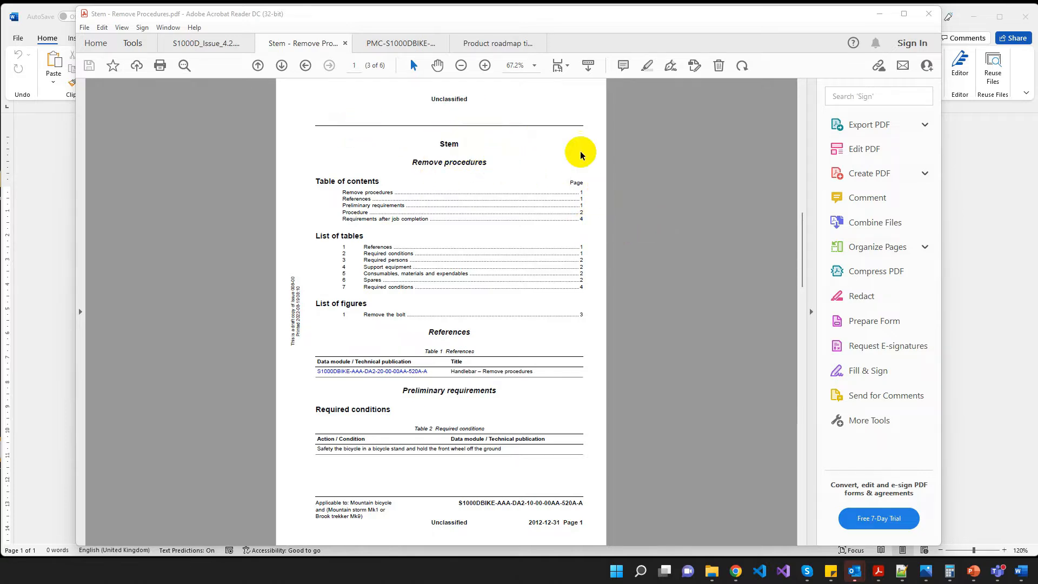
mouse_move(617, 174)
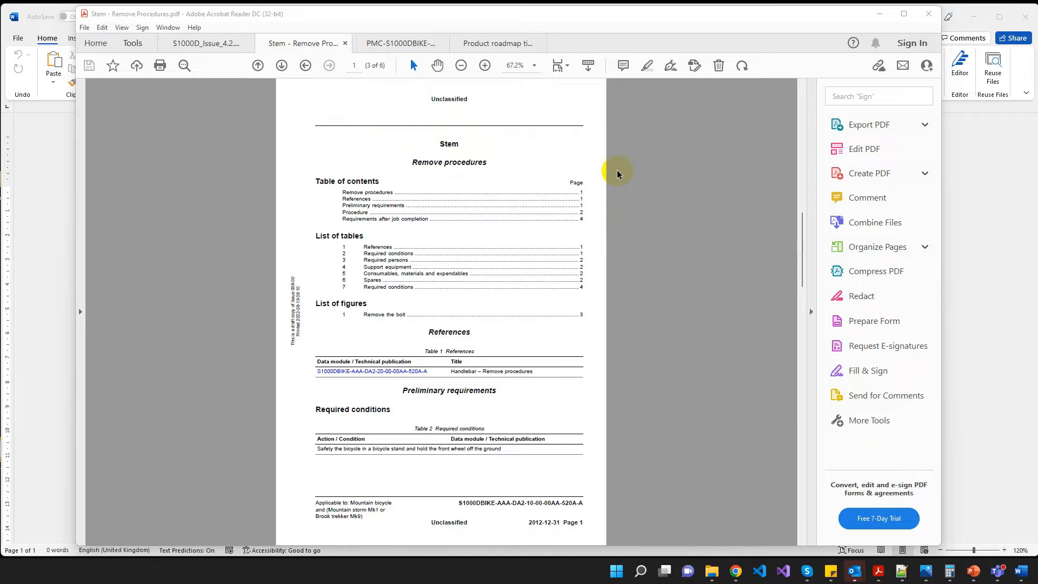
mouse_move(608, 247)
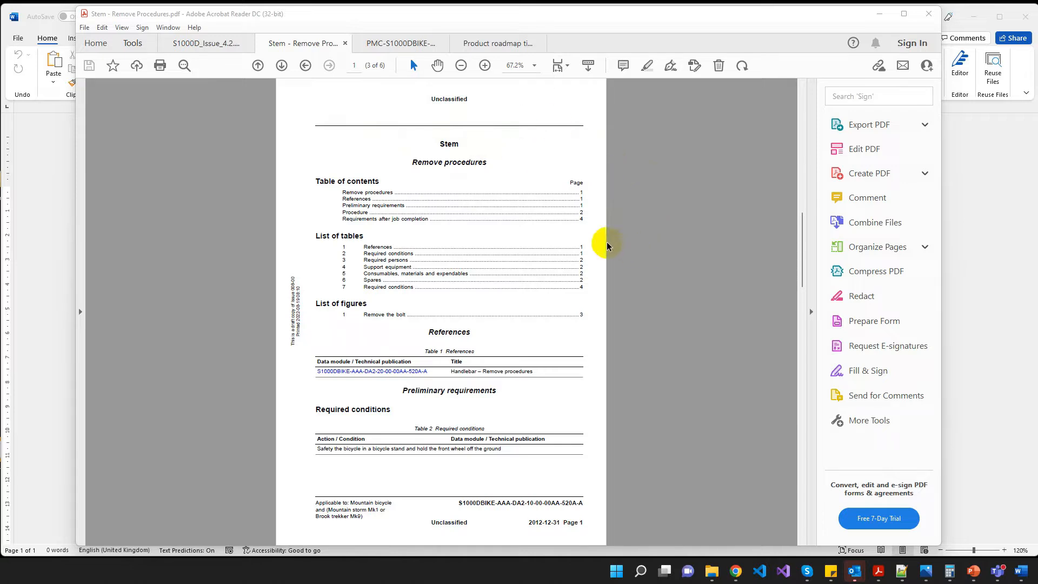
mouse_move(421, 144)
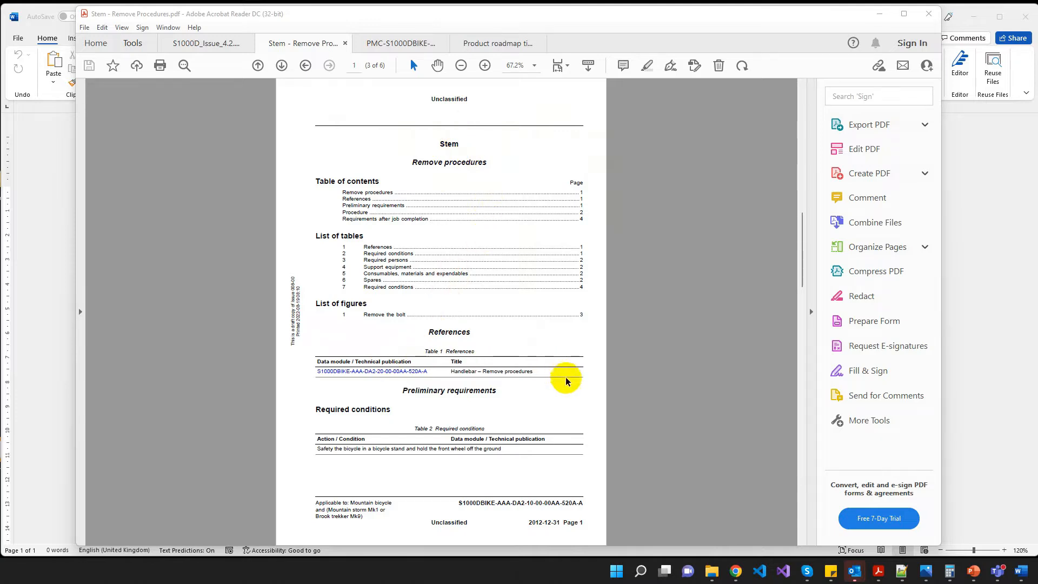
mouse_move(581, 400)
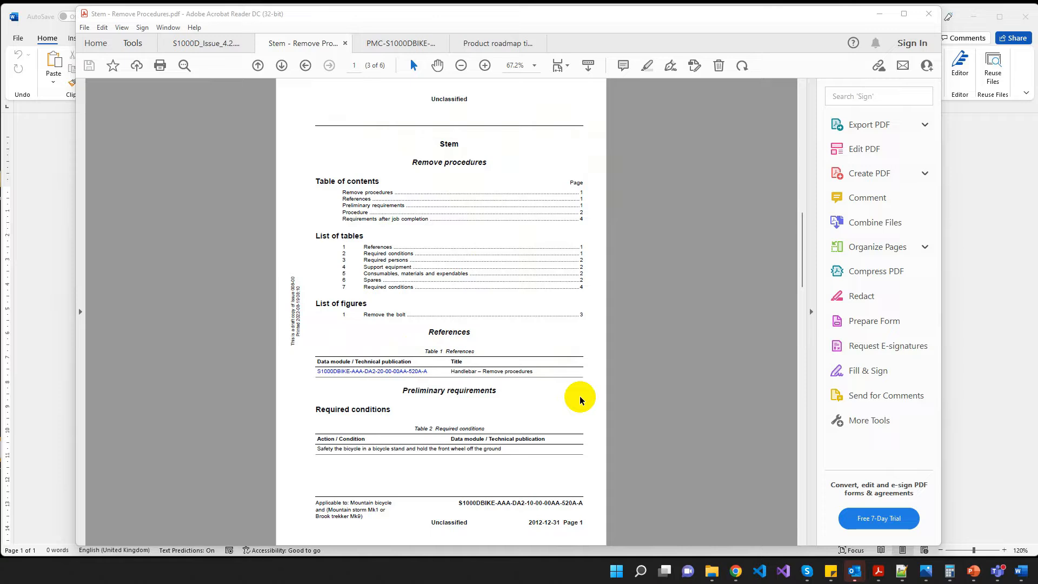
mouse_move(561, 428)
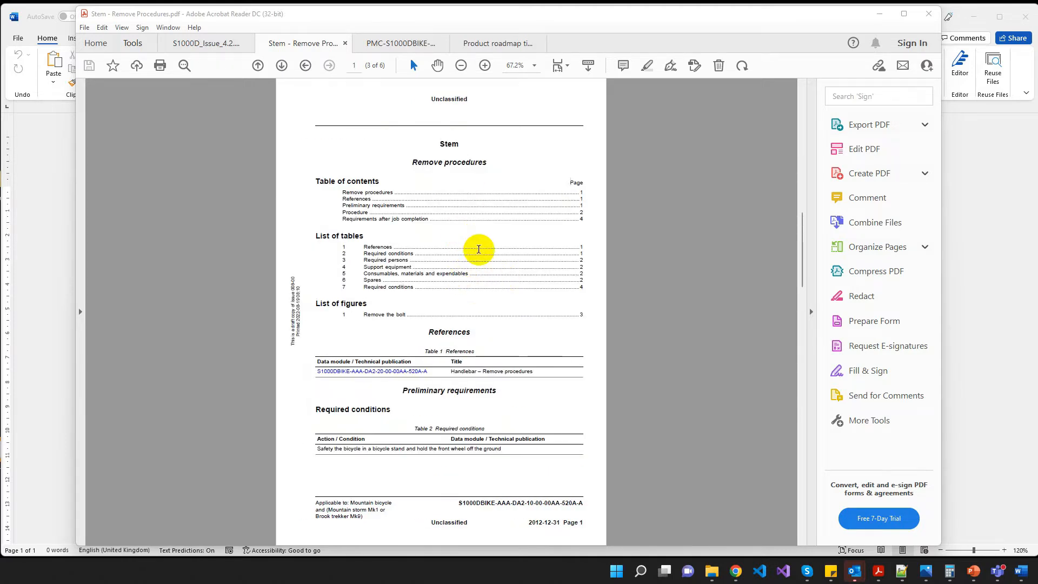
mouse_move(619, 35)
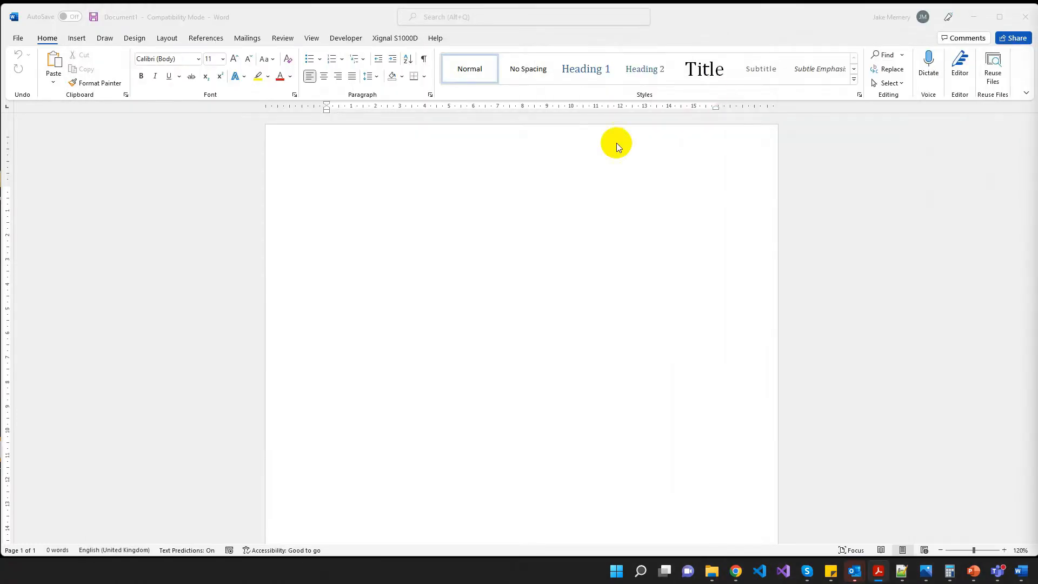
mouse_move(675, 343)
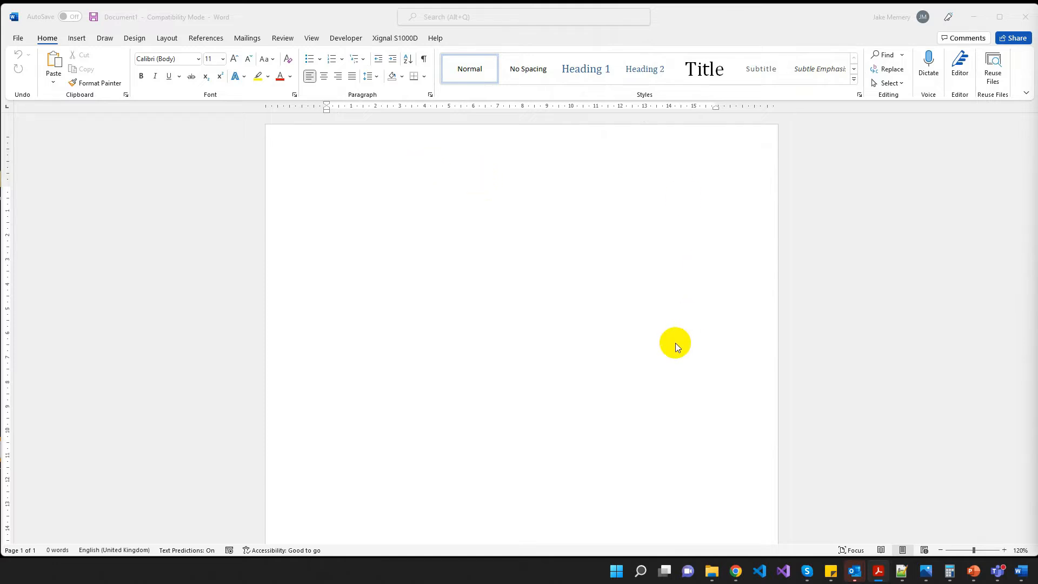
mouse_move(449, 224)
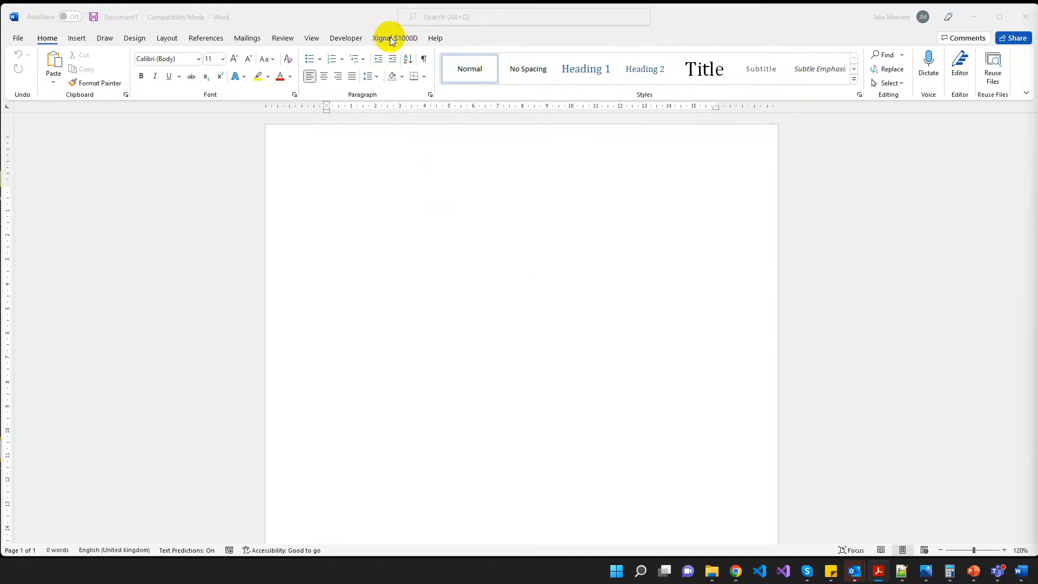
Request the DMRL in Excel from the Xignal S1000D ribbon and acknowledge the save-as-XML reminder
click(395, 38)
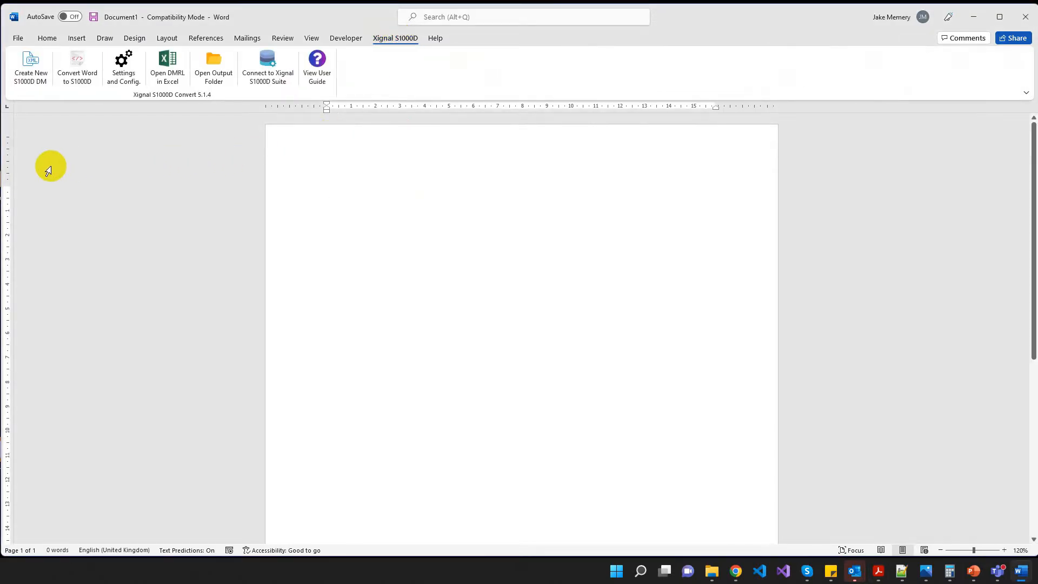
mouse_move(167, 68)
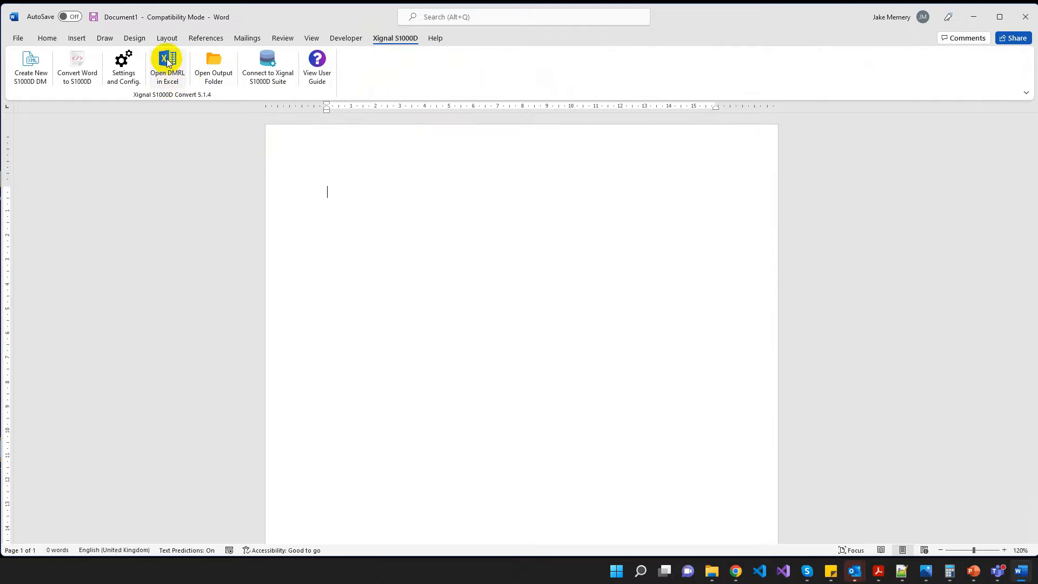
click(167, 63)
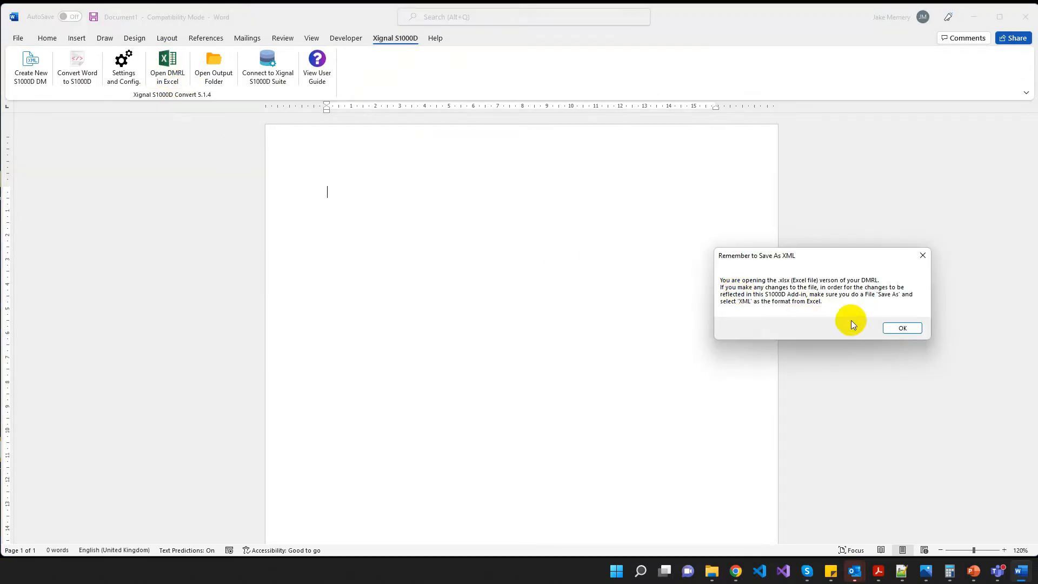
click(902, 328)
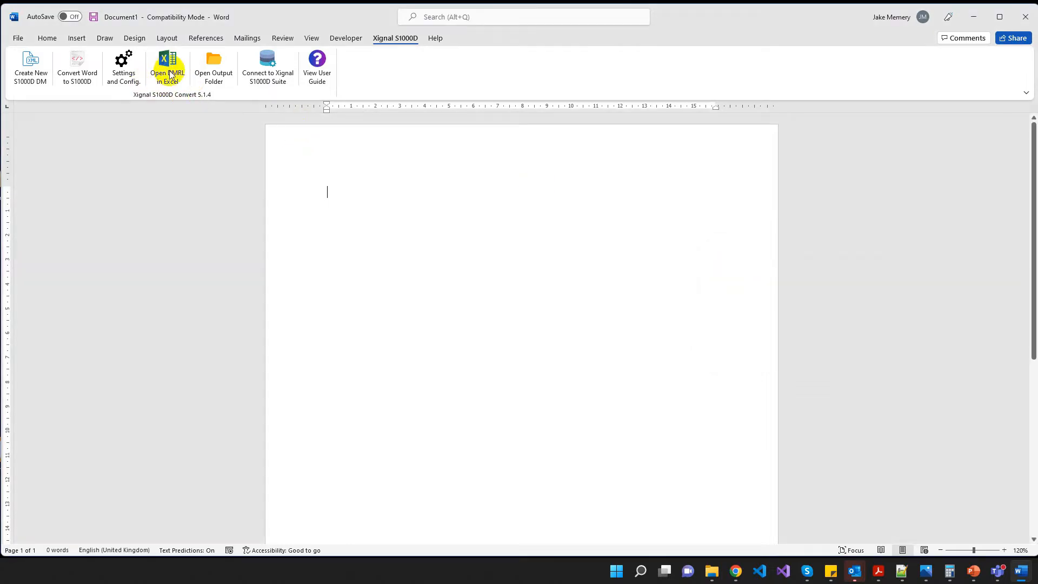
Review the DMRL_D42AMM.xlsx rows, including the Handlebar technical name, then return to Word
click(168, 68)
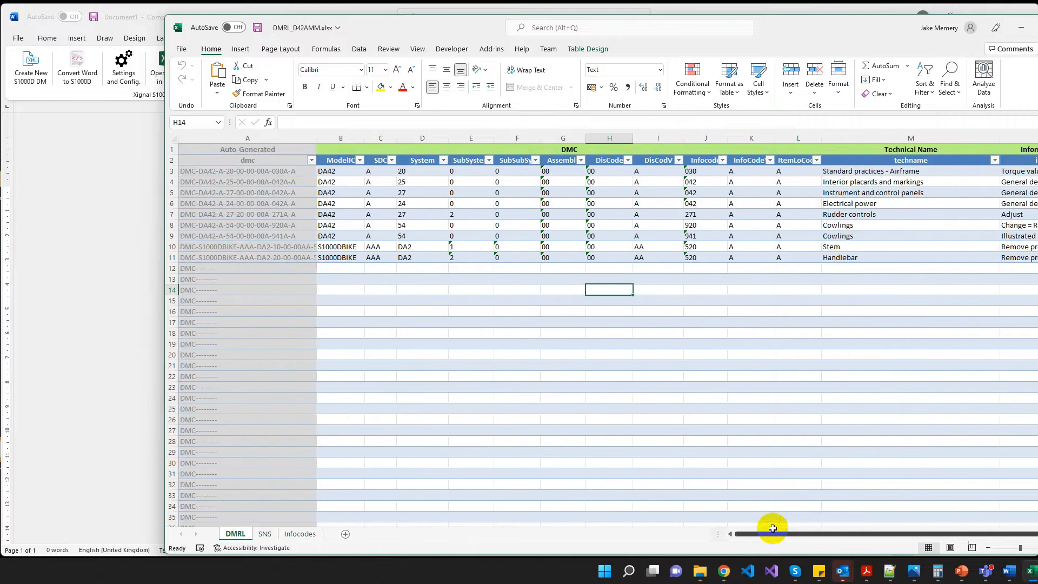
mouse_move(815, 301)
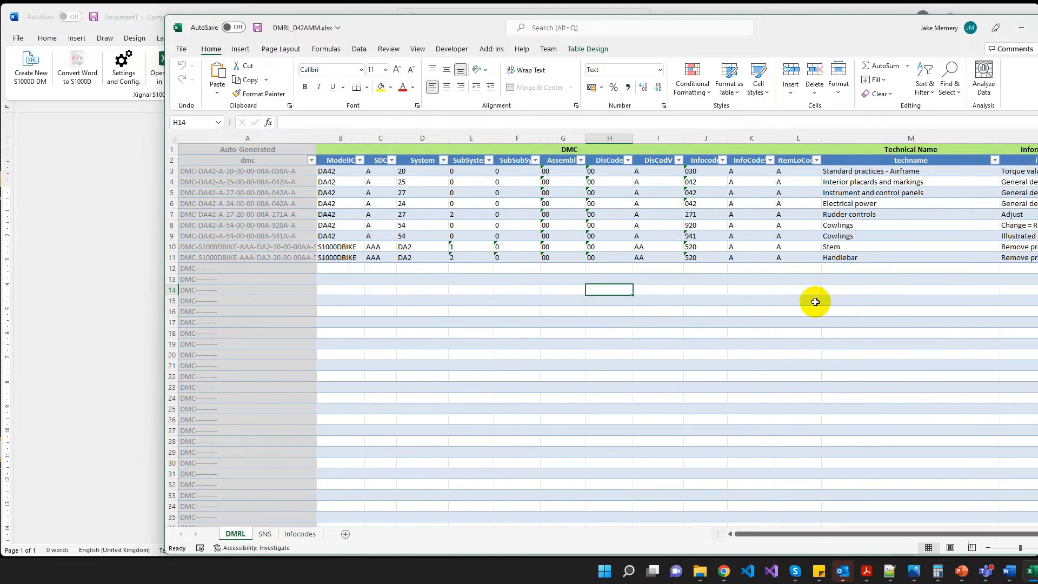
mouse_move(338, 268)
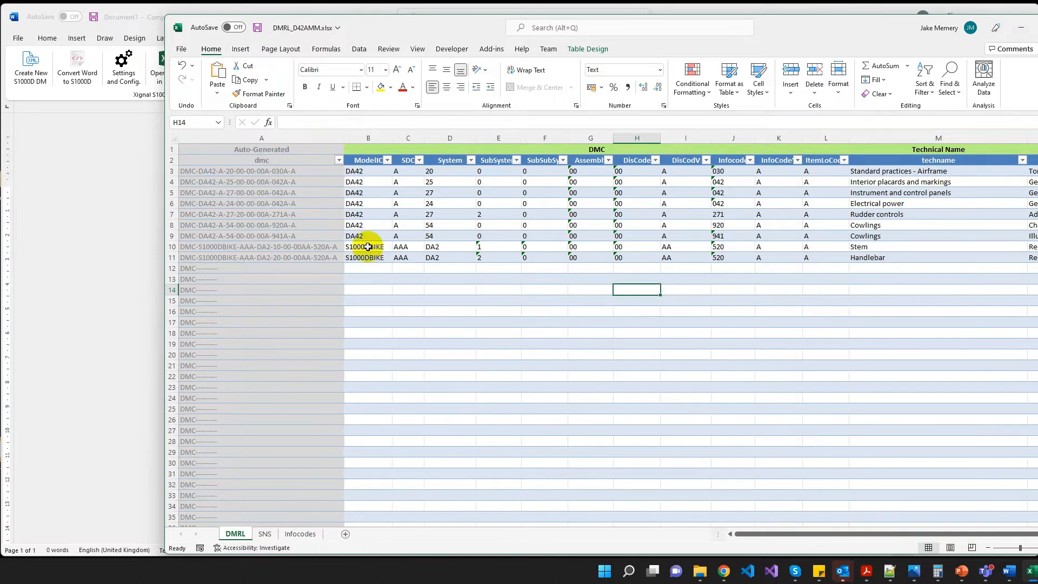
mouse_move(448, 251)
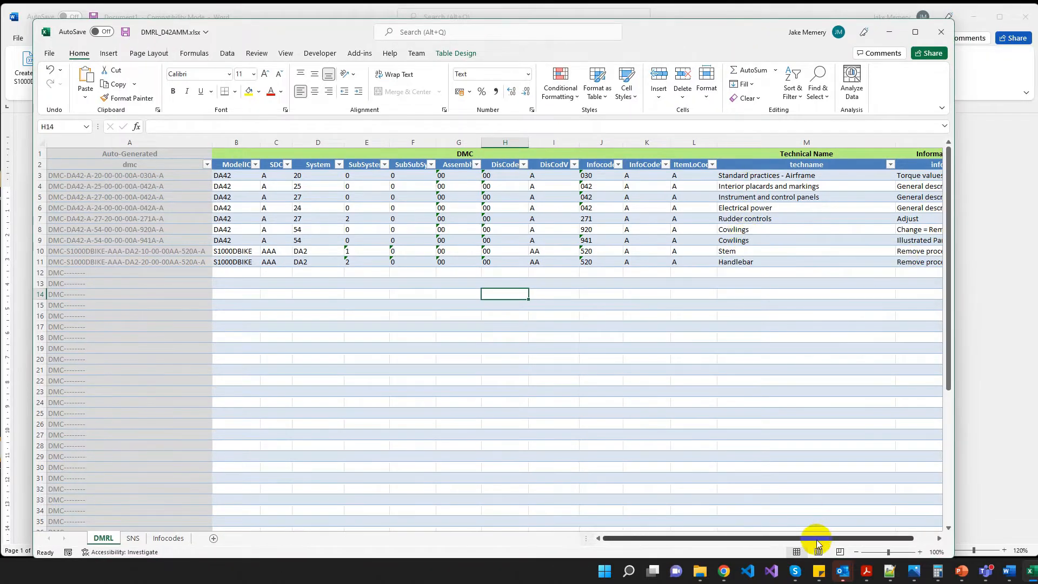
scroll(right, 3)
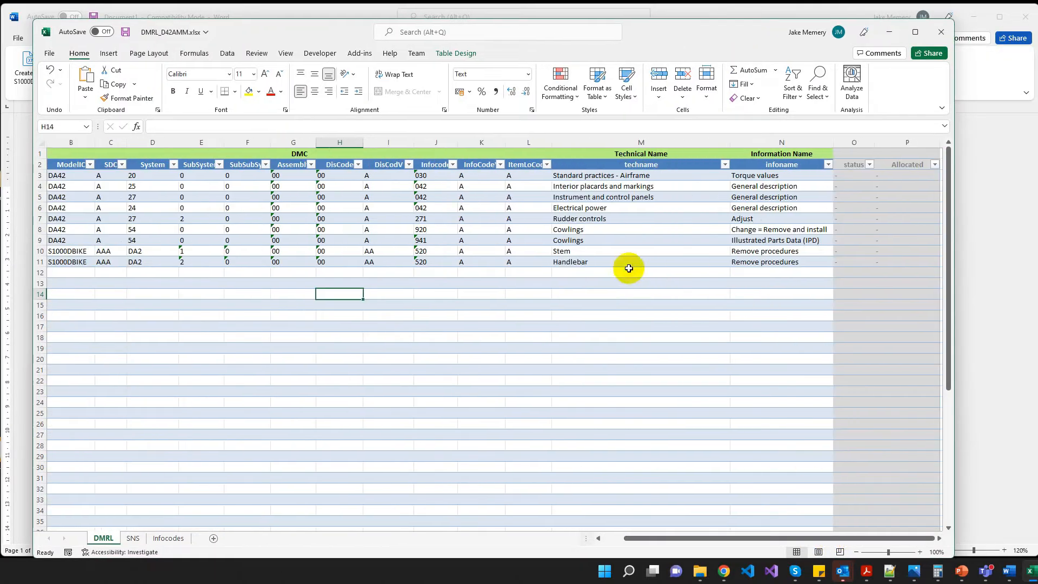
click(628, 262)
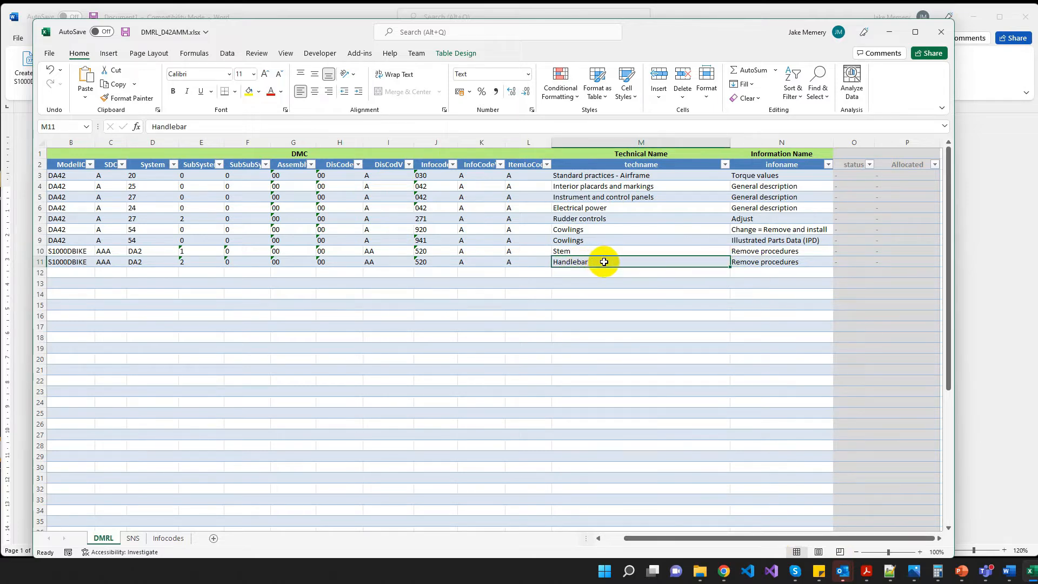
mouse_move(595, 248)
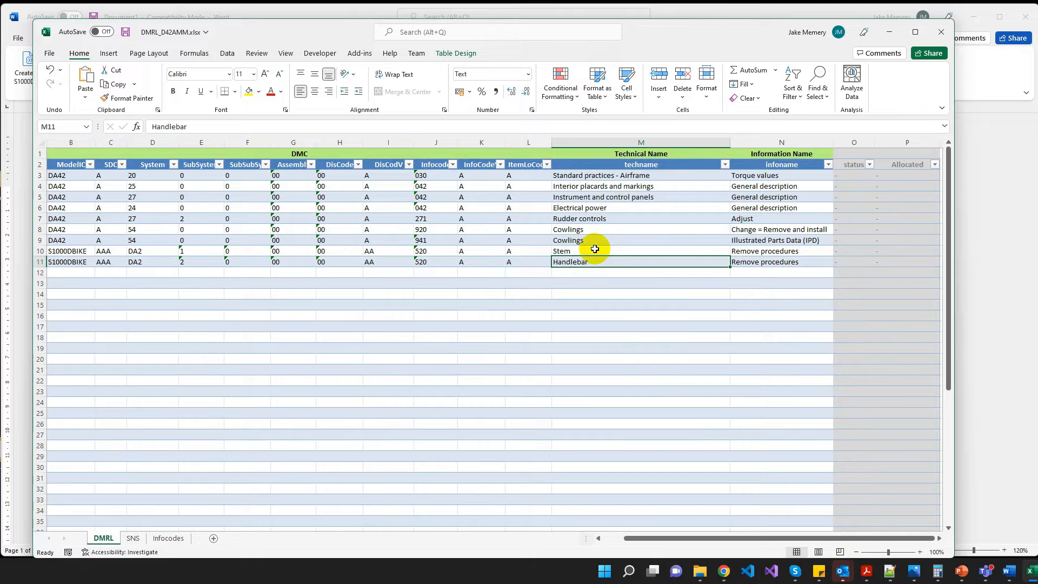
mouse_move(783, 364)
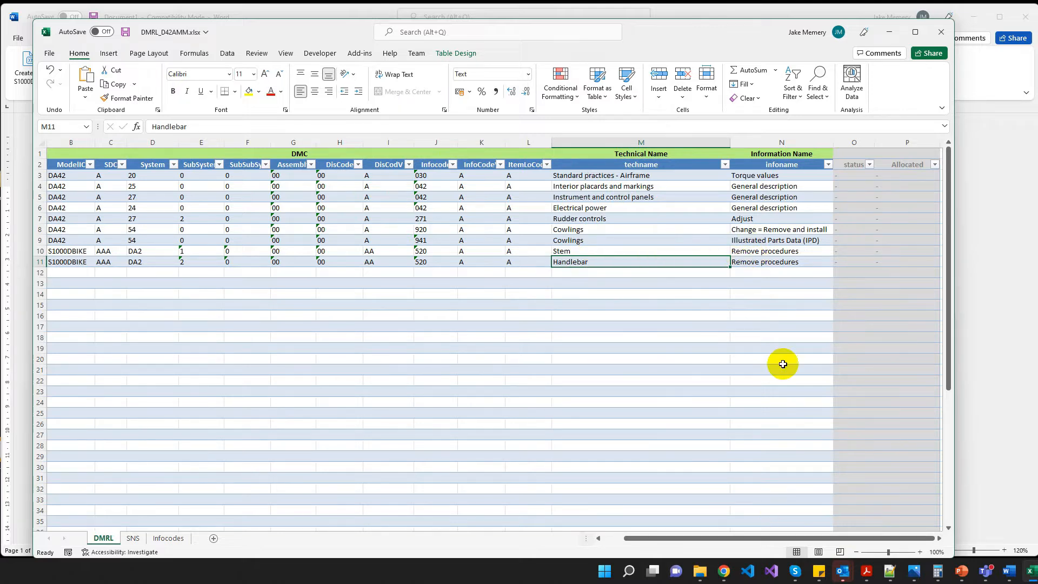
click(939, 32)
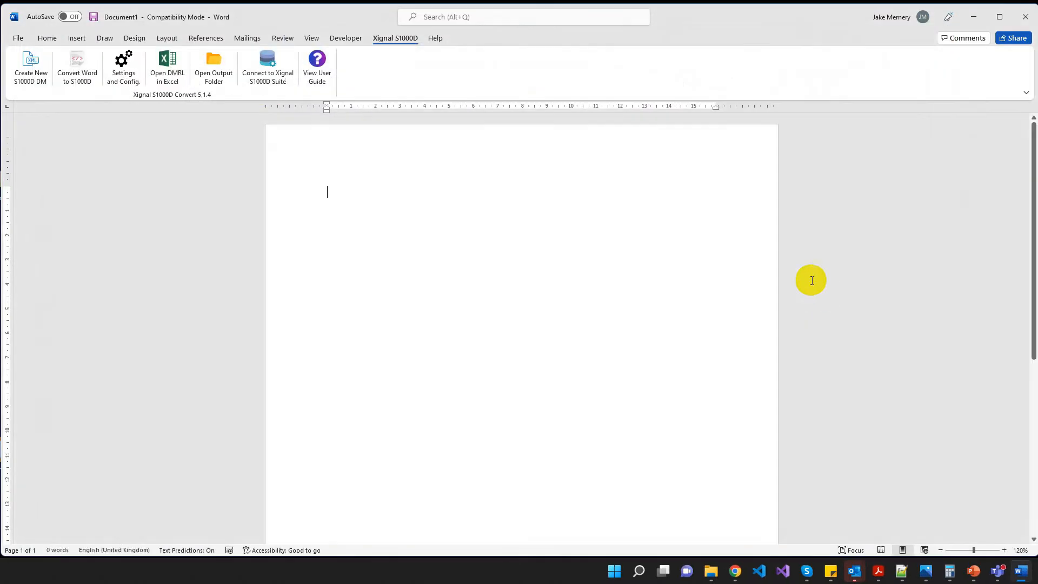
mouse_move(404, 195)
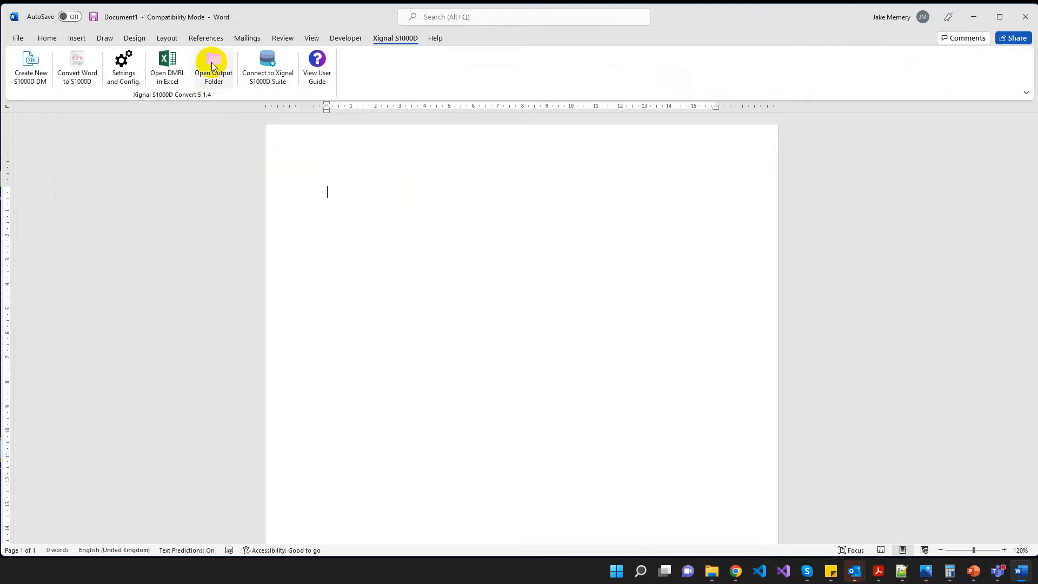
click(213, 66)
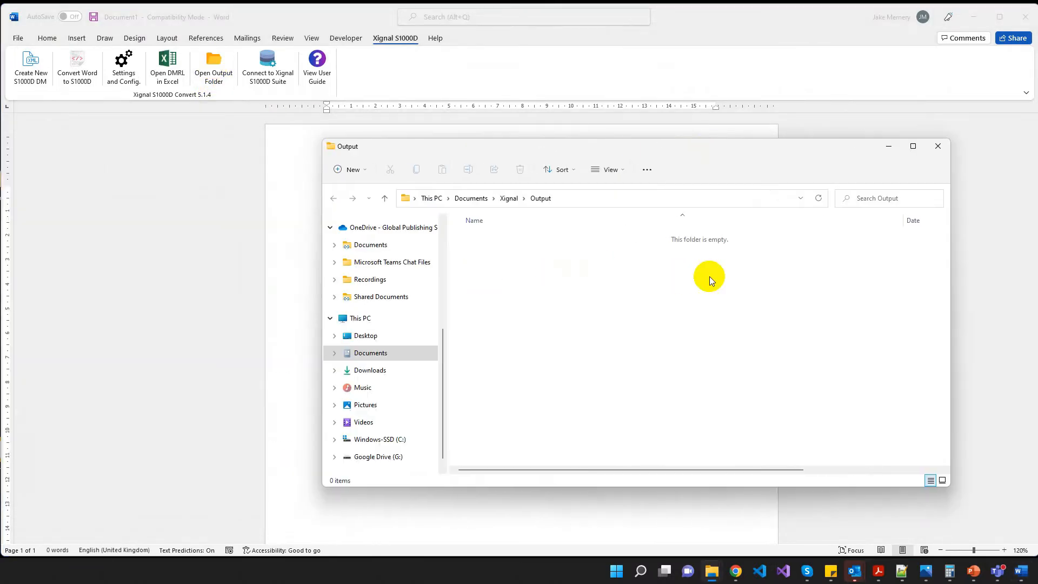
mouse_move(711, 276)
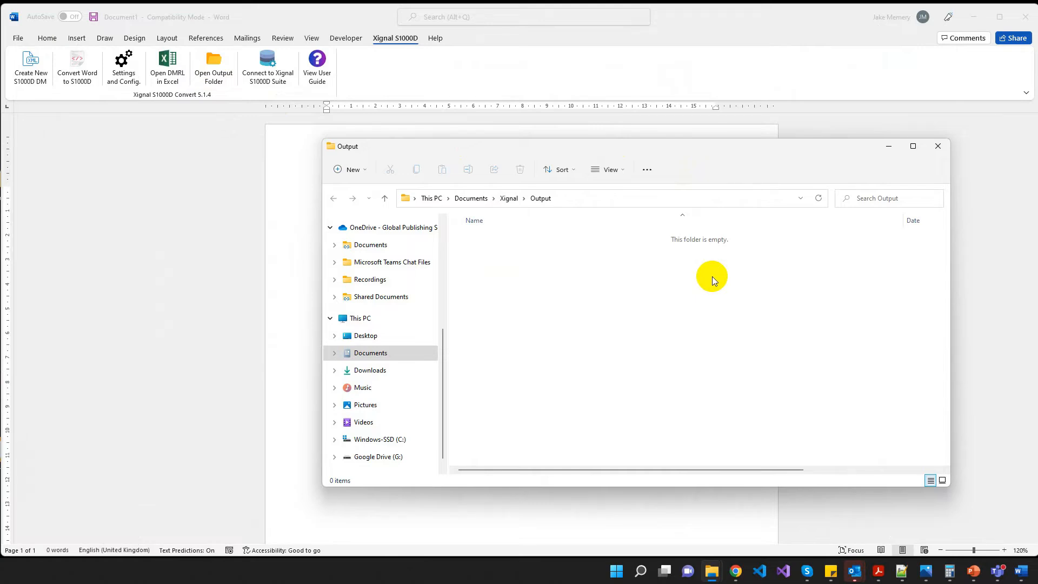
mouse_move(558, 365)
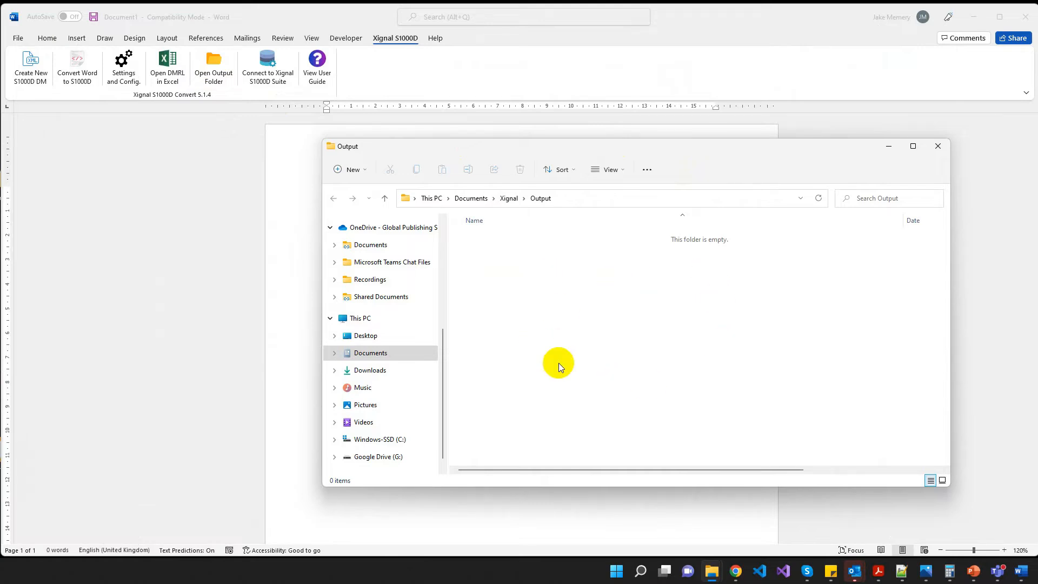
mouse_move(973, 180)
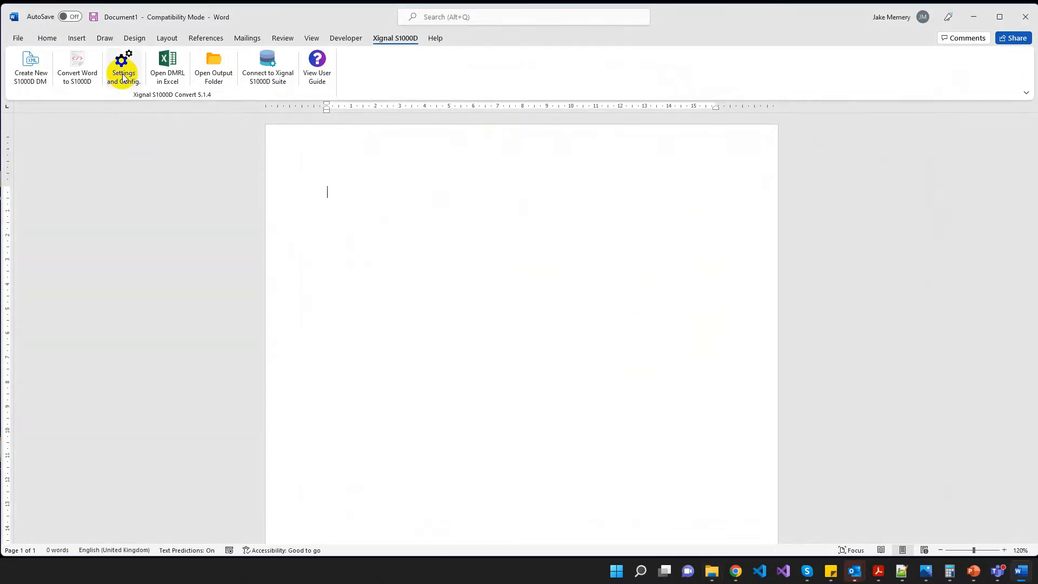
Review the add-in Settings (project, CAGE, ICN sequence, cross-references) and close them
click(123, 68)
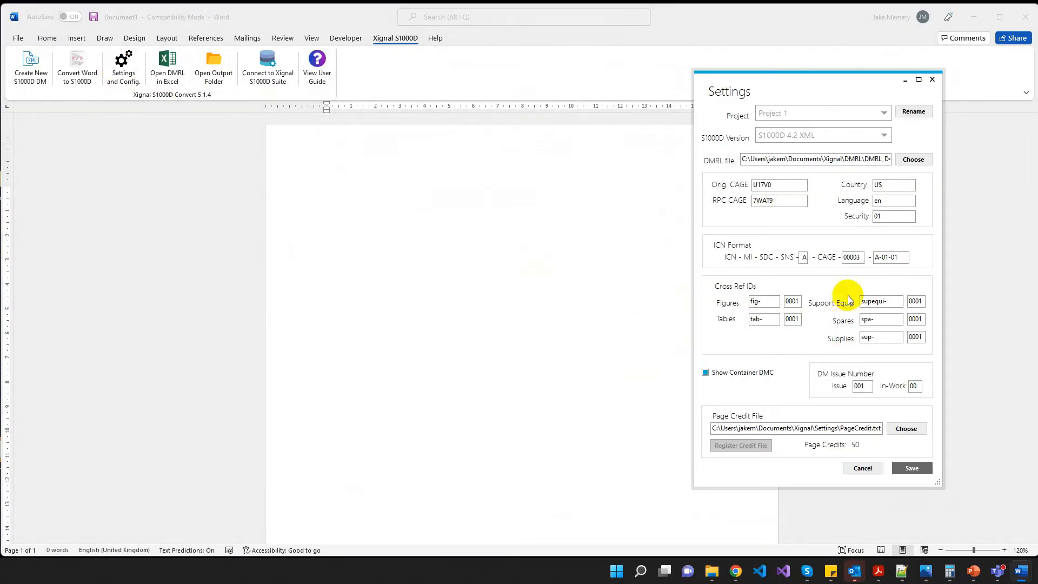
click(853, 257)
text(0001)
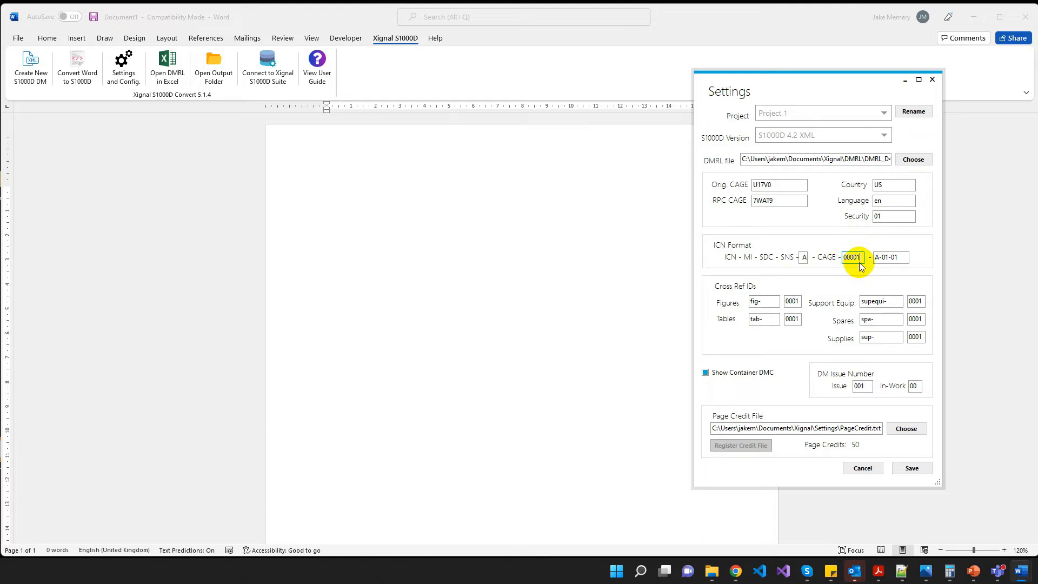
click(912, 468)
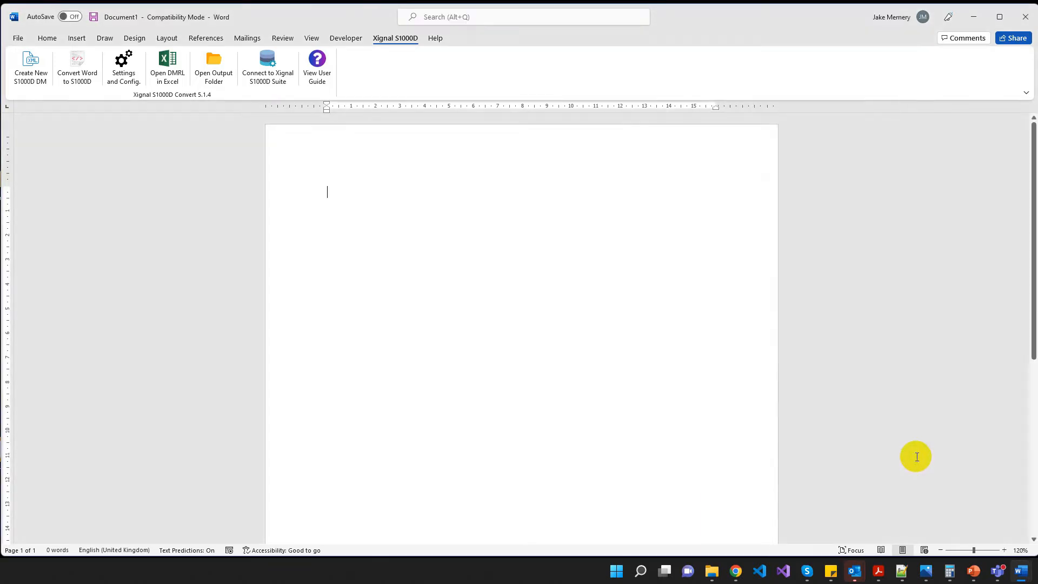
mouse_move(98, 144)
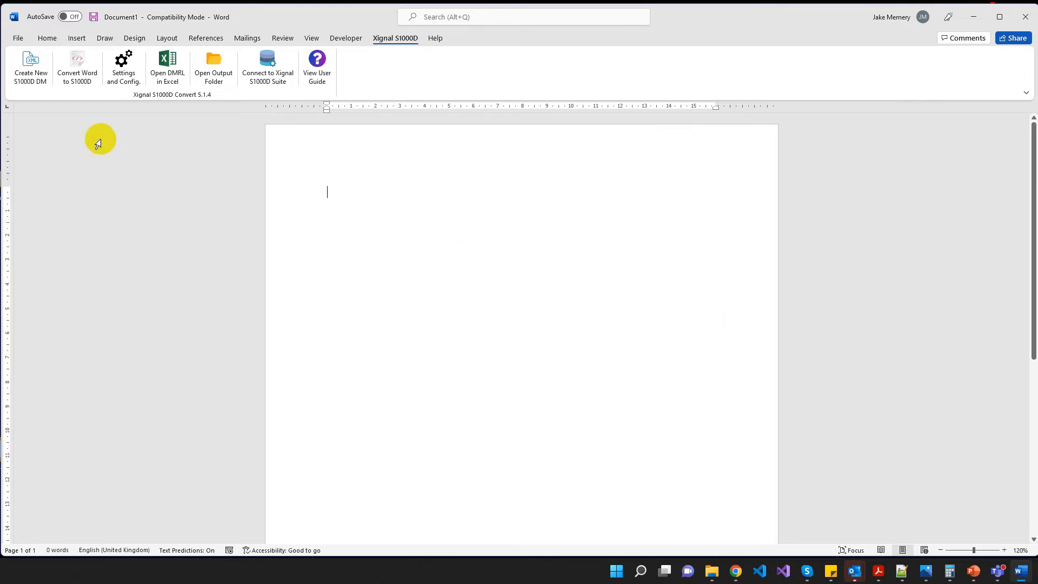
mouse_move(52, 107)
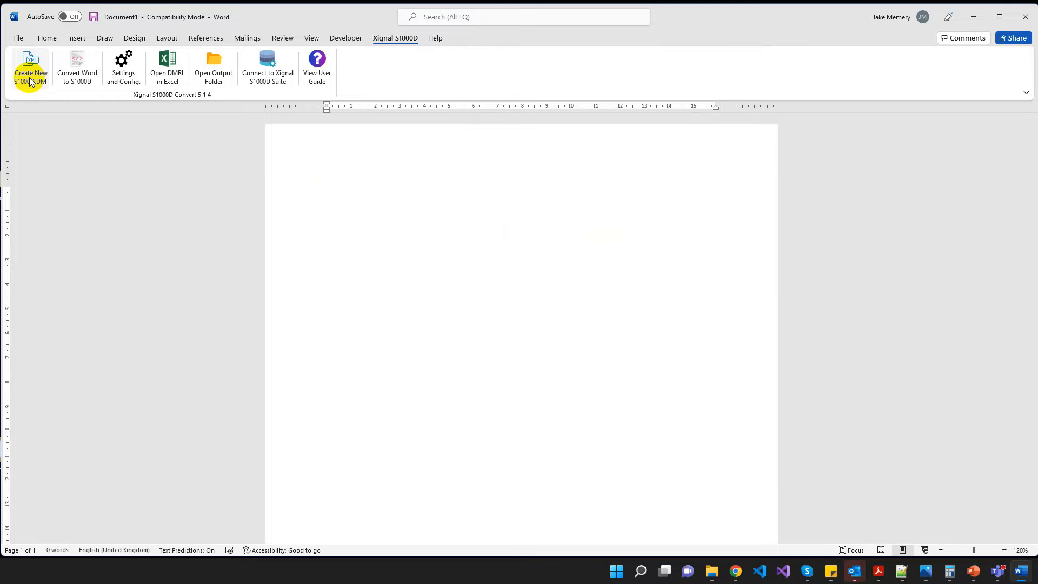
Begin a new data module and pick the Stem – Remove procedures row from the DMRL
click(29, 68)
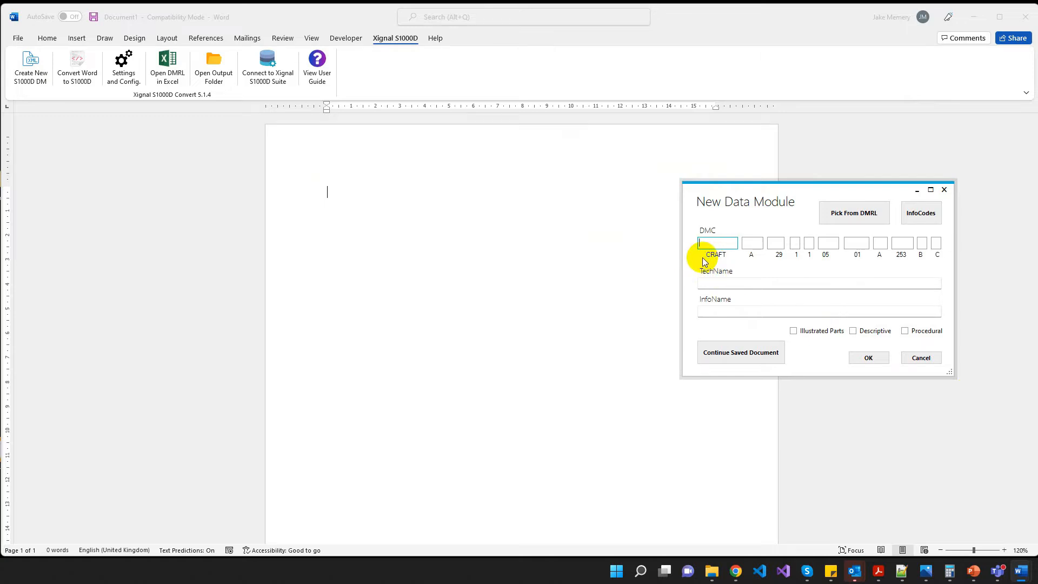
mouse_move(848, 292)
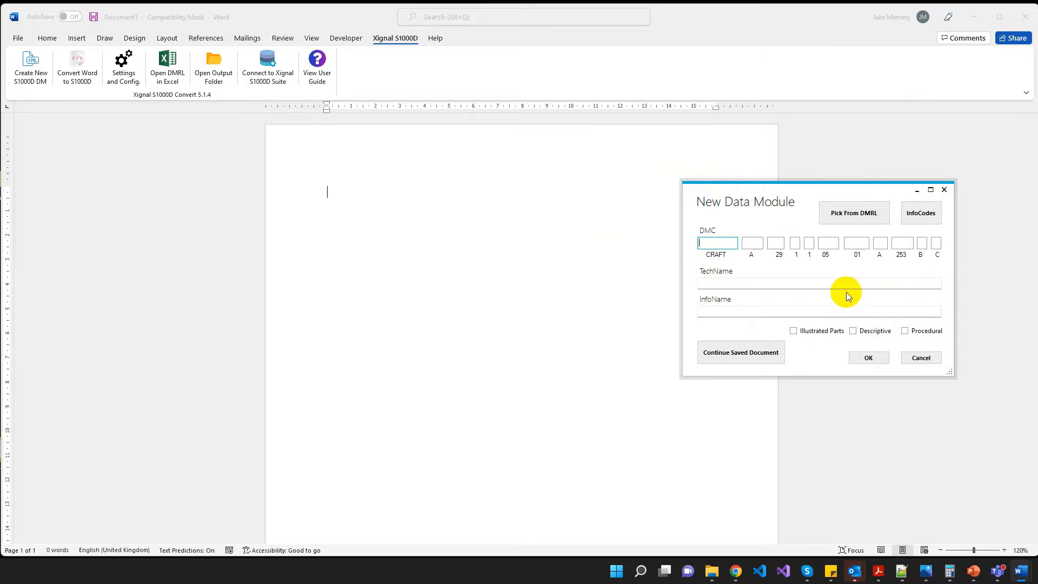
mouse_move(717, 242)
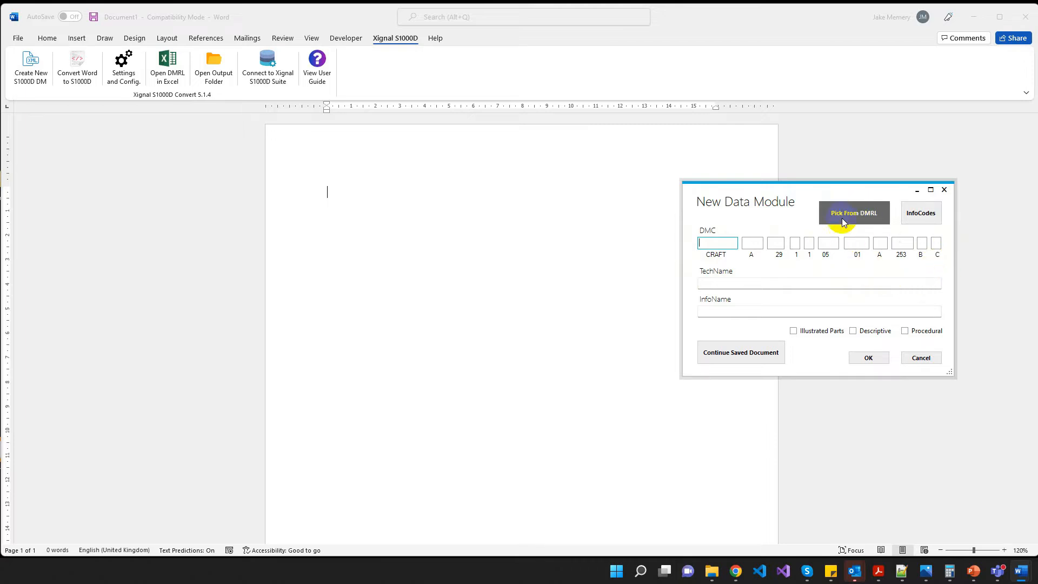
mouse_move(858, 221)
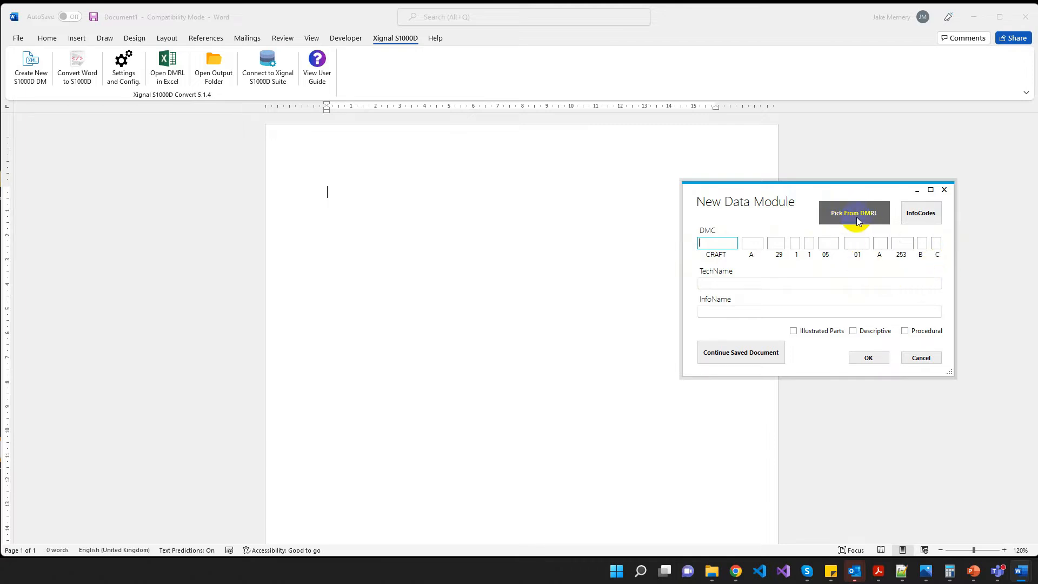
click(854, 212)
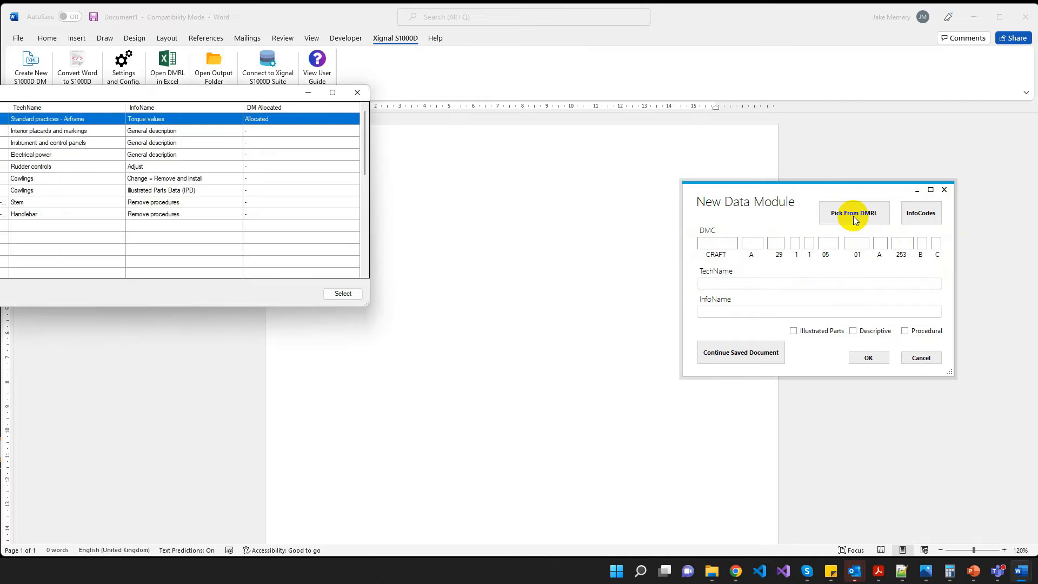
click(853, 213)
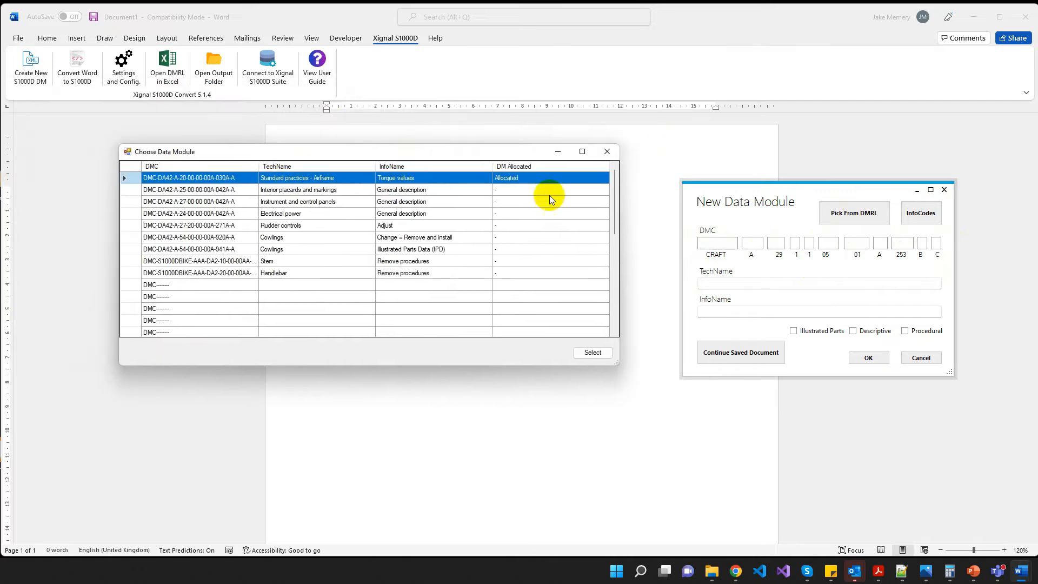
mouse_move(227, 273)
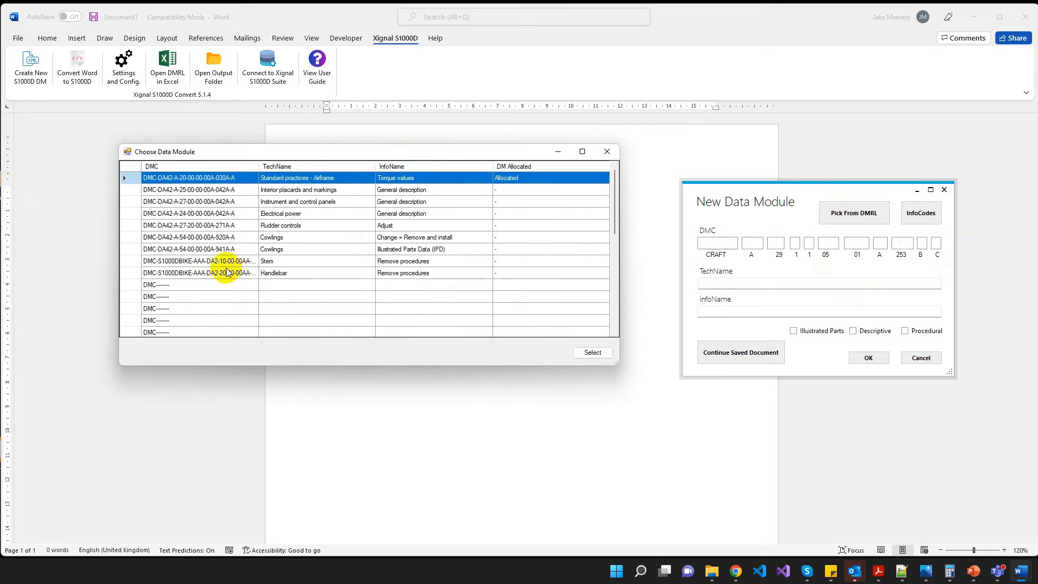
mouse_move(225, 273)
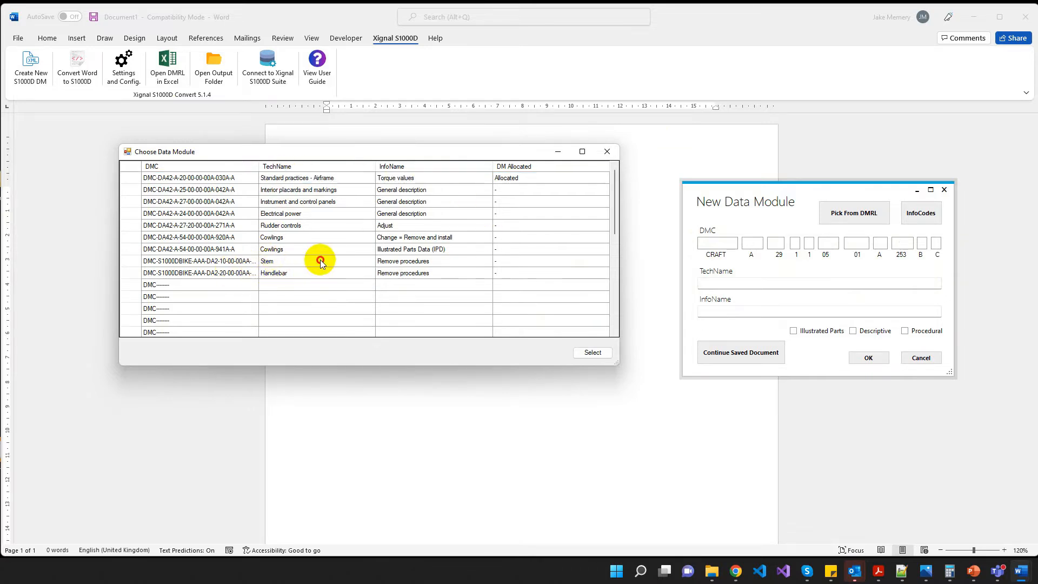
click(319, 260)
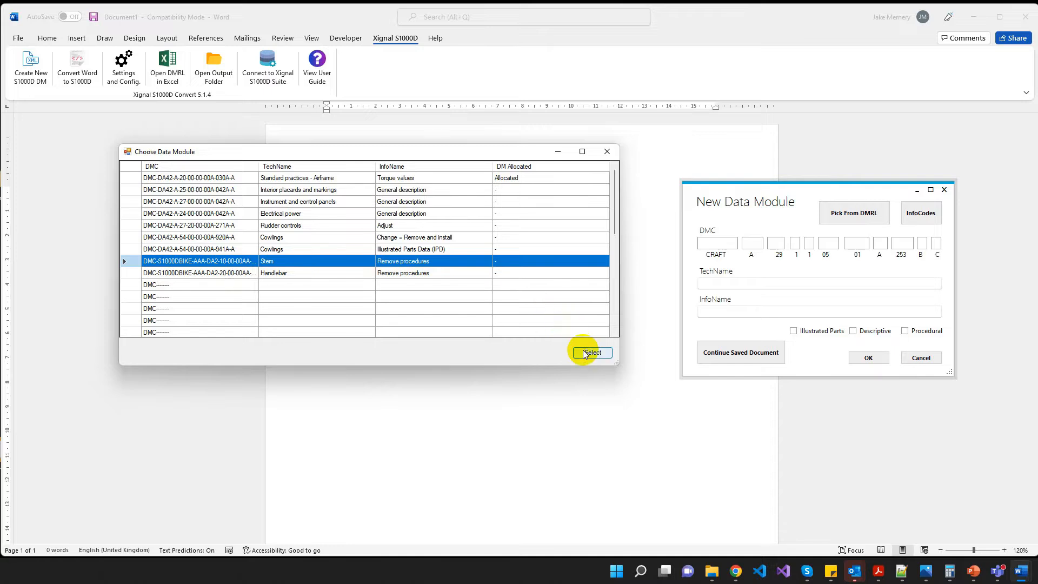
click(590, 352)
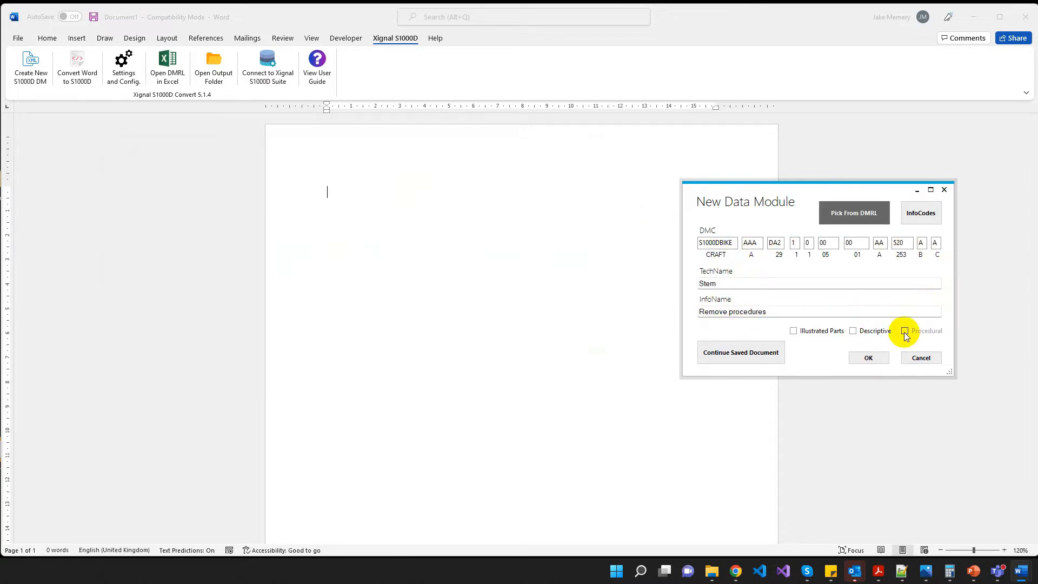
Mark the data module as Procedural and create the template document
click(904, 331)
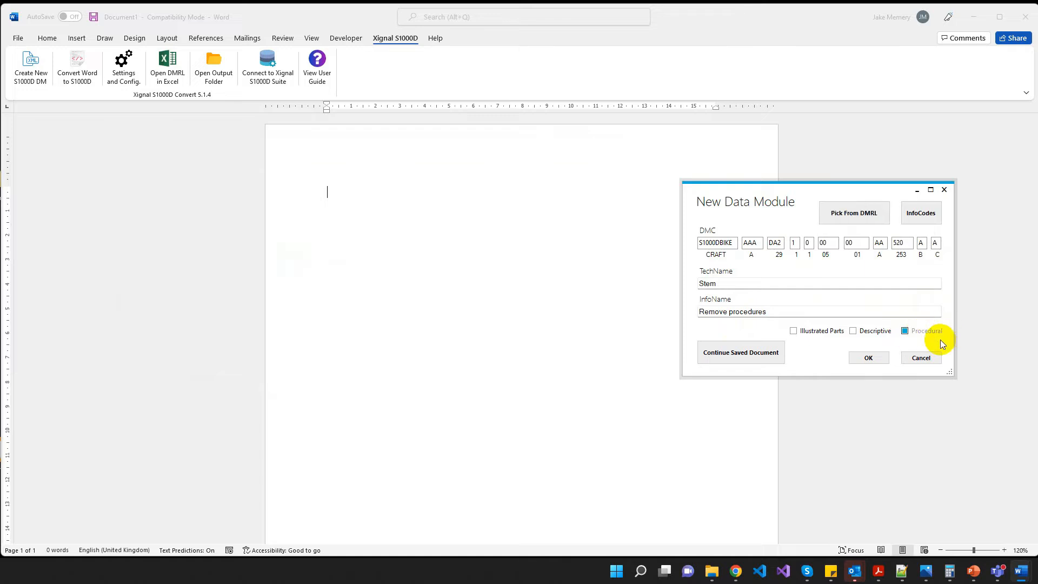
click(868, 357)
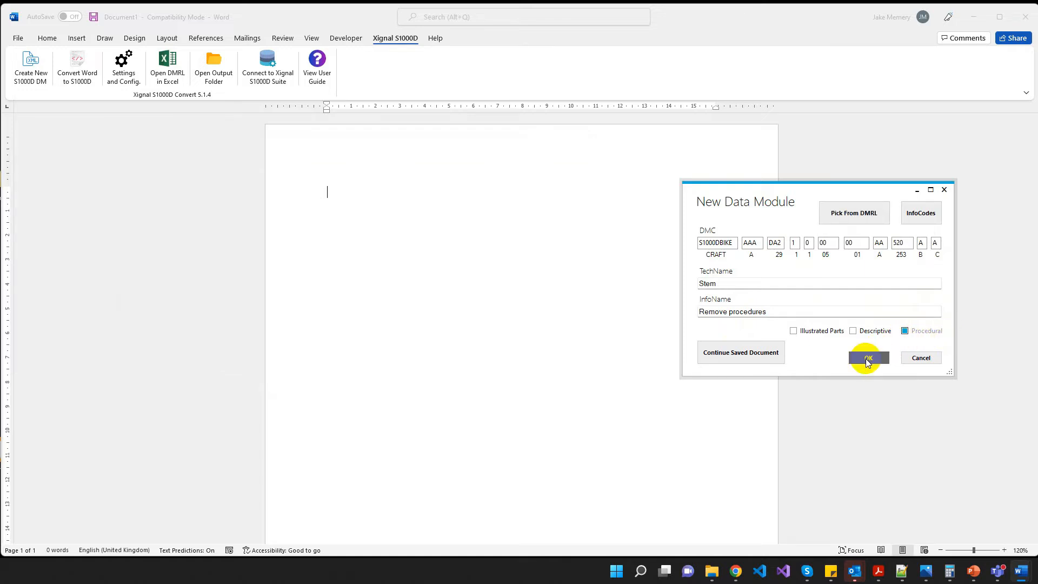
click(868, 357)
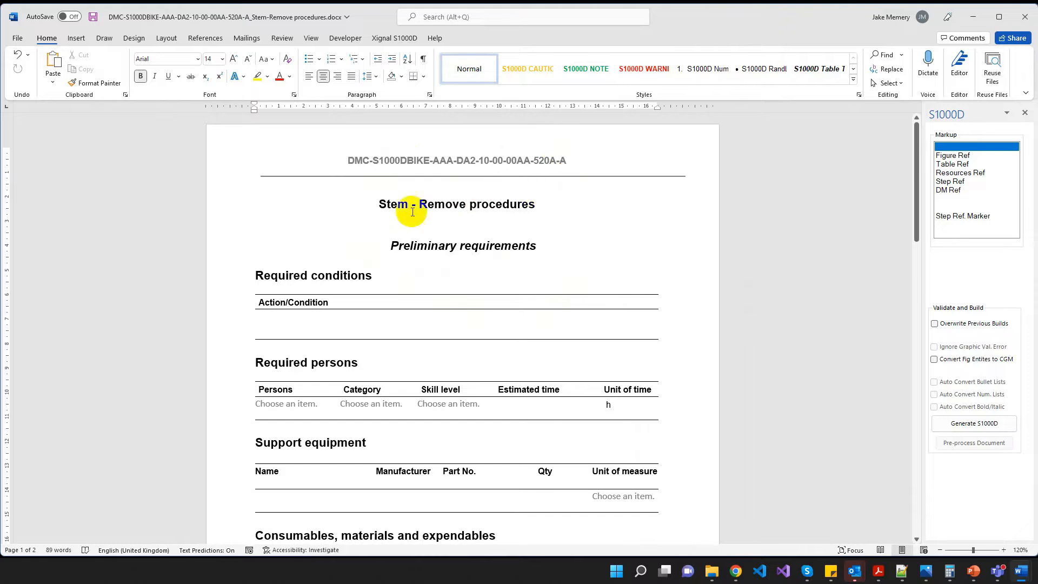
mouse_move(610, 203)
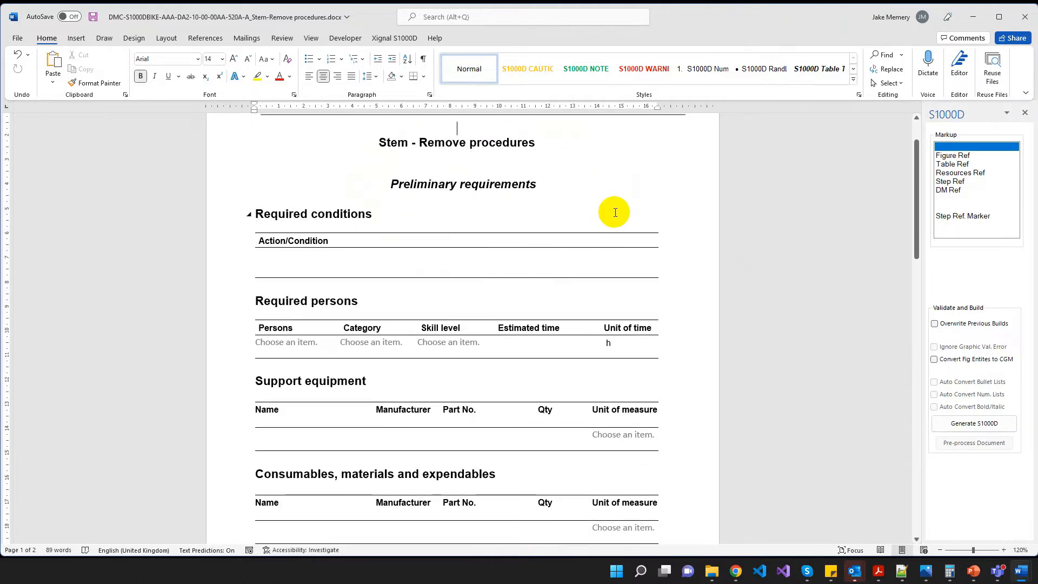
Scroll through the generated template down to the Required conditions table
scroll(down, 3)
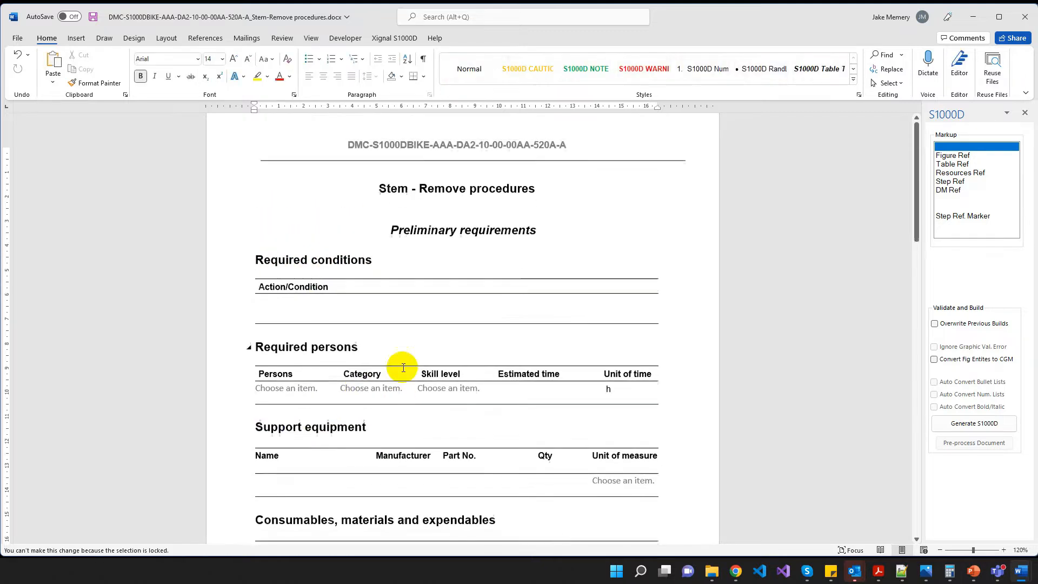
scroll(down, 3)
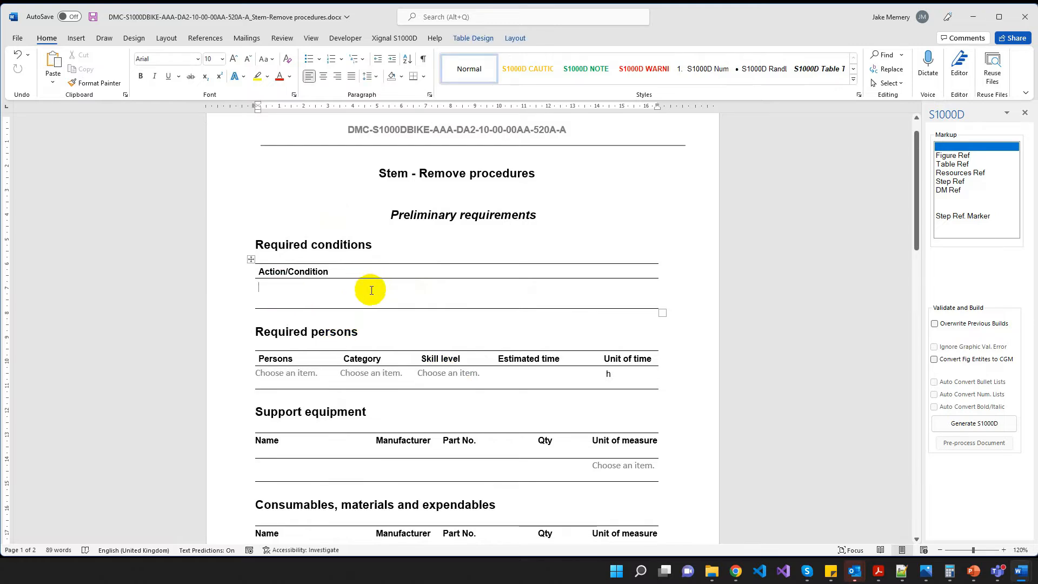
mouse_move(304, 330)
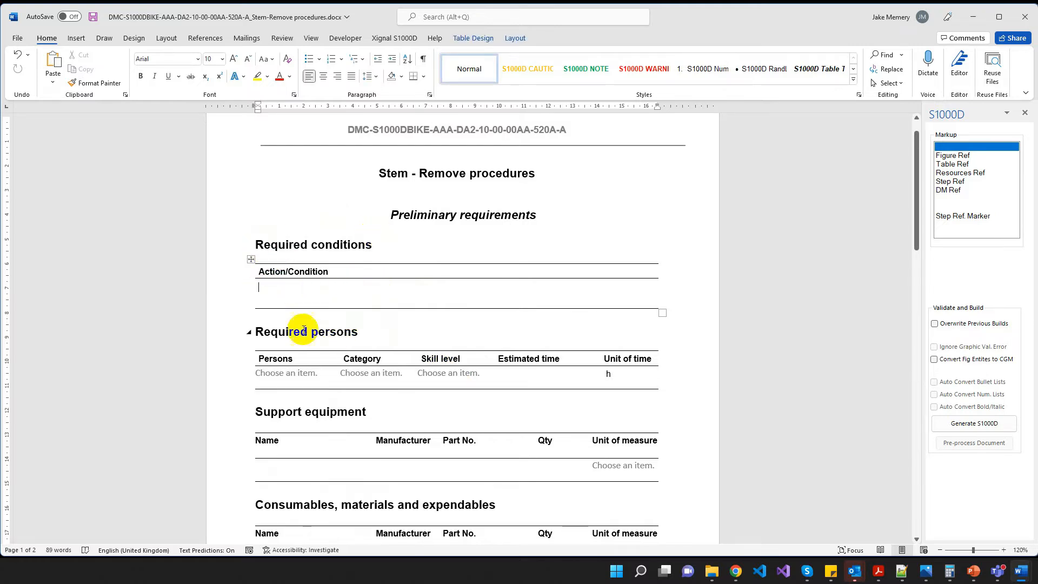
mouse_move(383, 439)
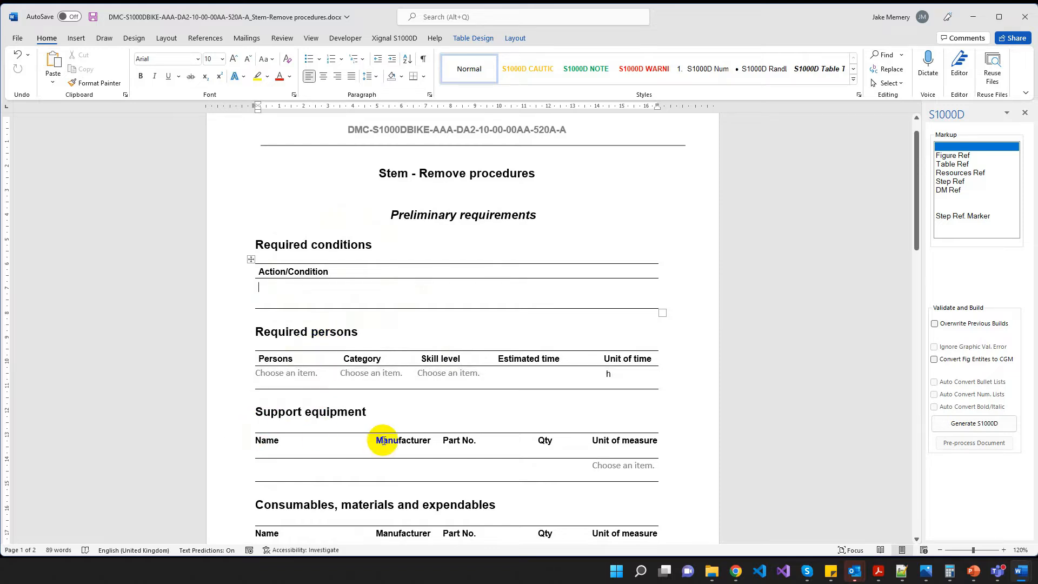
scroll(down, 3)
text(Safety the bicycle in a bicycle stand and hold the front wheel off the ground.)
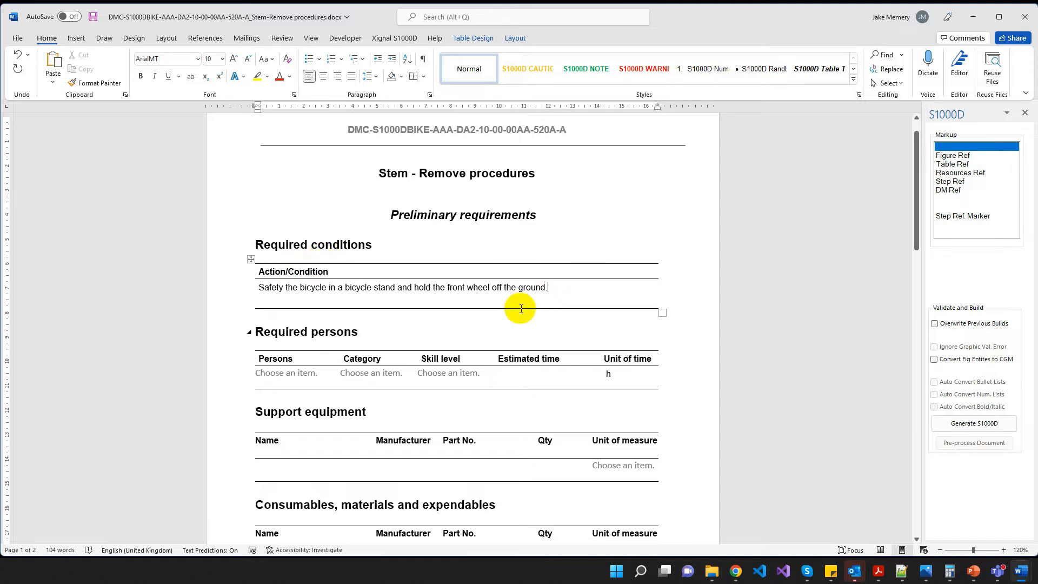
Set the required person to Man A with category Bike rider and skill Intermediate
scroll(down, 3)
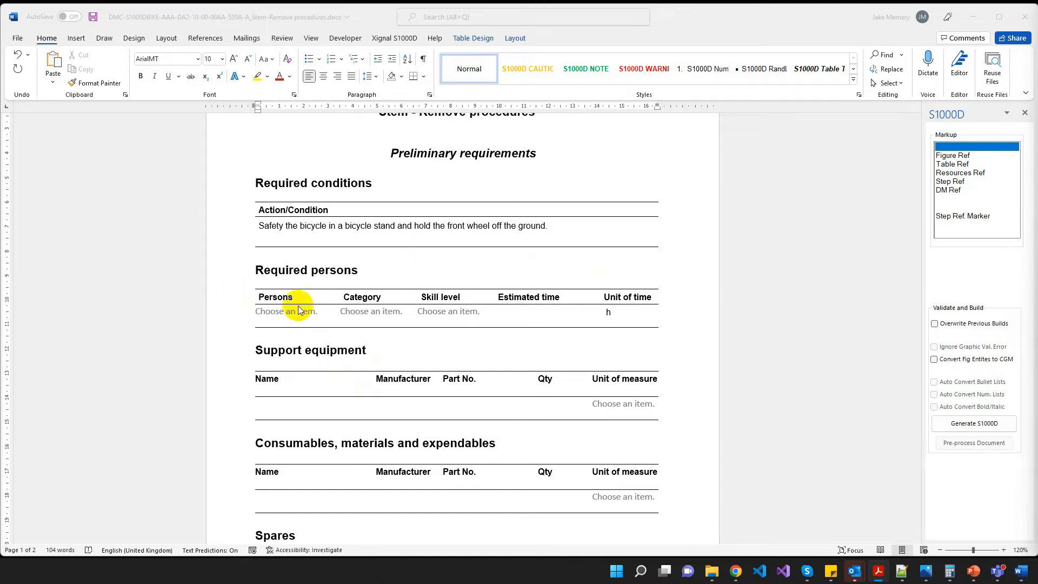
click(327, 315)
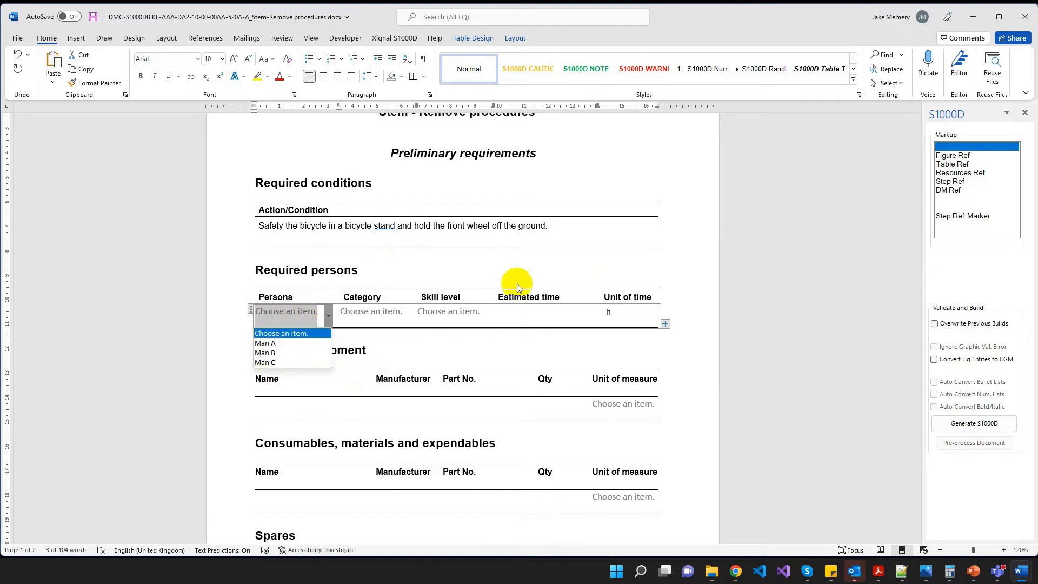
mouse_move(268, 342)
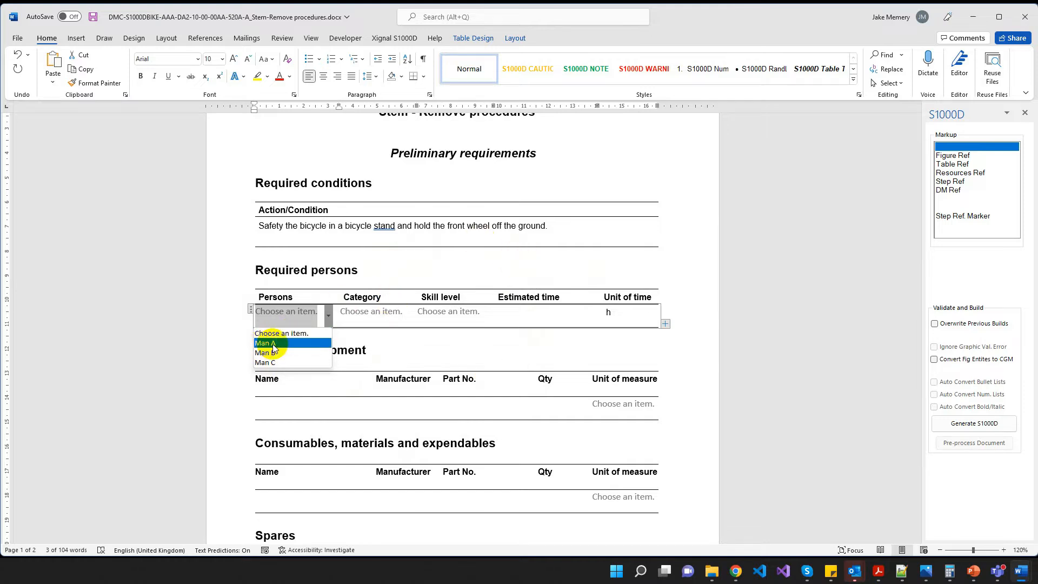
click(264, 343)
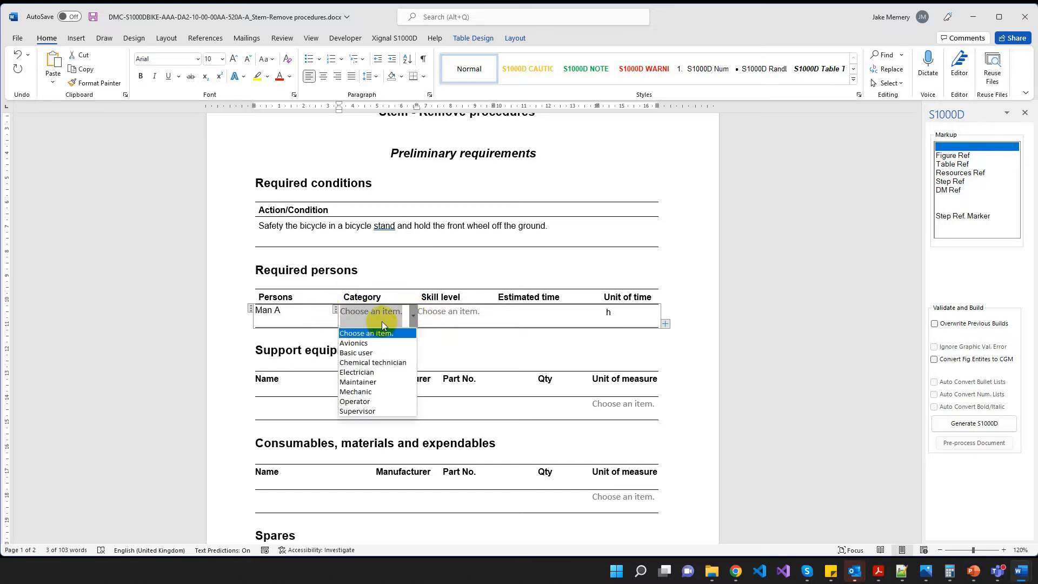
mouse_move(371, 381)
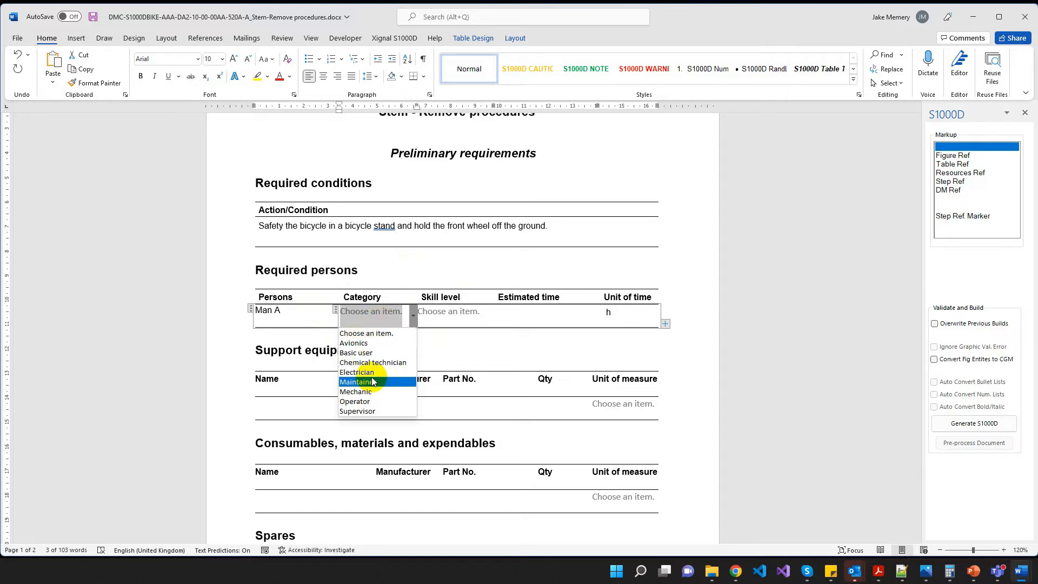
click(371, 311)
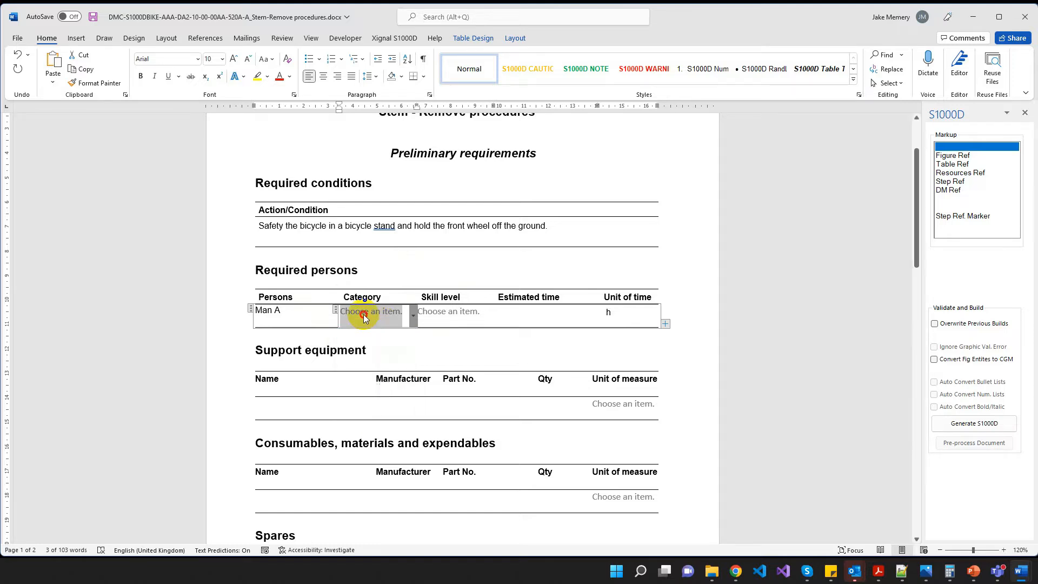
click(346, 311)
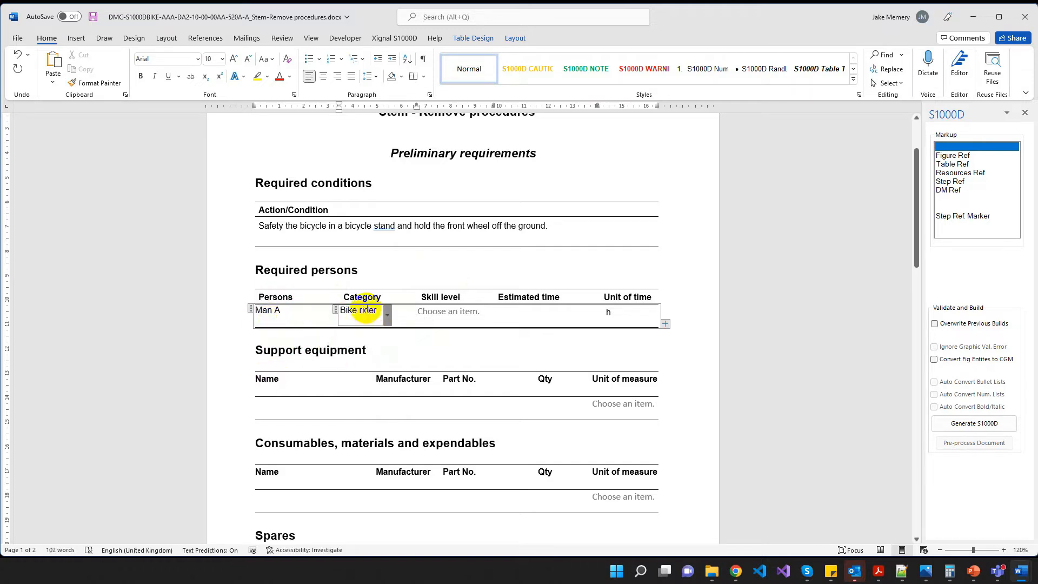
click(489, 312)
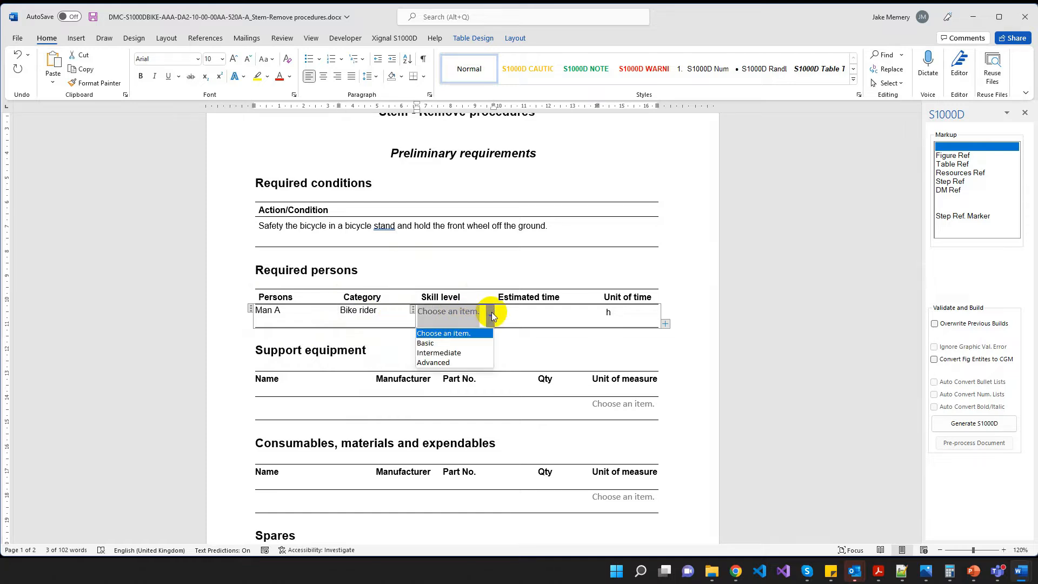
mouse_move(438, 352)
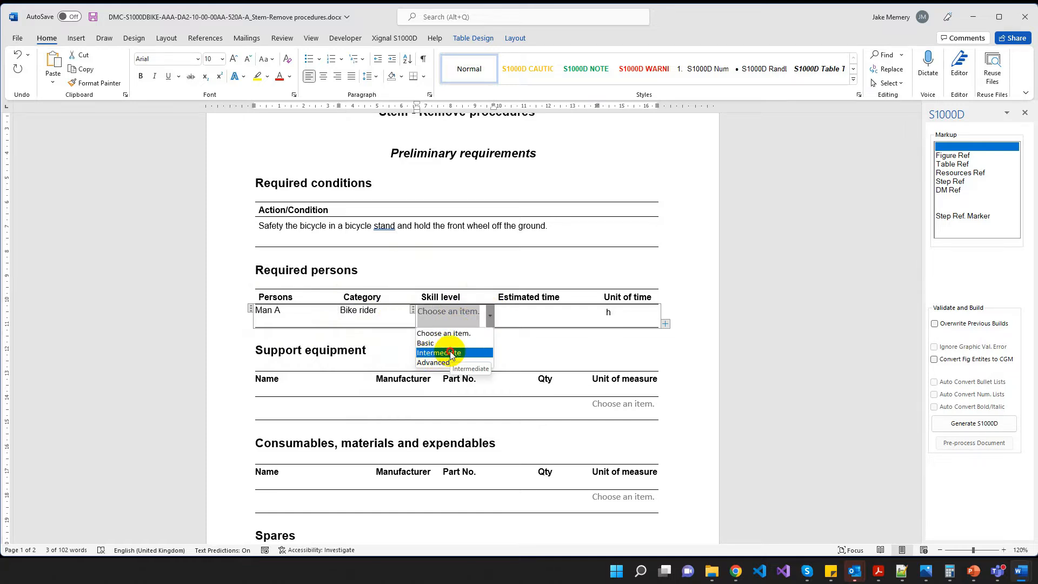
Enter an estimated time of 1,5 h for Man A
click(438, 352)
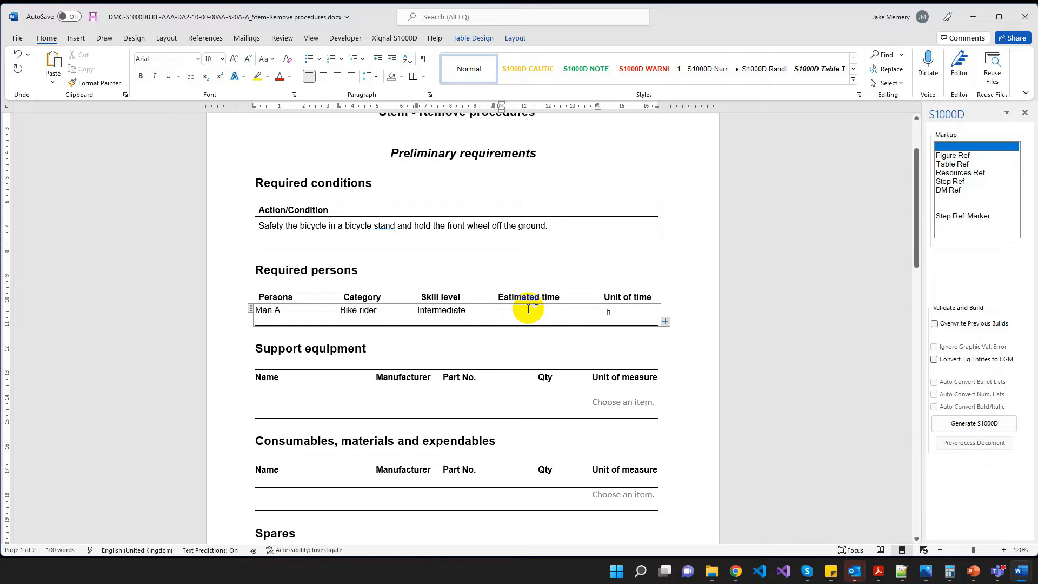
text(1,5)
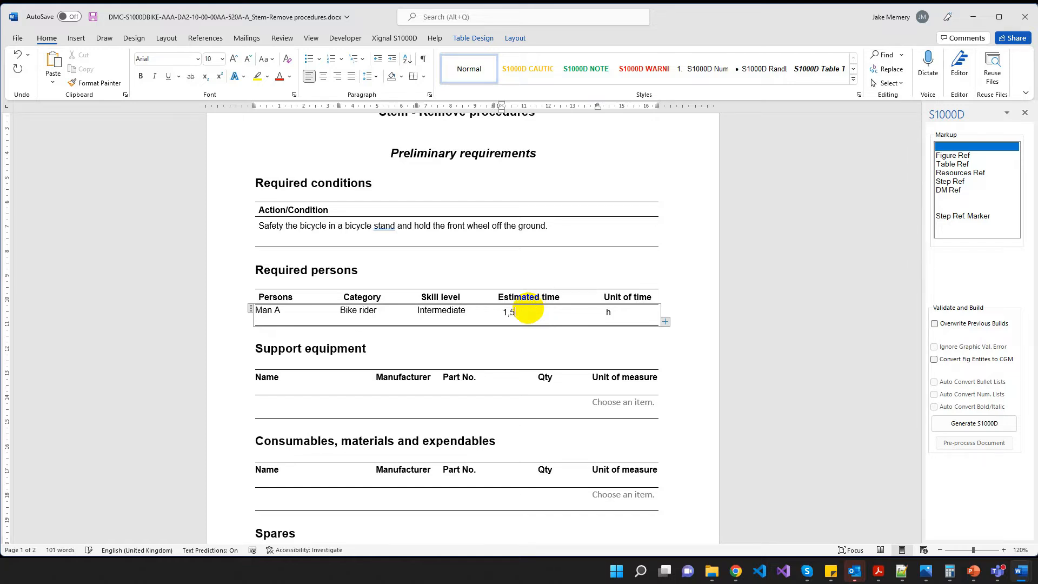
mouse_move(629, 320)
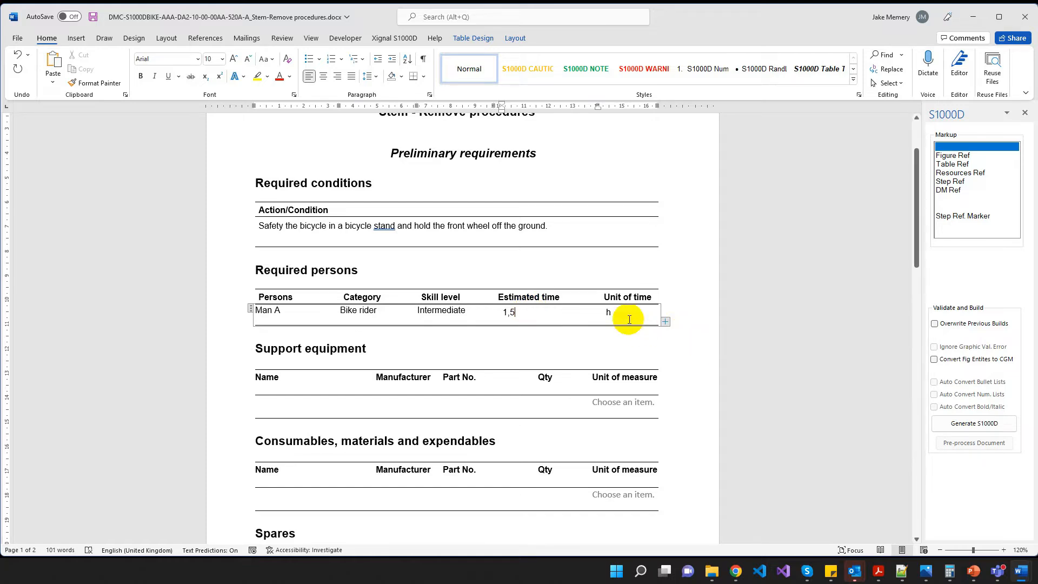
scroll(down, 3)
text(Set of Allen wrenches)
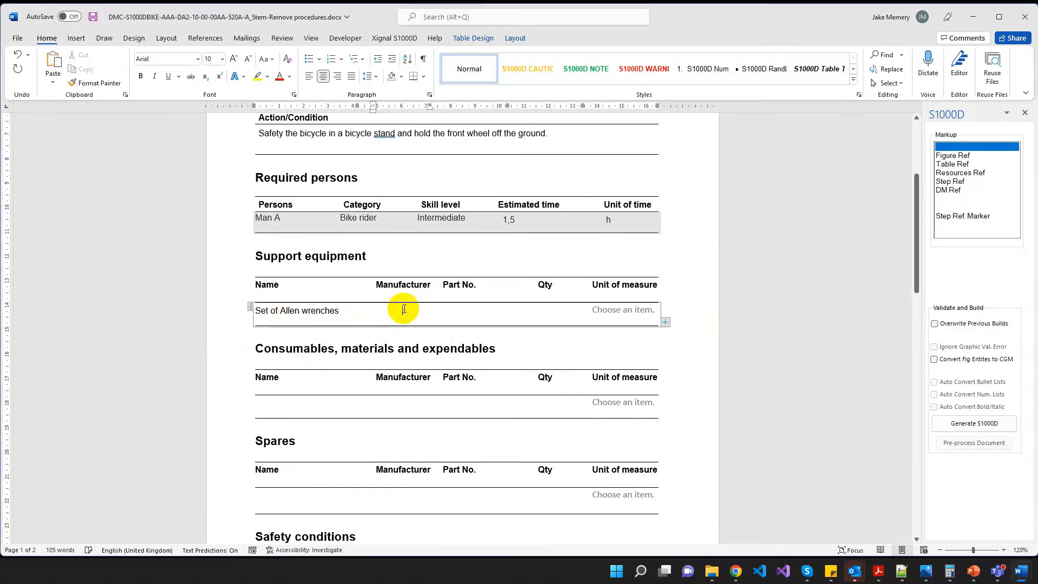
Fill support equipment rows: manufacturer KZ666, parts BSKTLST00113 and Stand001, quantity 1 EA
text(KZ666)
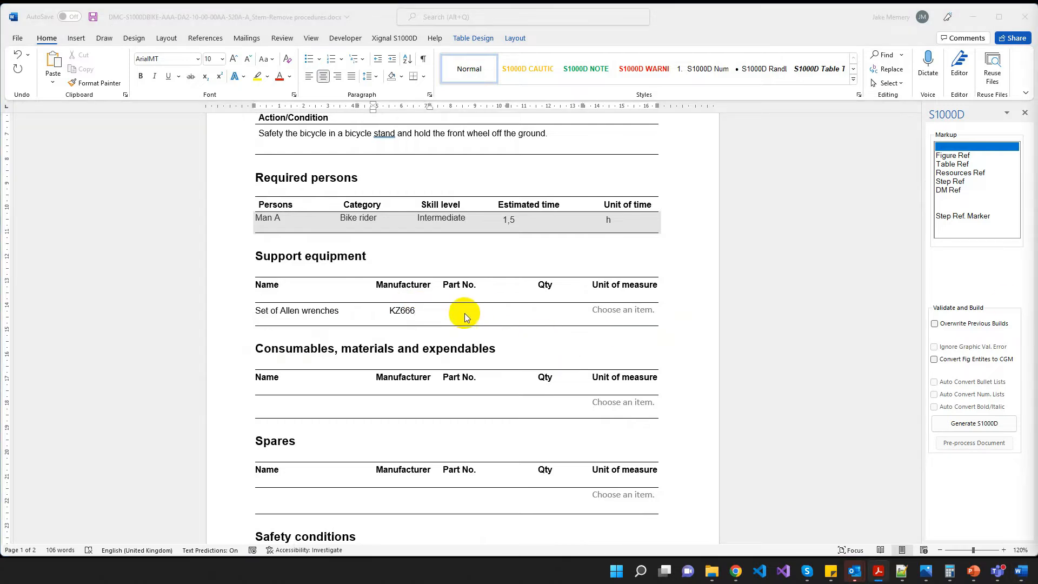
text(BSKTLST00113)
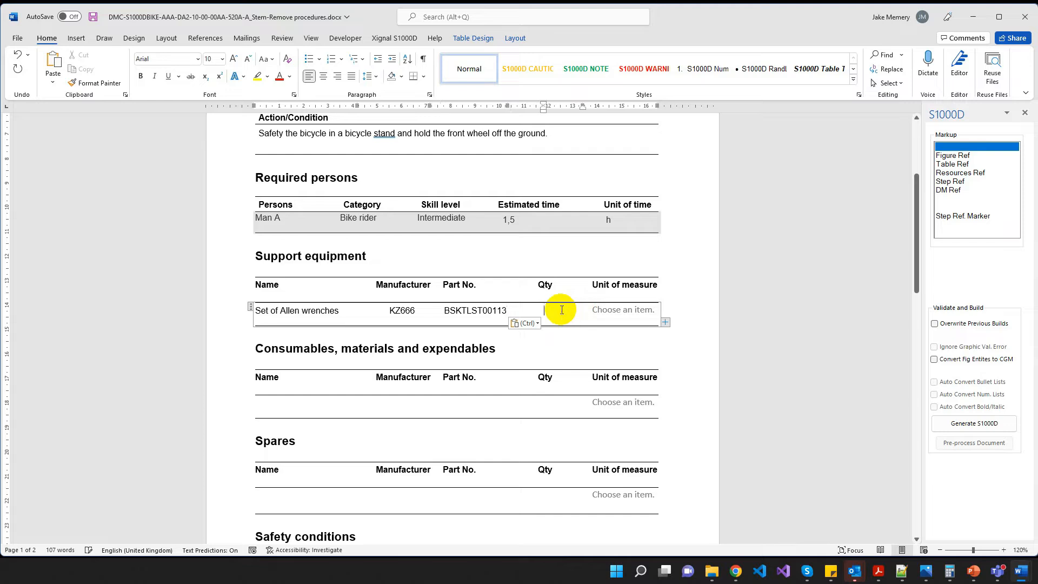
text(1)
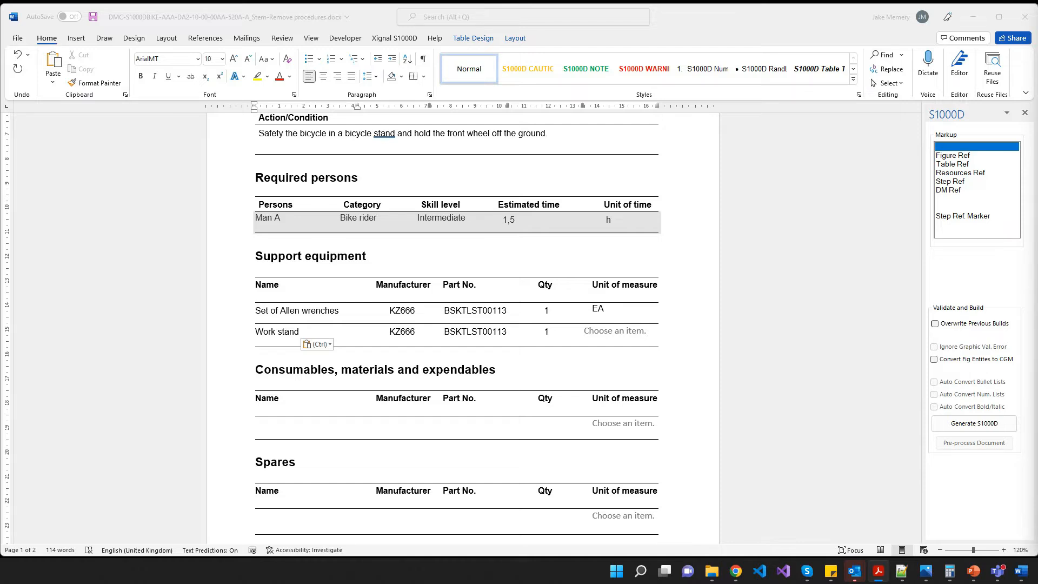
click(474, 331)
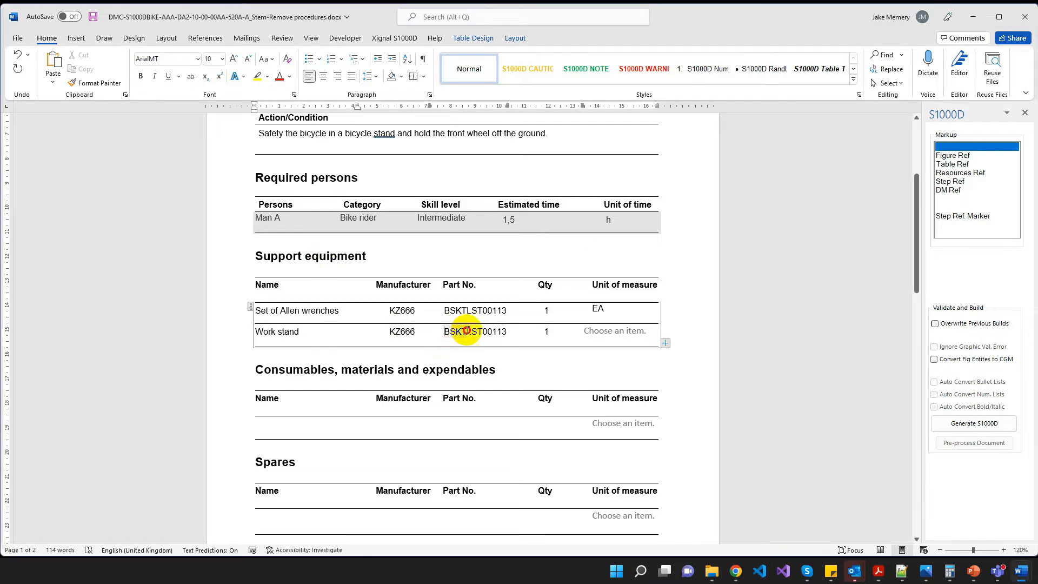
double_click(475, 331)
text(Stand001)
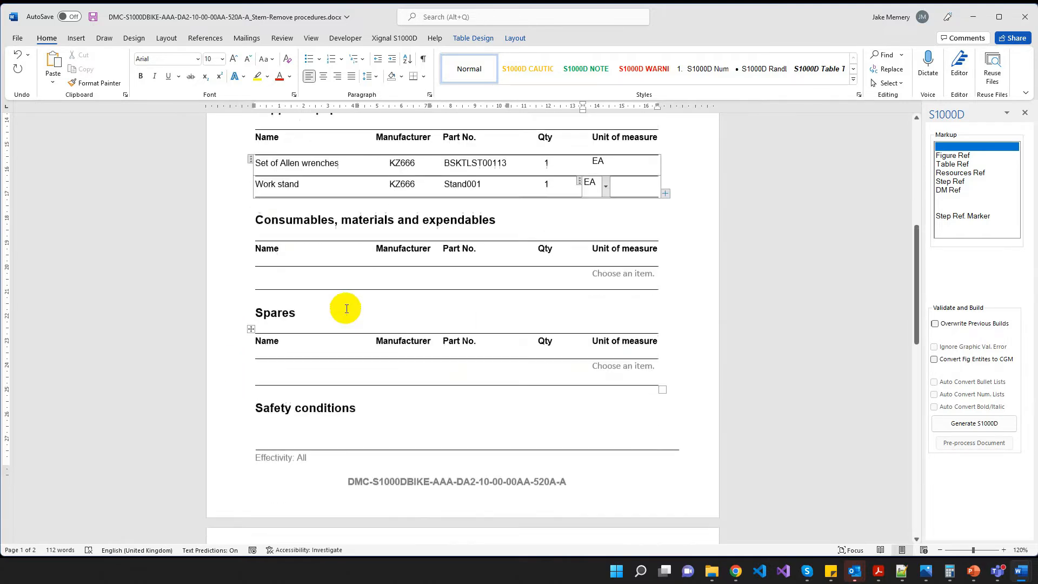
scroll(down, 3)
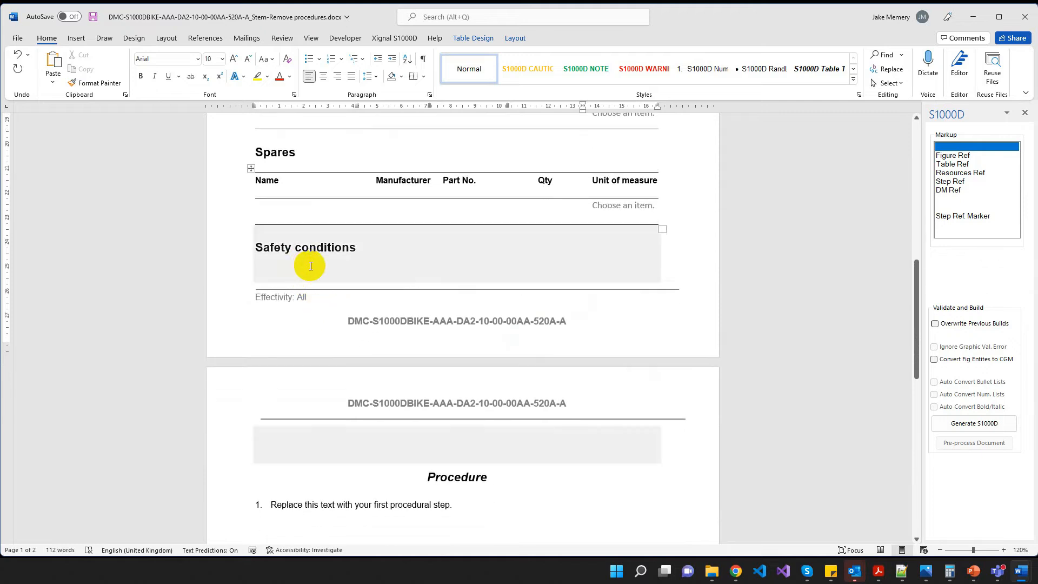
Apply the S1000D NOTE style under Safety conditions and write that removing the handlebar is unnecessary
click(310, 268)
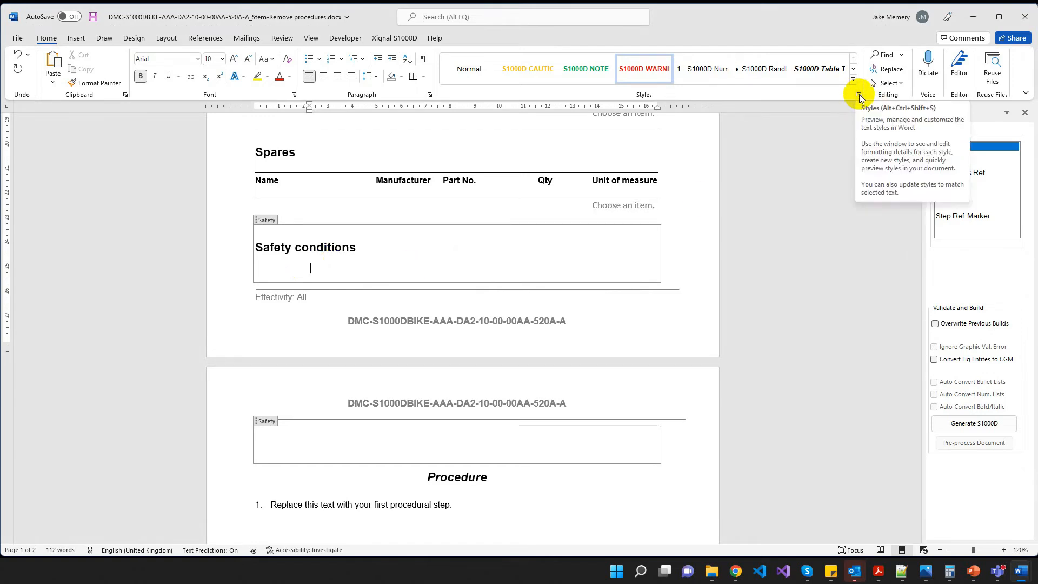
click(854, 96)
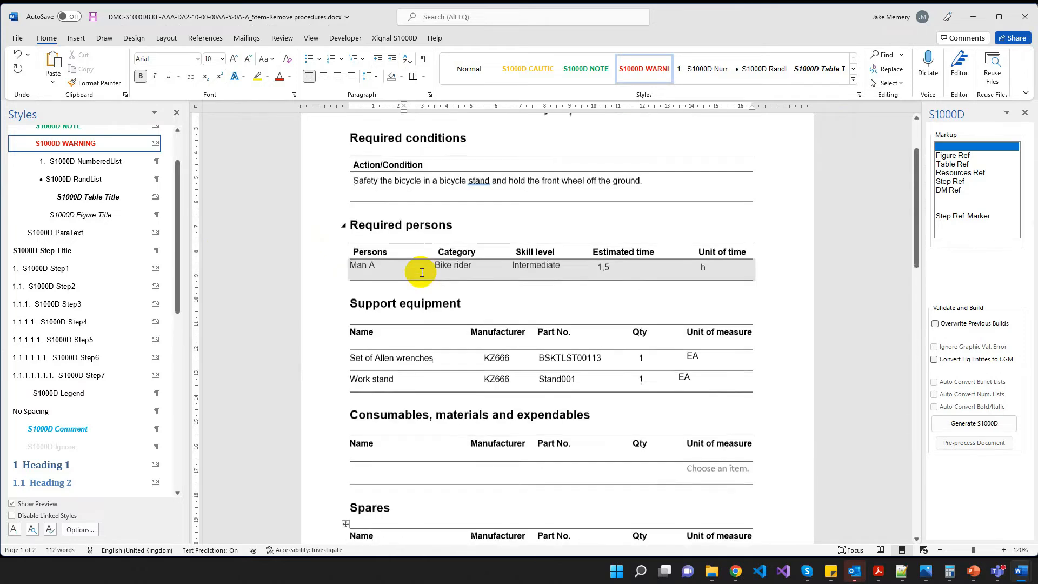
scroll(down, 3)
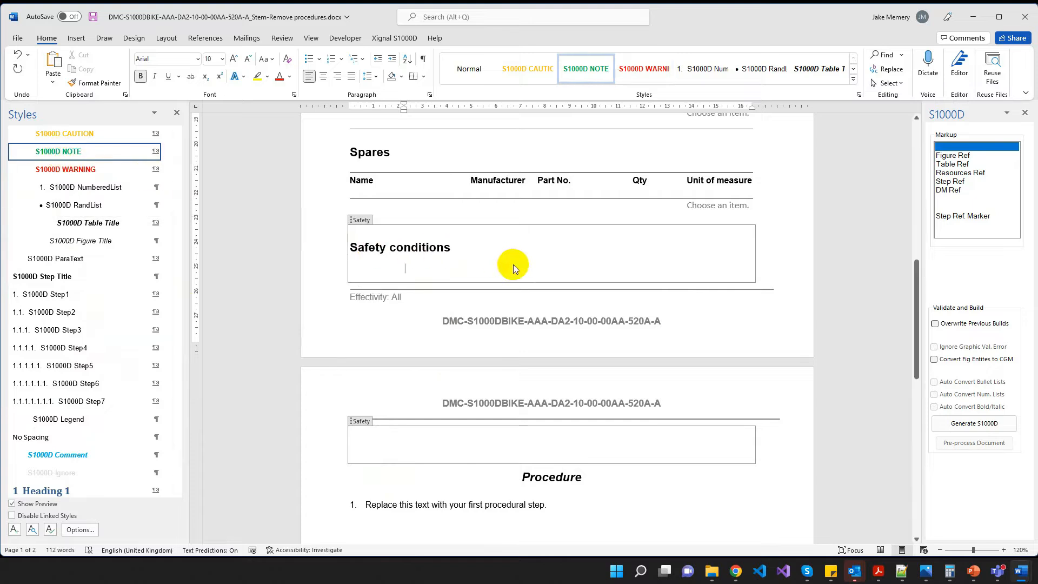
text(it is not necessary to remove the handlebar when you remove the stem to get access to the headset.)
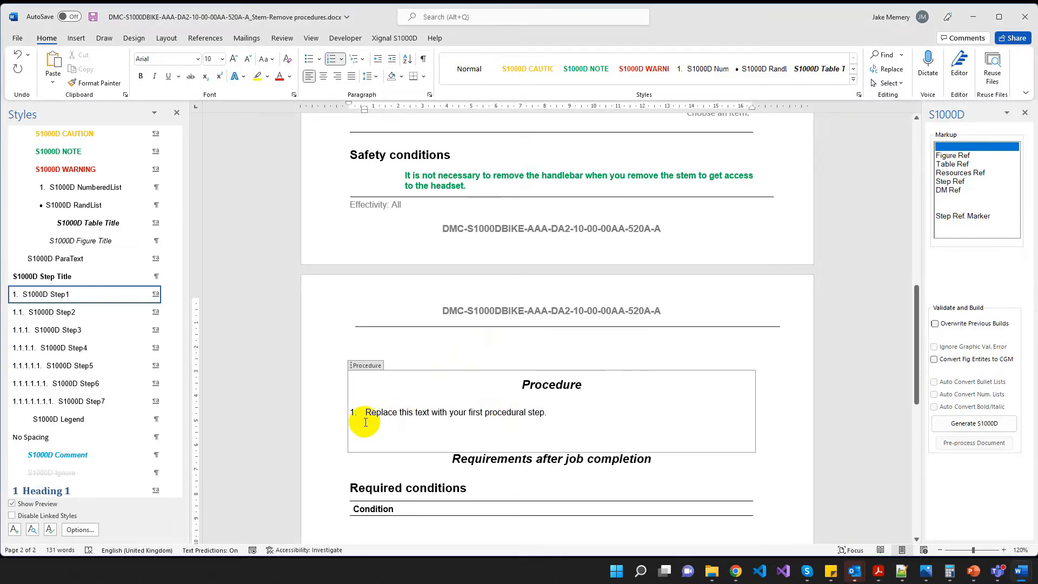
Write first-level step 'Remove the handlebar, refer to' in S1000D Step1 style
click(545, 412)
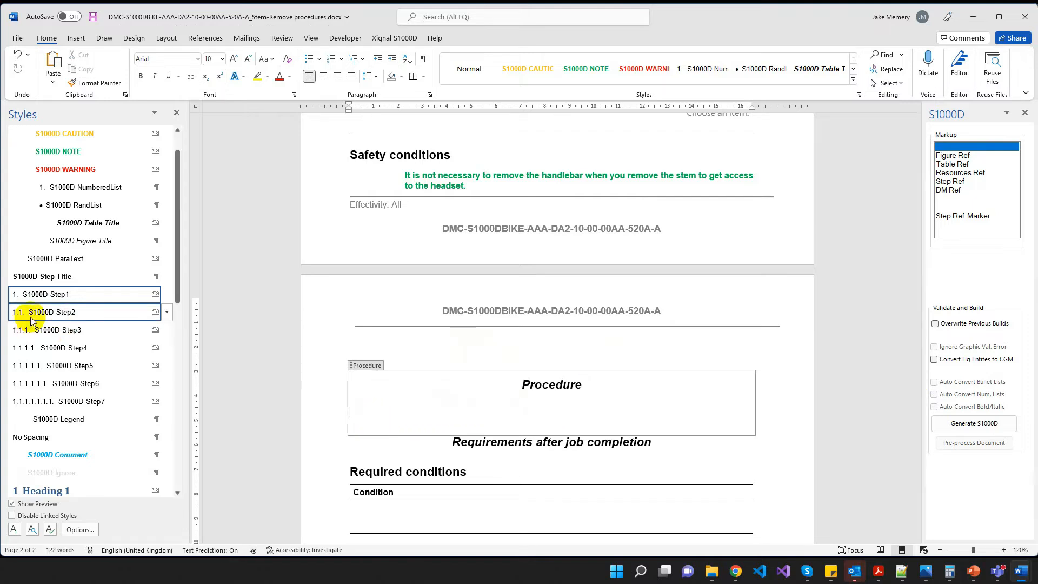
click(47, 294)
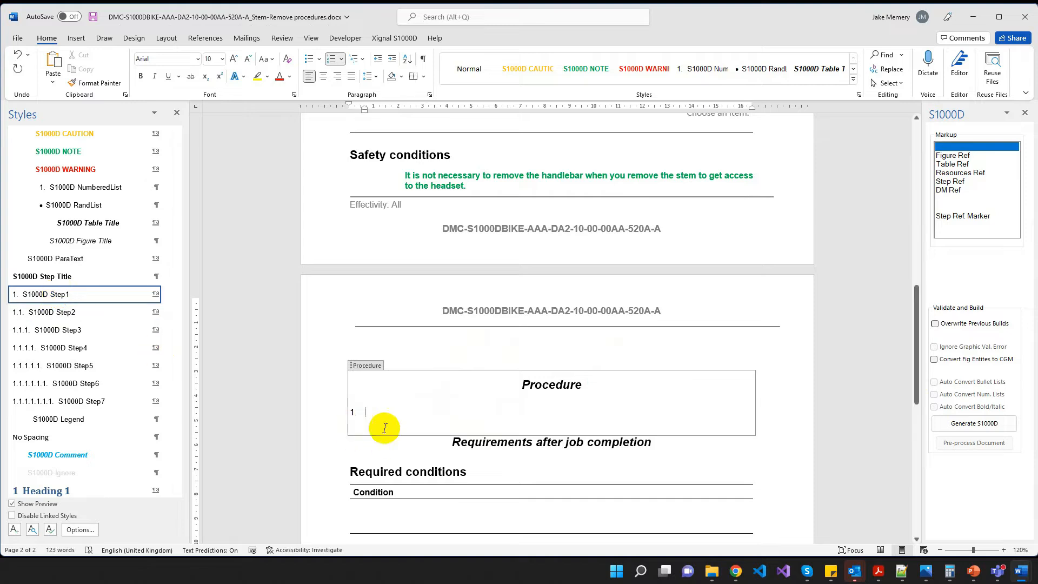
text(Remove the handlebar)
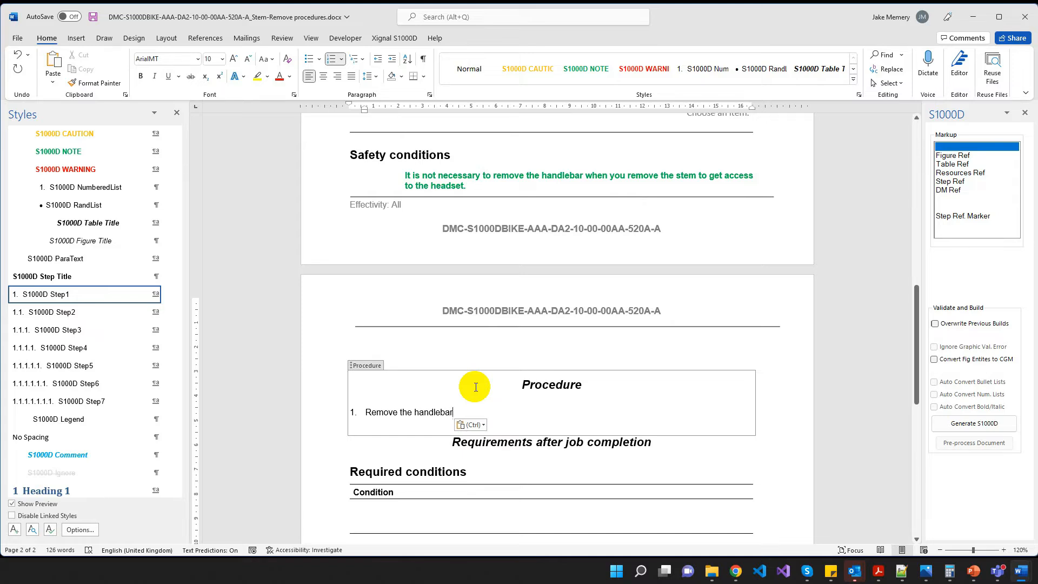
text(, refer)
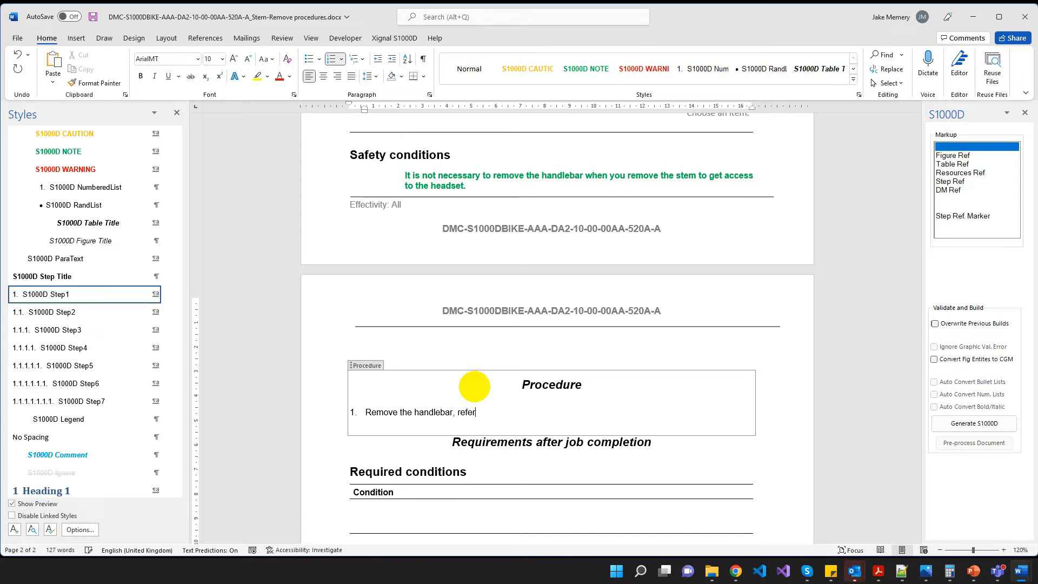
text(to)
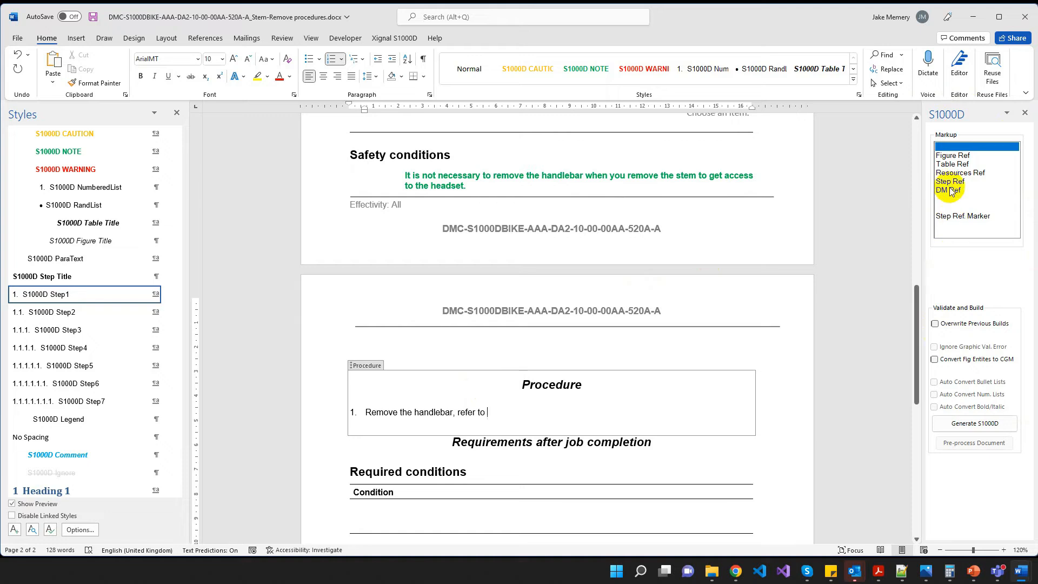
Insert a DM Ref to the Handlebar remove procedures data module picked from the DMRL
click(950, 189)
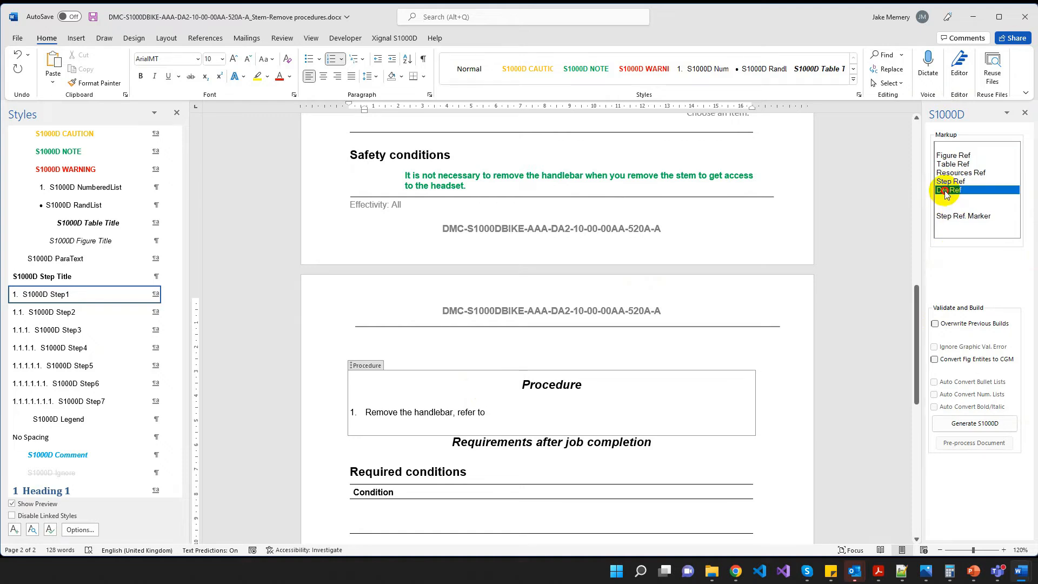
click(950, 189)
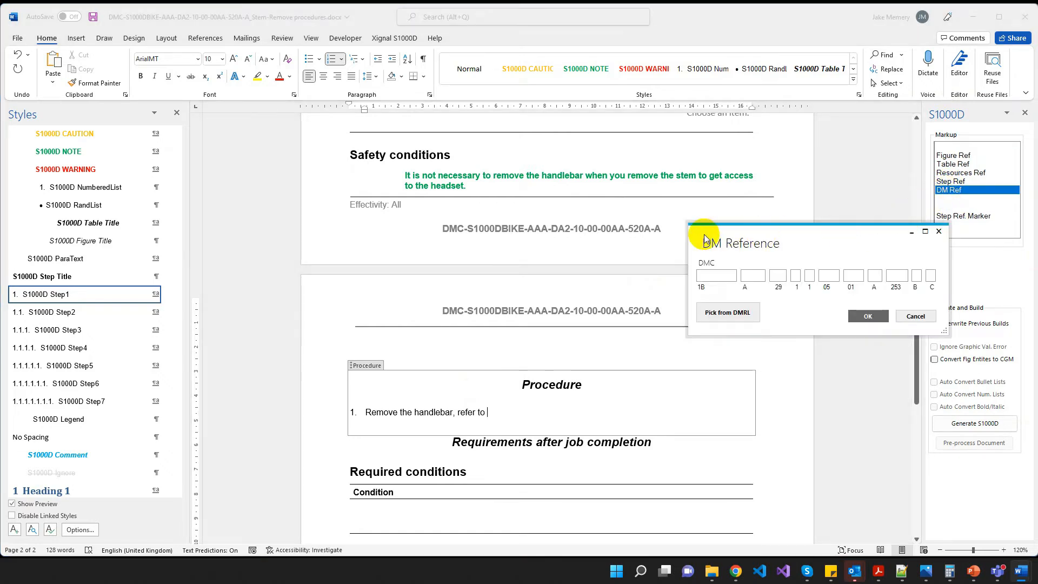
drag(748, 243, 640, 245)
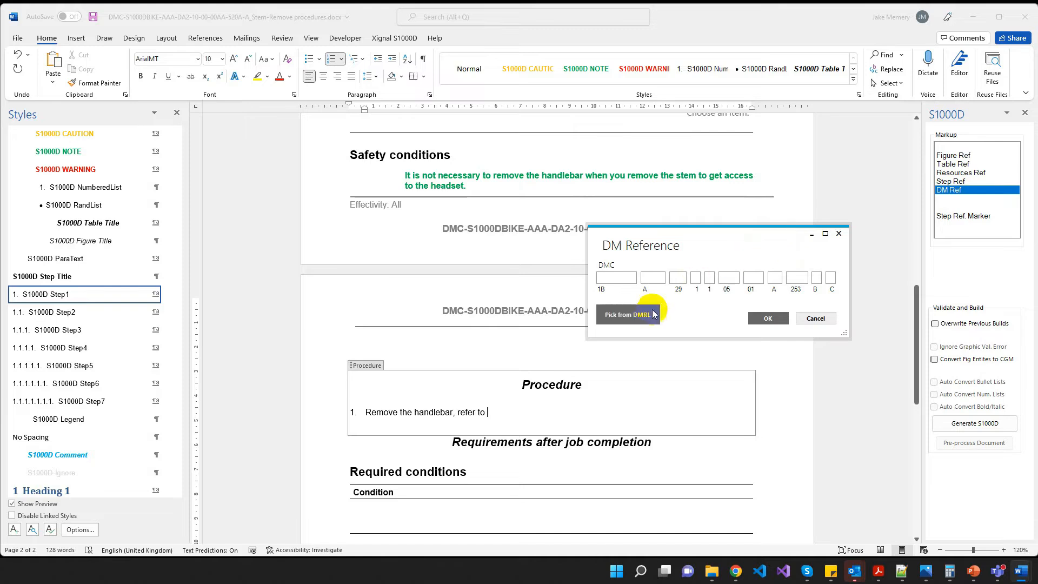
click(628, 313)
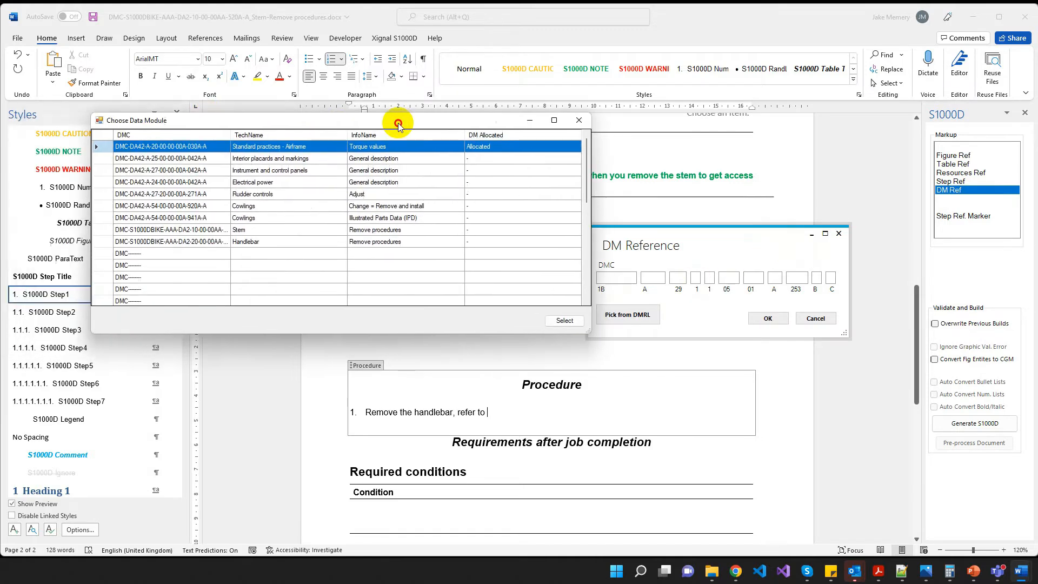
click(251, 241)
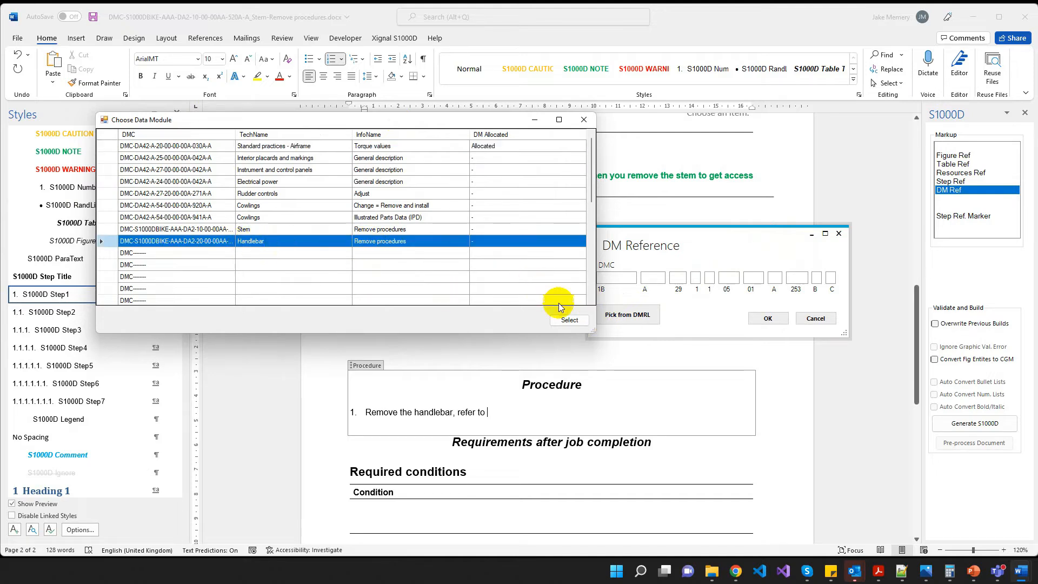
click(568, 320)
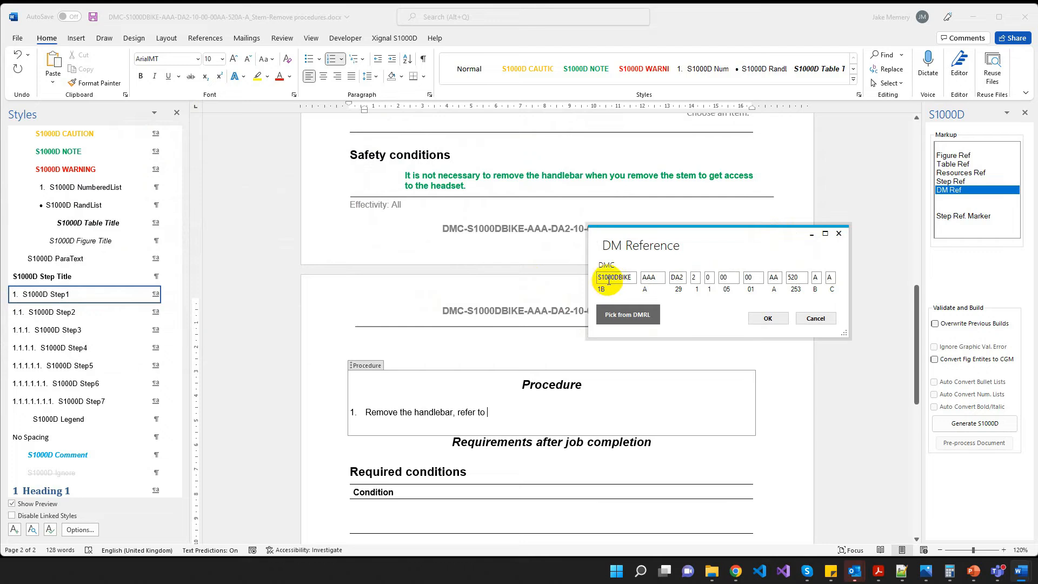
click(767, 318)
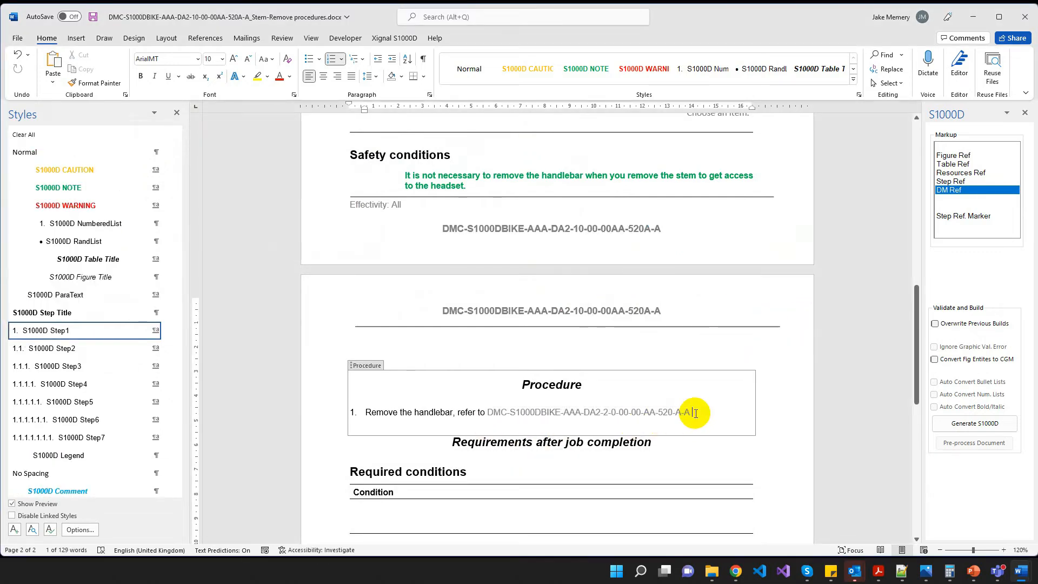
text(.)
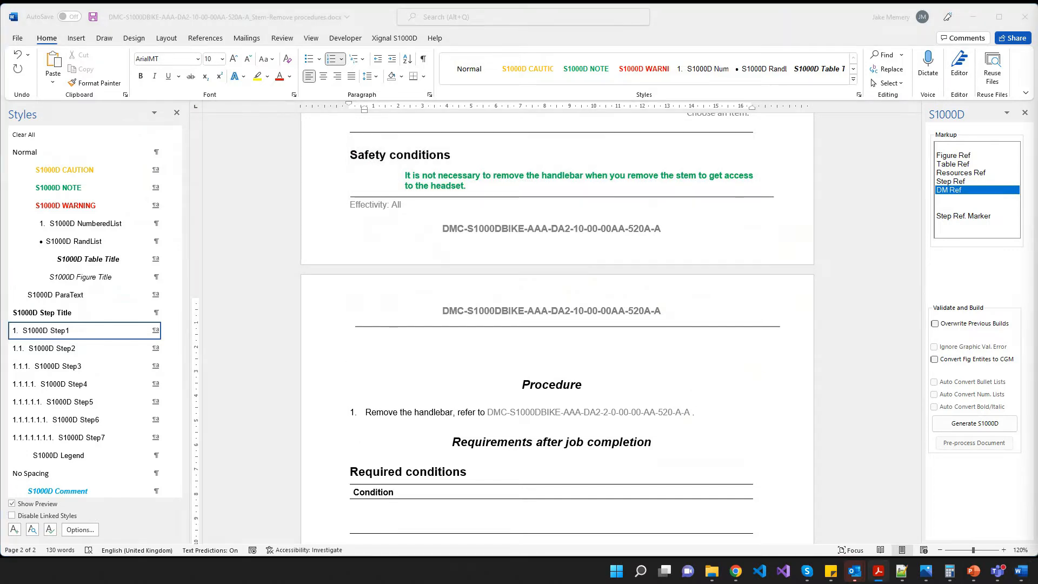
Add step 2 'Remove the stem.' and start sub-step 2.1 about the stem-cap bolt
key(enter)
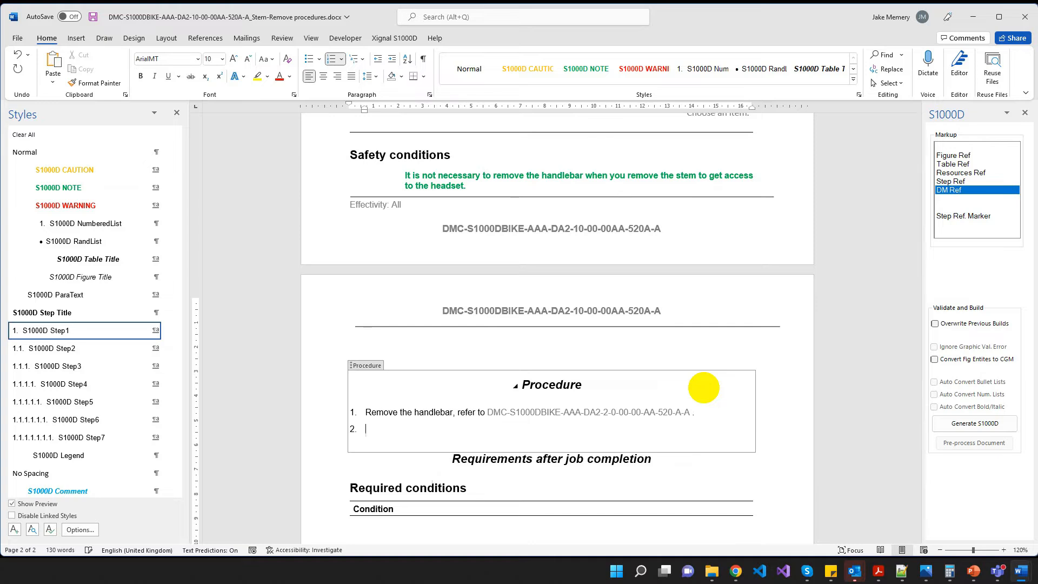
text(Remove the stem.)
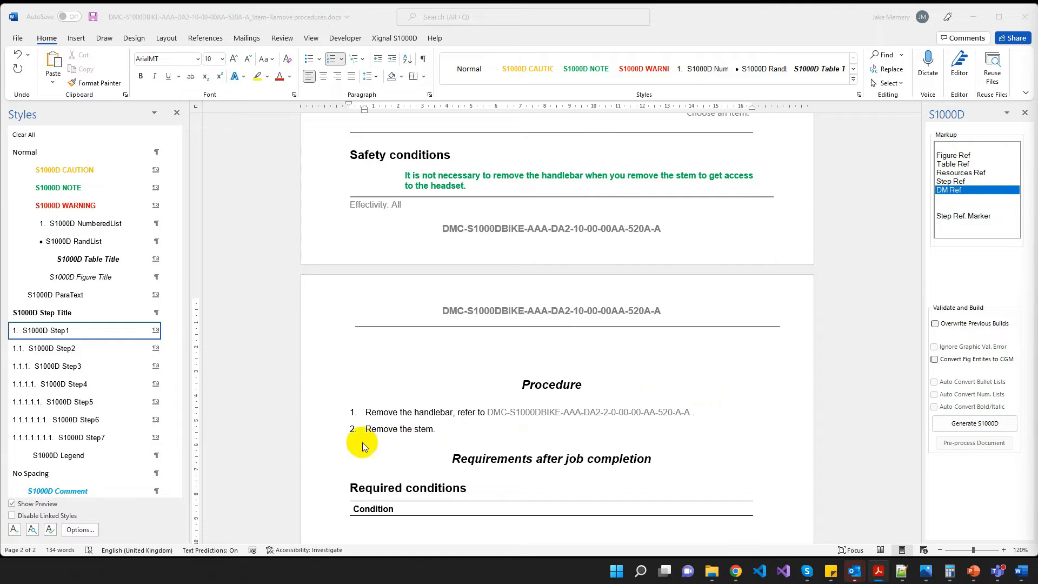
key(enter)
text(Remove the bolt in the center of the stem cap.)
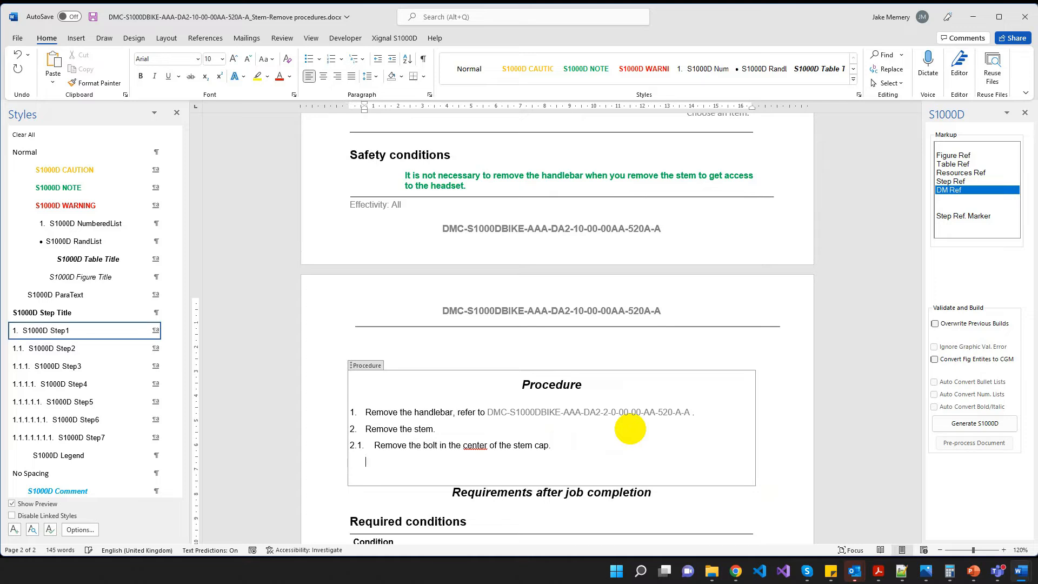
scroll(down, 3)
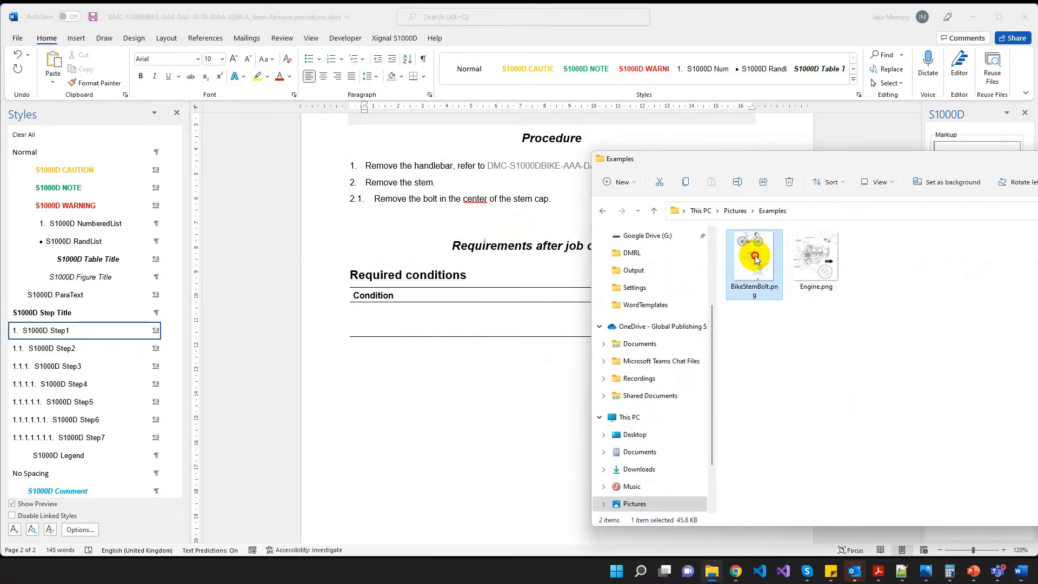
Add an S1000D Figure Title caption "Remove the bolt" beneath the stem-bolt illustration
double_click(754, 257)
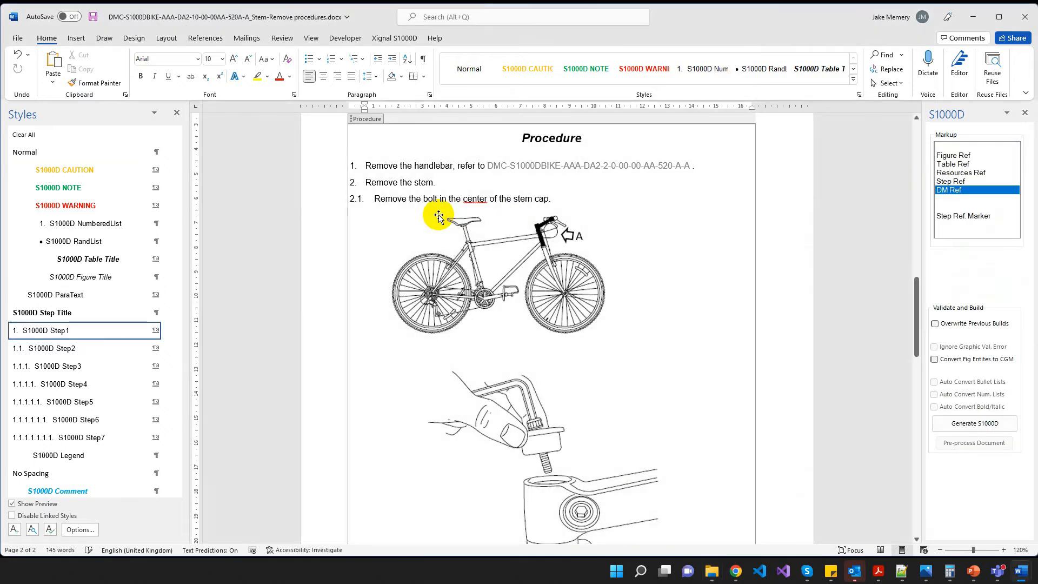
click(438, 216)
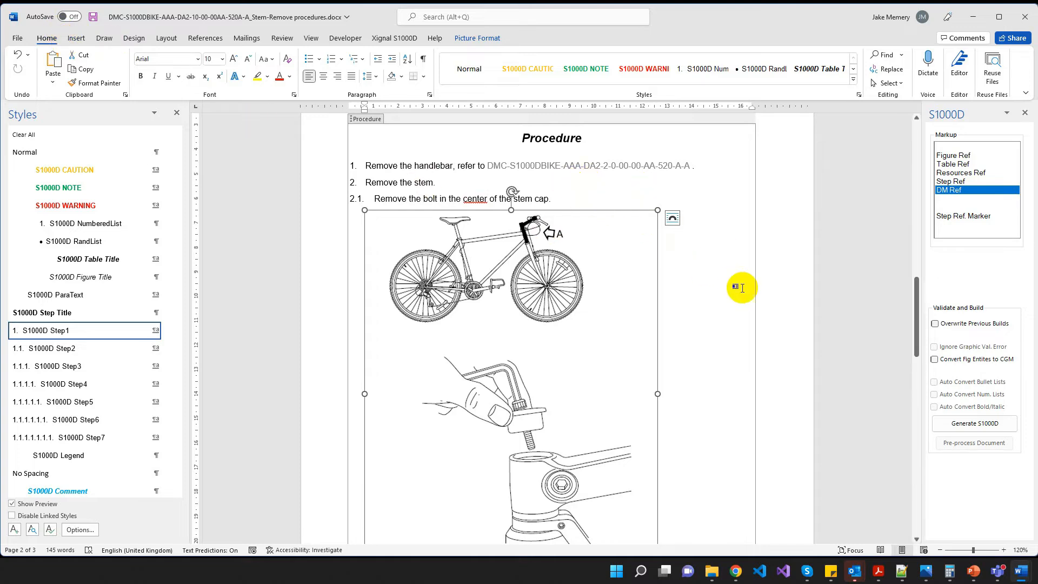
scroll(down, 3)
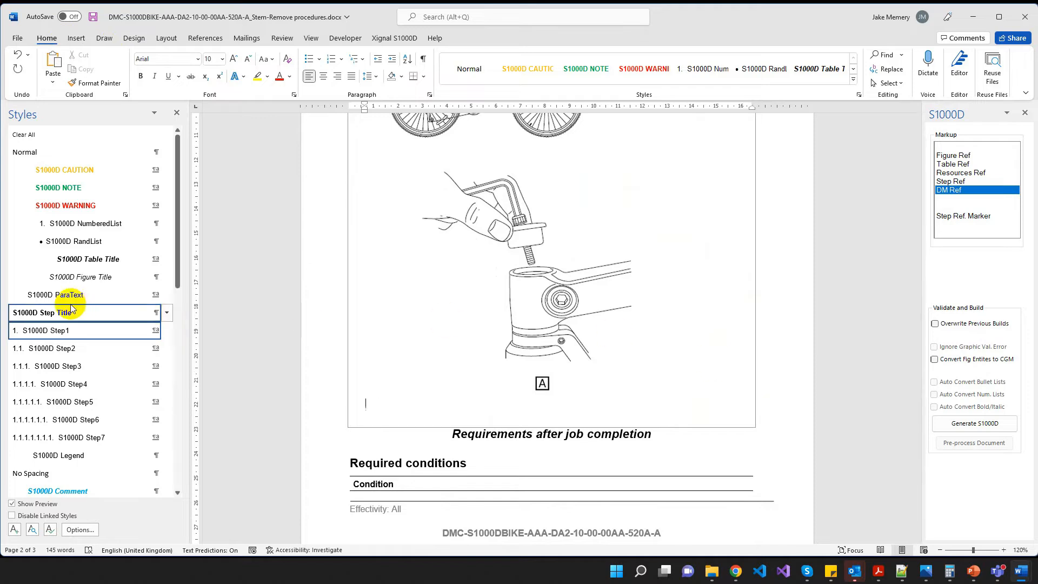
click(81, 277)
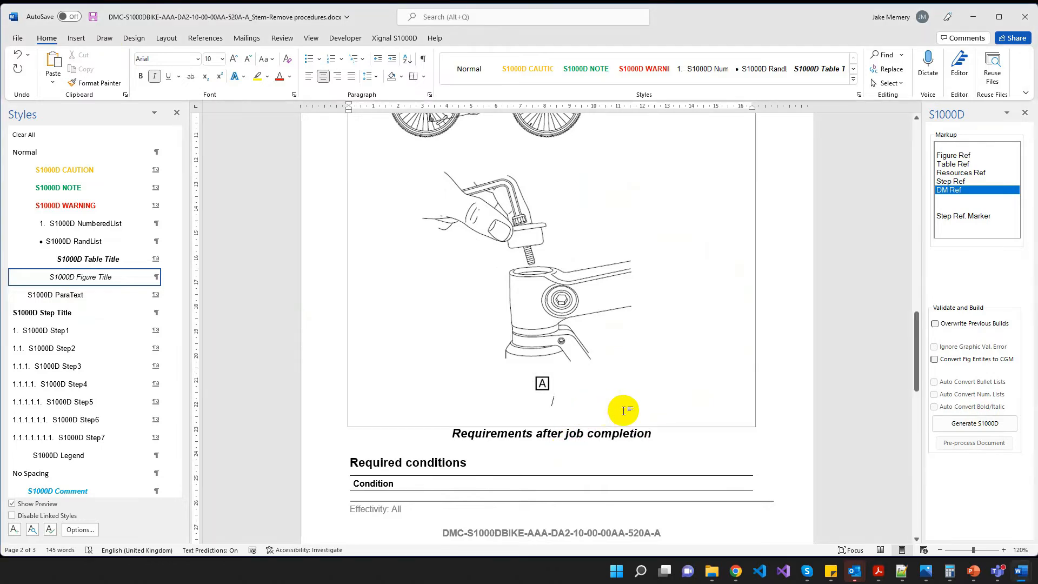
text(Remove the)
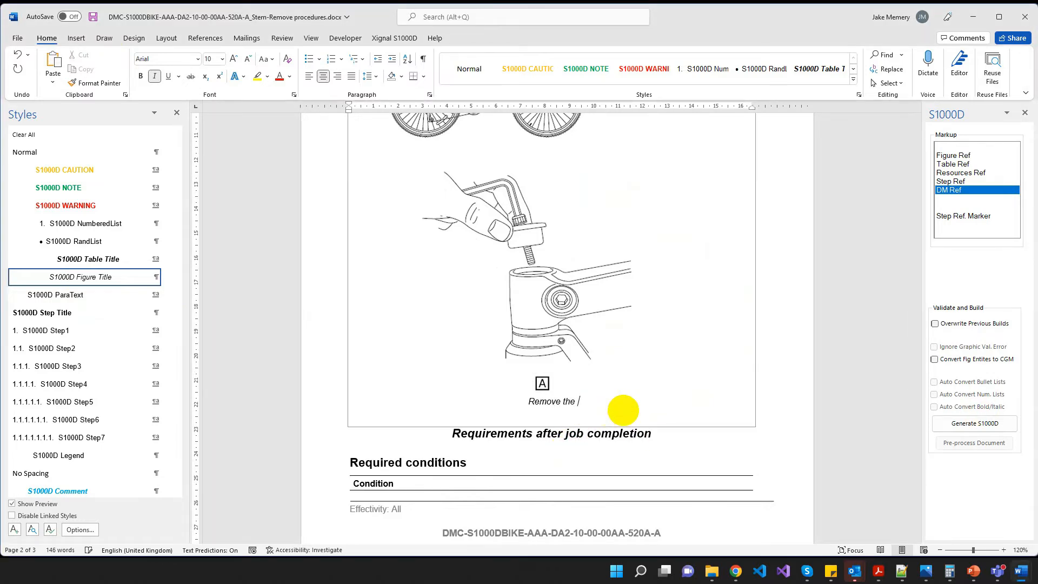
text(bolt)
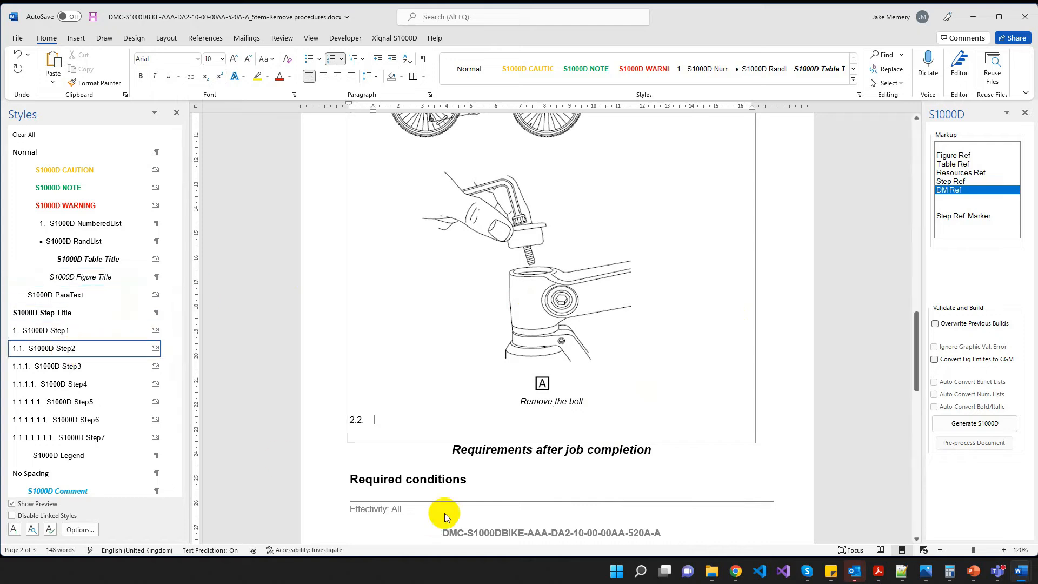
Write "Loosen the stem clam bolt with a" followed by a Resources Ref to Set of Allen wrenches (KZ666)
text(Loosen the stem clam bolt with a)
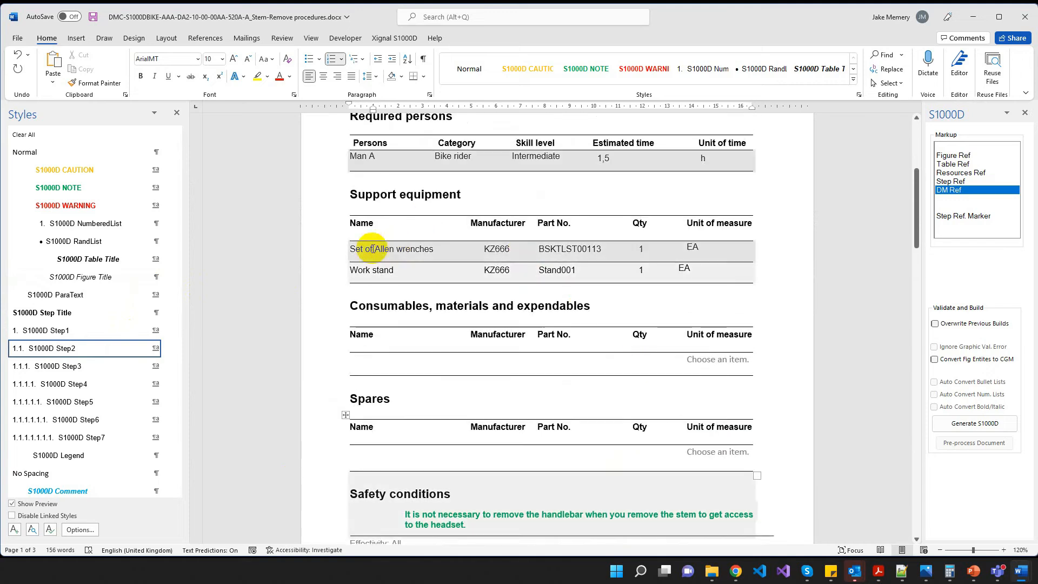
scroll(down, 3)
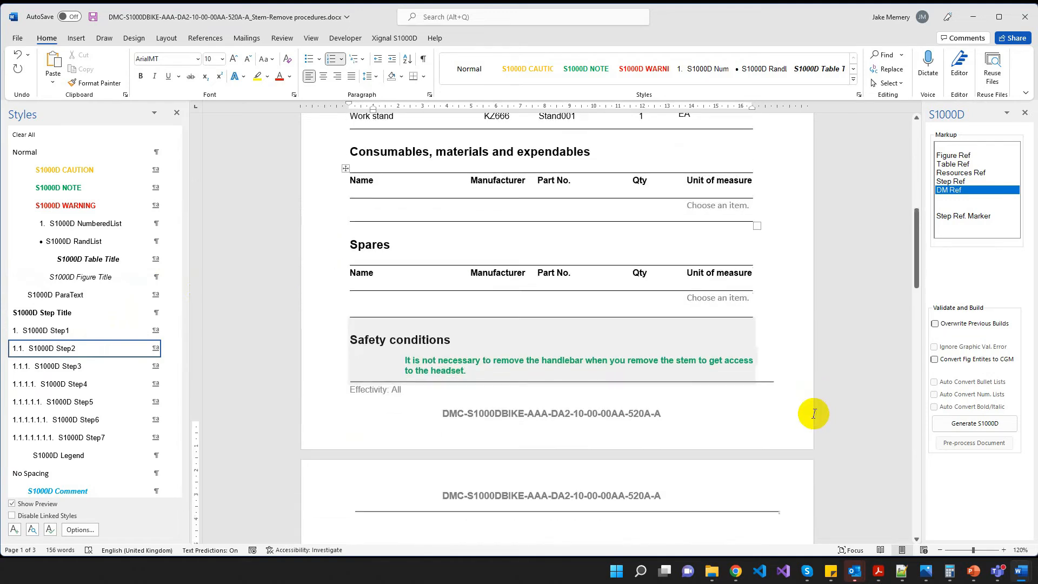
scroll(down, 3)
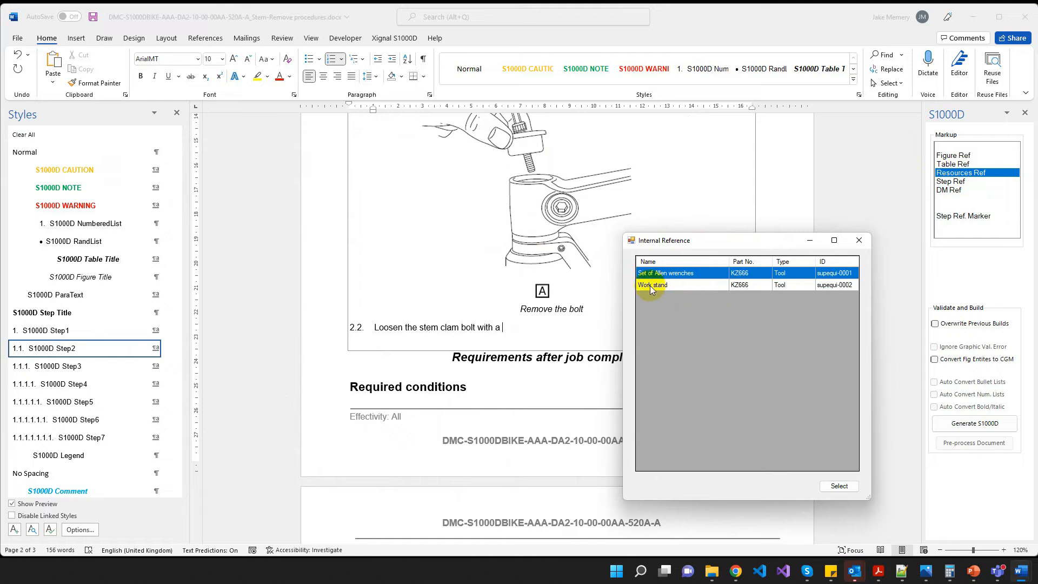
click(676, 272)
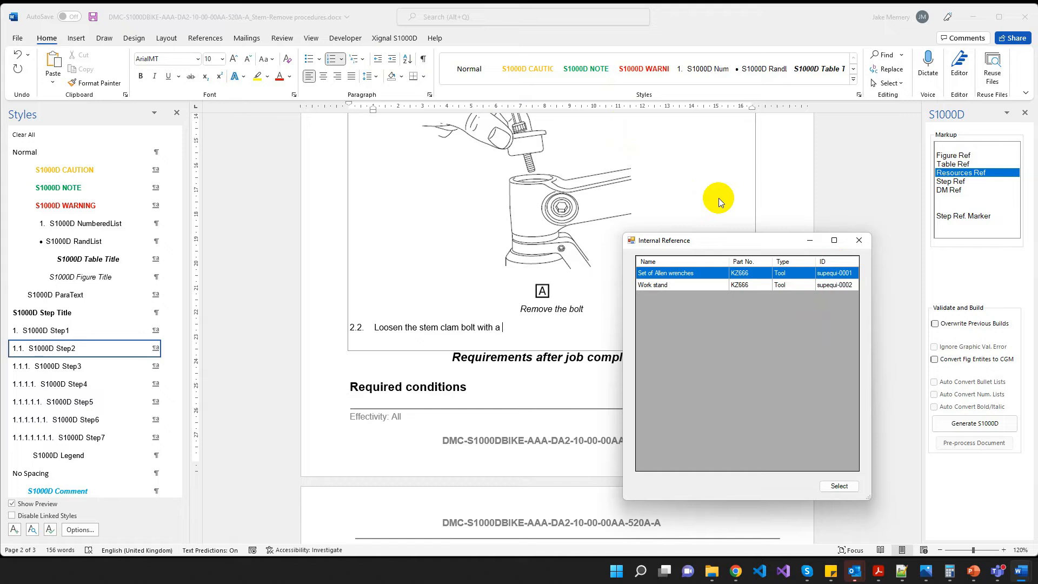
click(838, 486)
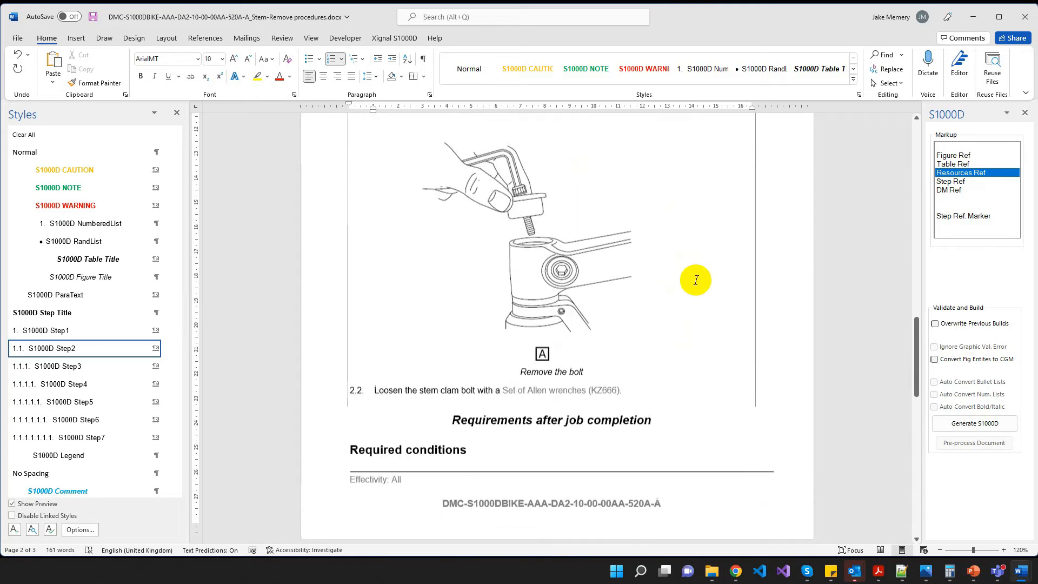
scroll(down, 3)
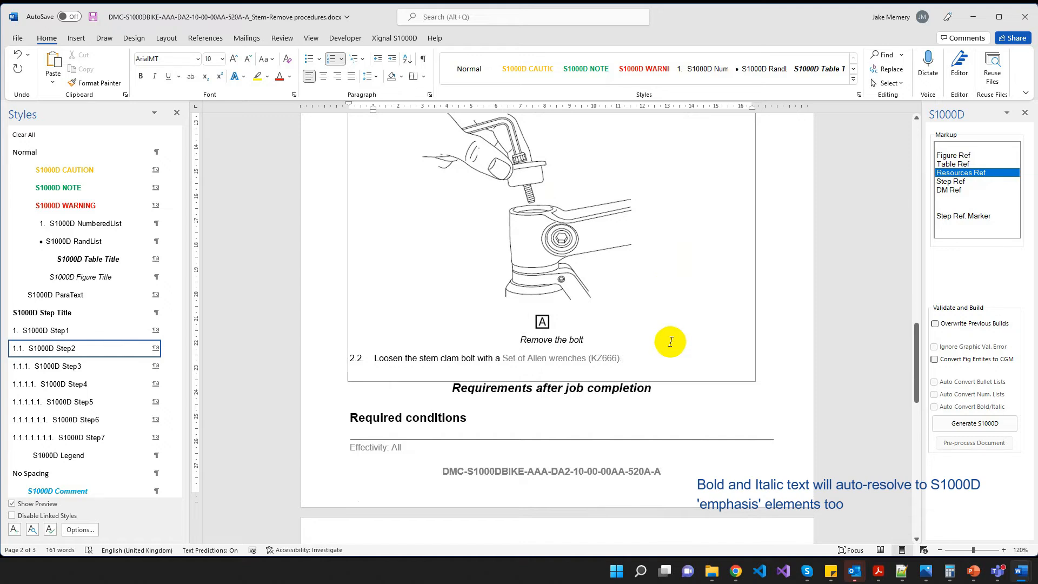
mouse_move(670, 342)
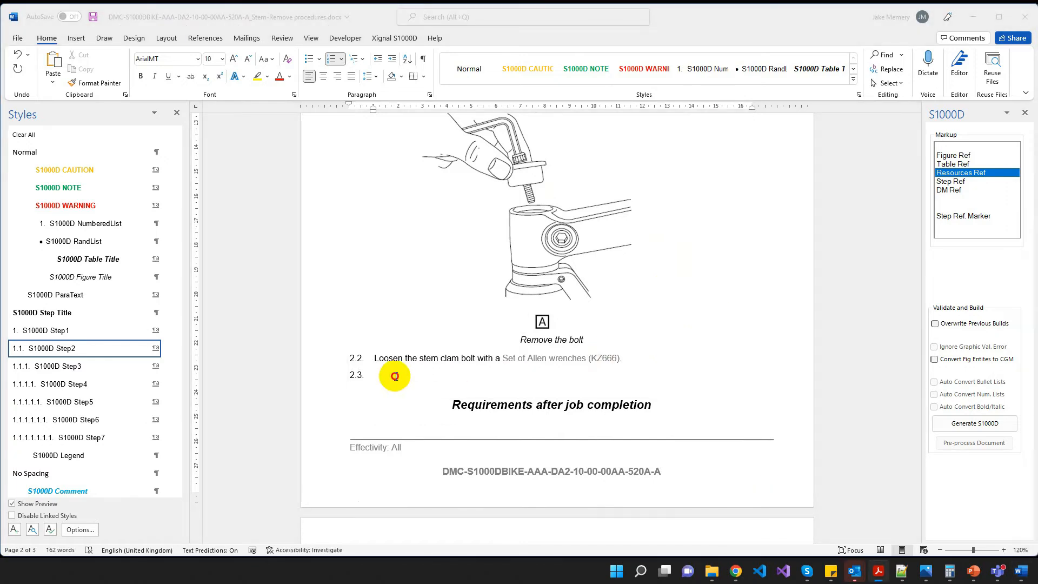
Paste steps 2.3 "Remove the stem from the steerer tube" and 2.4 with the handlebar note
key(ctrl+v)
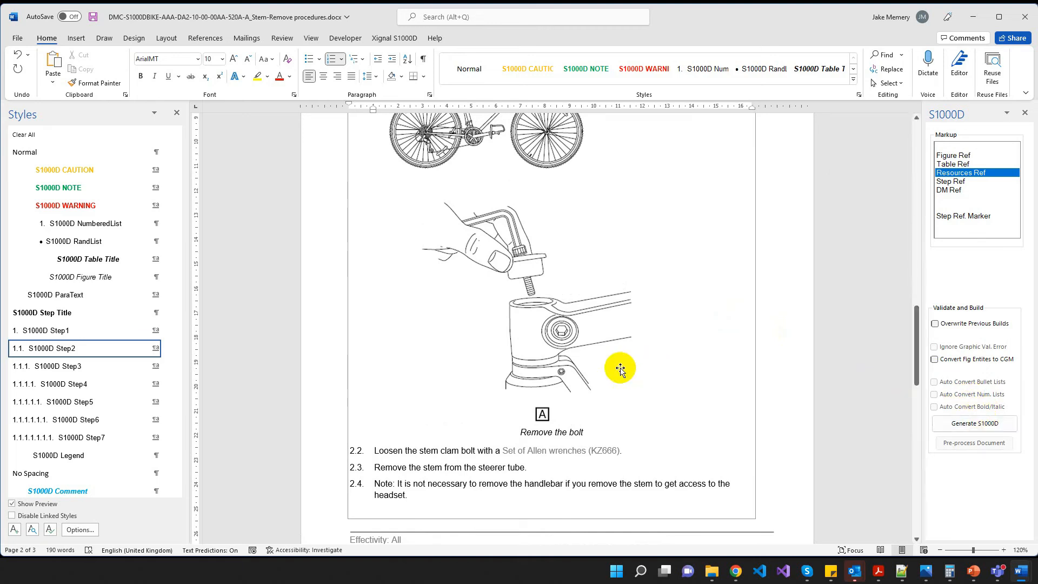
mouse_move(633, 406)
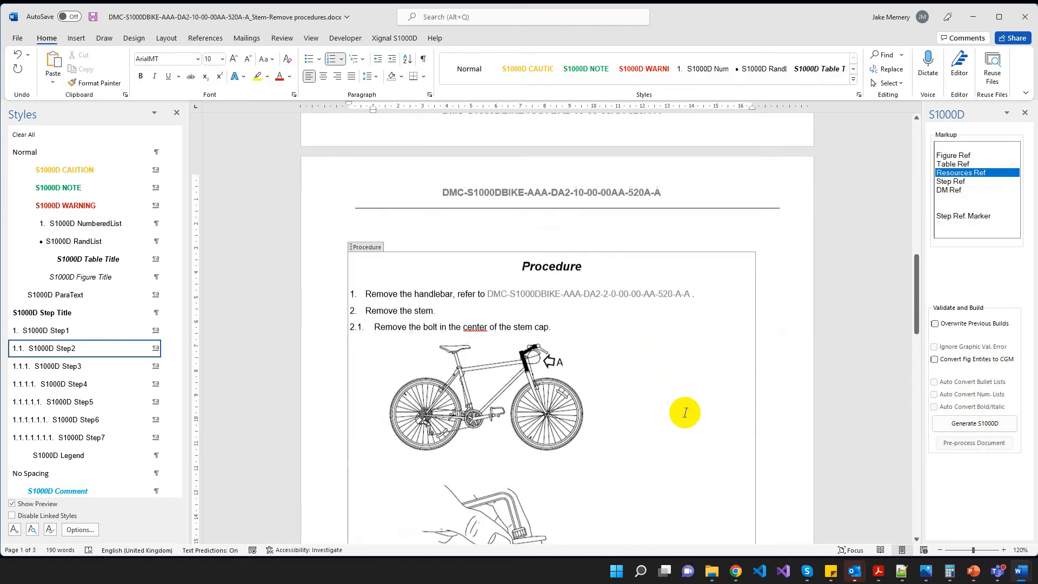
End step 2.1 with ", refer to" and a Figure XReference to fig-0001
scroll(down, 3)
text(, refer to)
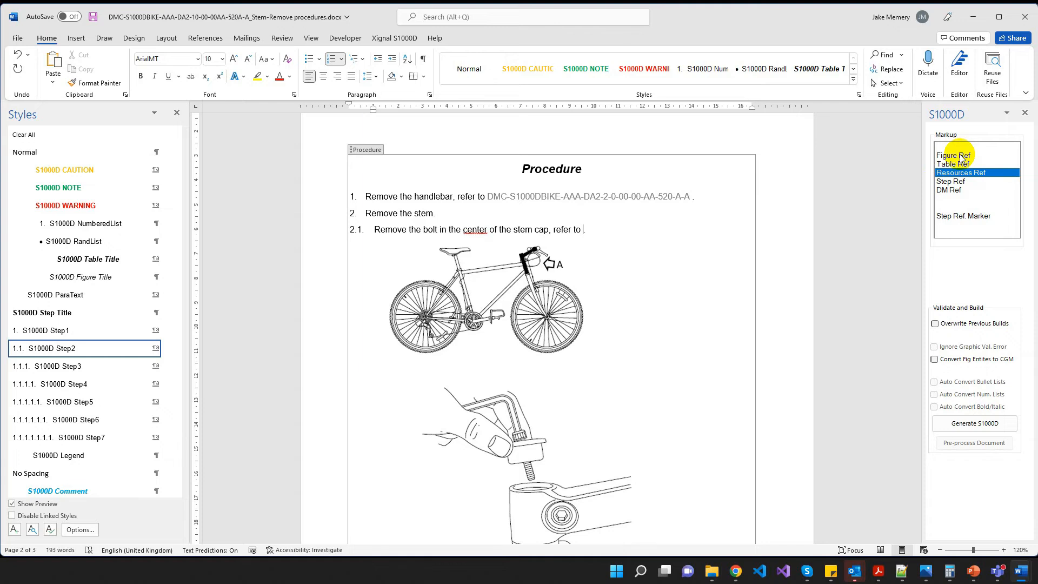
click(953, 155)
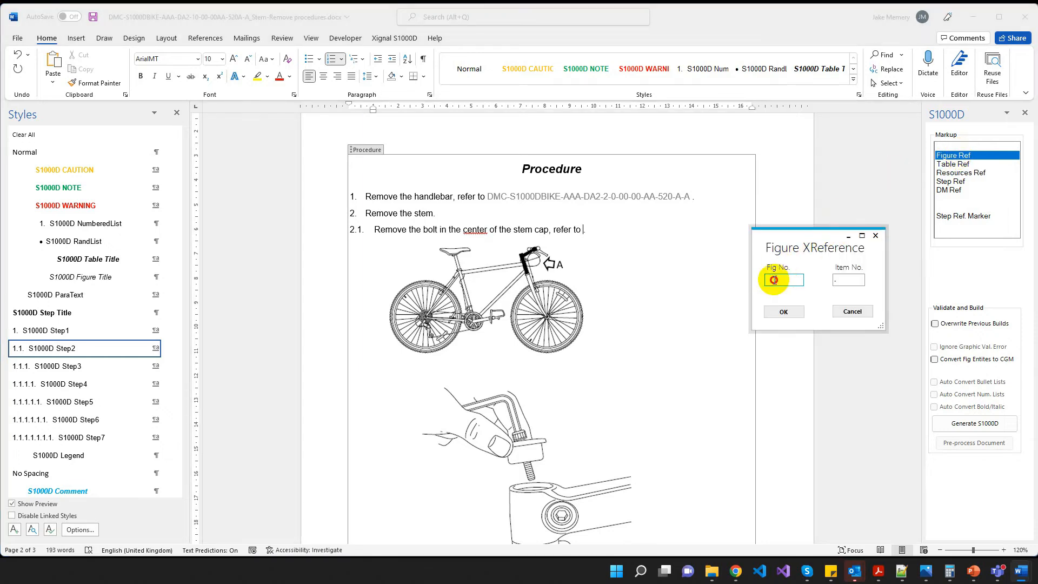
click(784, 311)
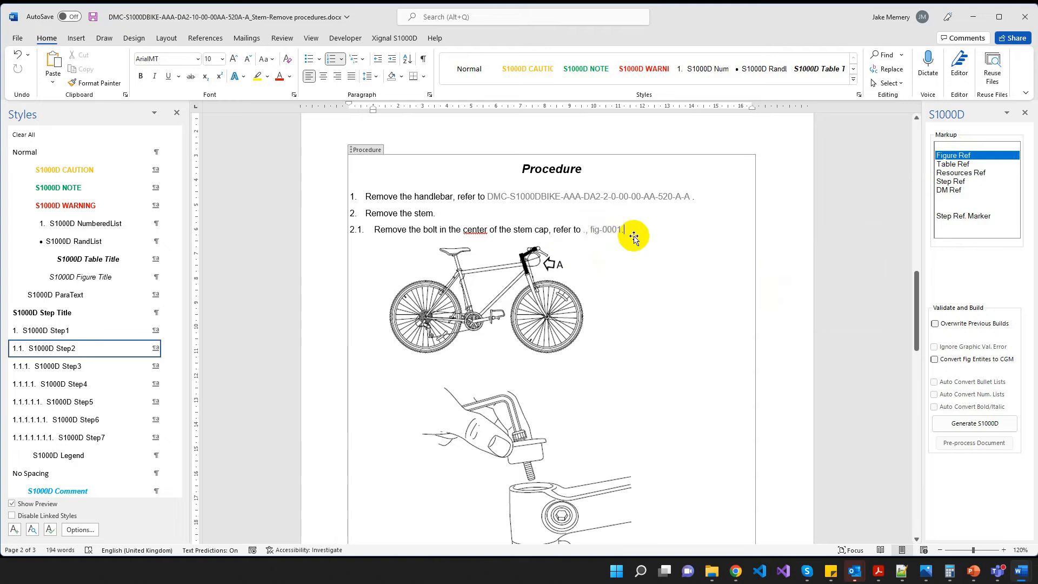
double_click(601, 229)
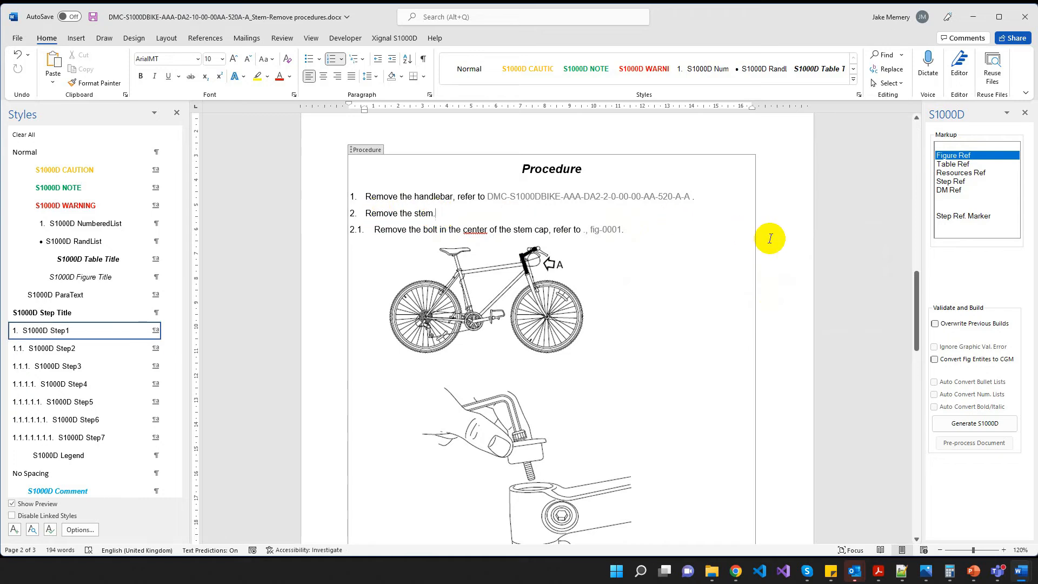
Set a Step Ref. Marker (Ref_1) on step 2 and begin "Refer to" in step 2.3
click(963, 215)
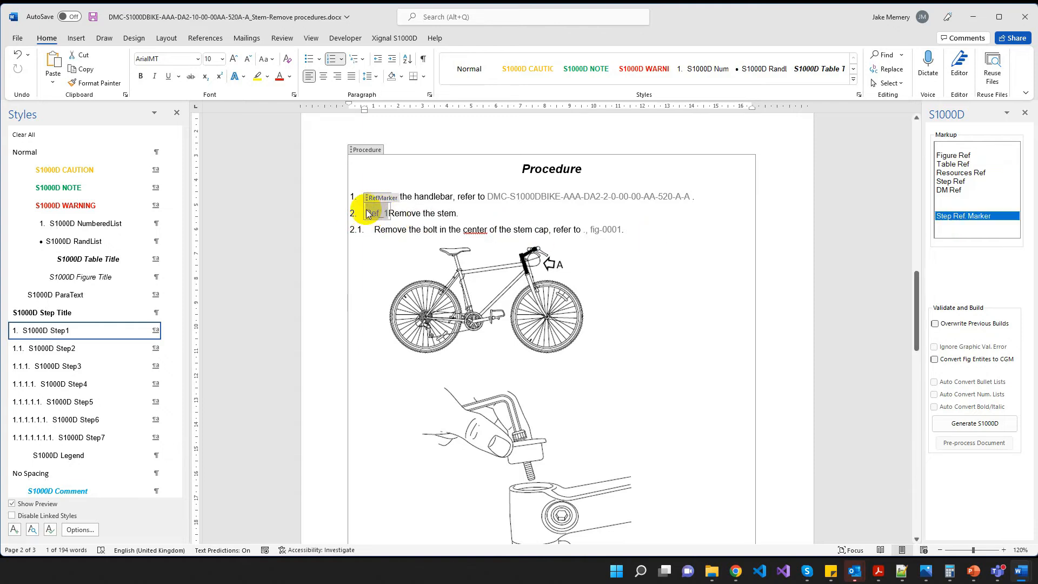
mouse_move(628, 273)
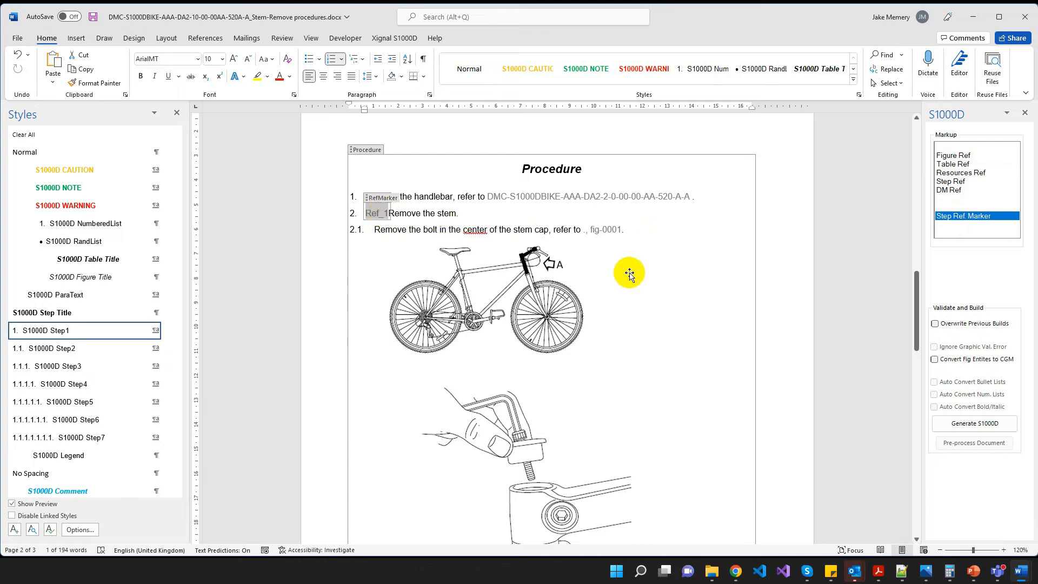
scroll(down, 3)
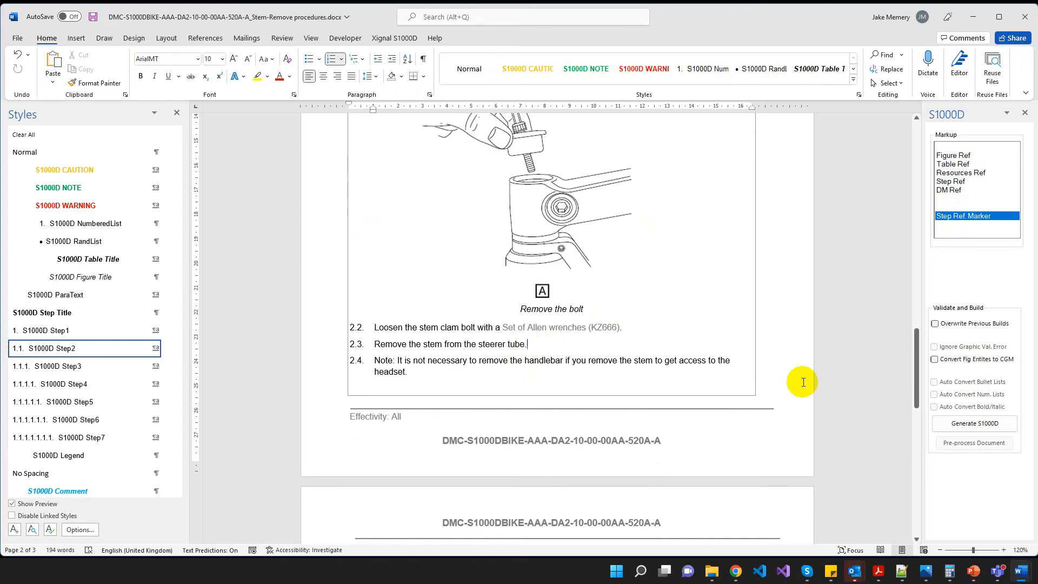
text(Refer to)
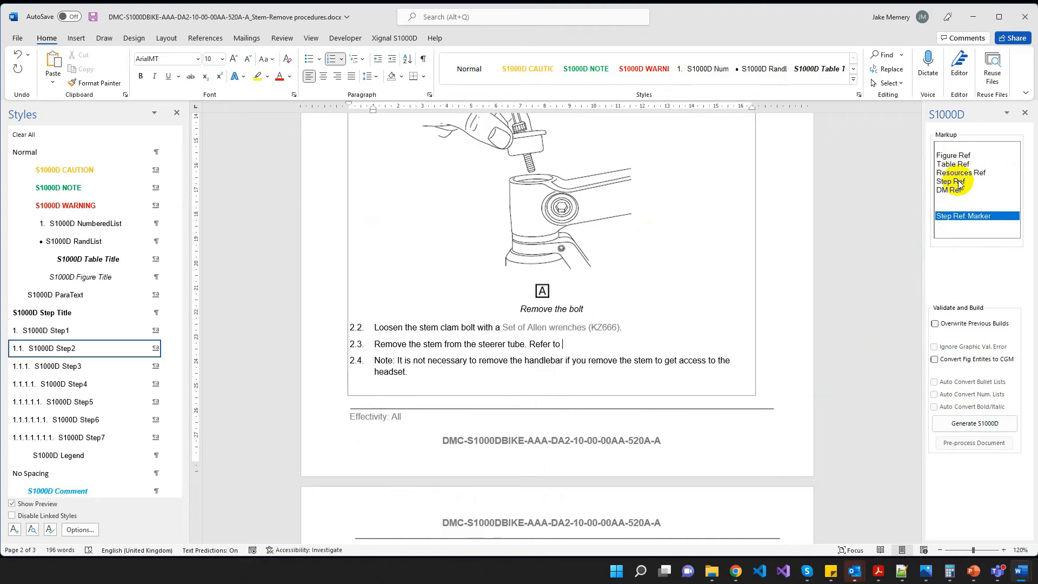
Insert a Step Ref in step 2.3 pointing to the "Remove the stem" step (Ref_1)
click(951, 182)
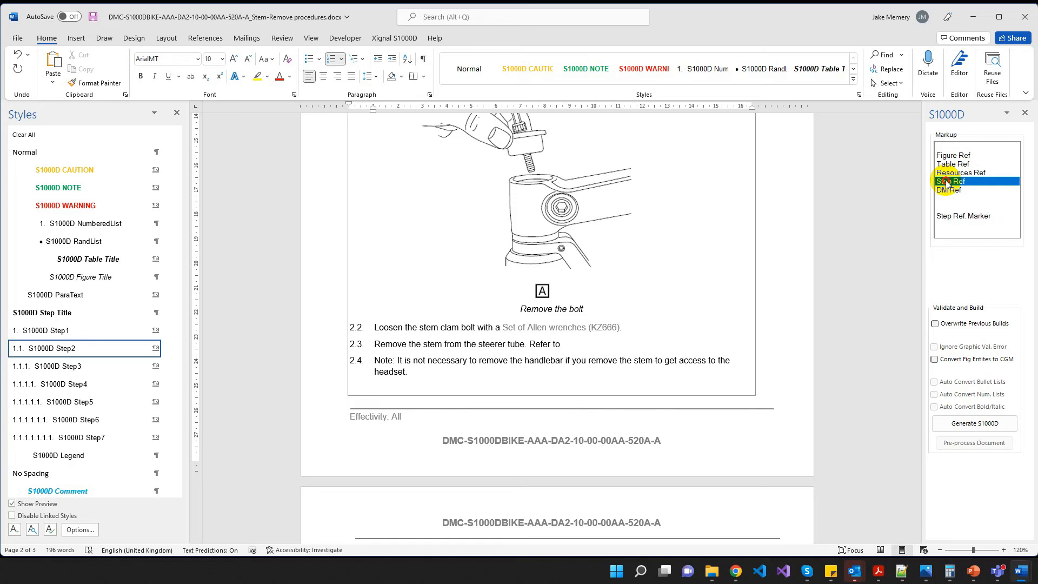
click(951, 181)
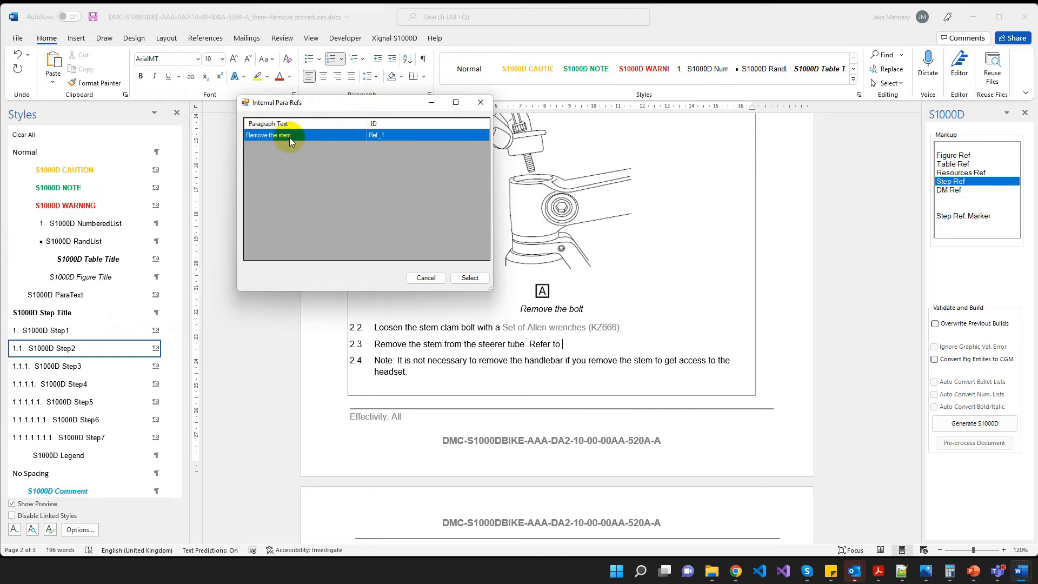
mouse_move(423, 240)
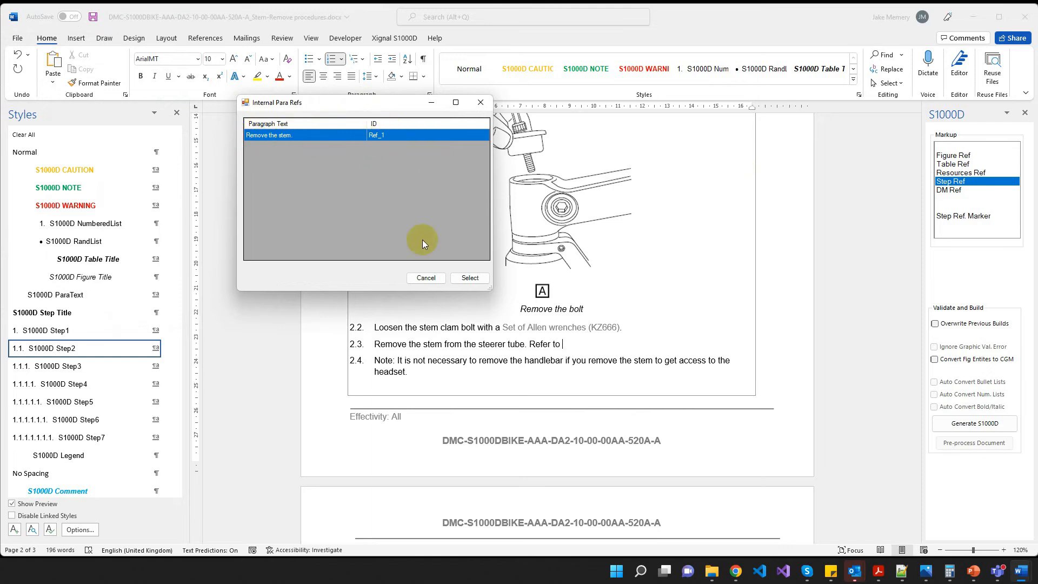
click(469, 277)
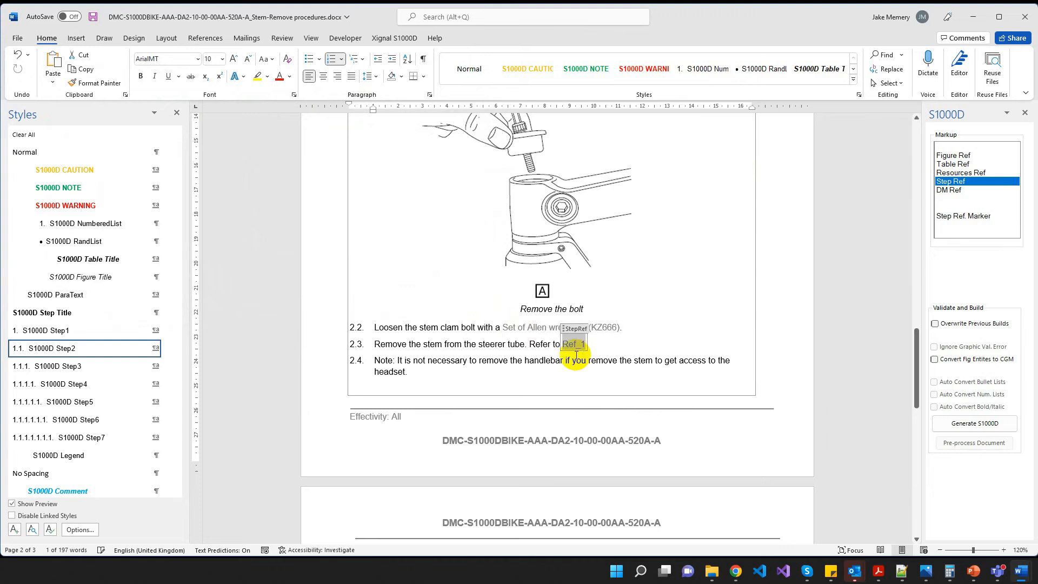
click(572, 344)
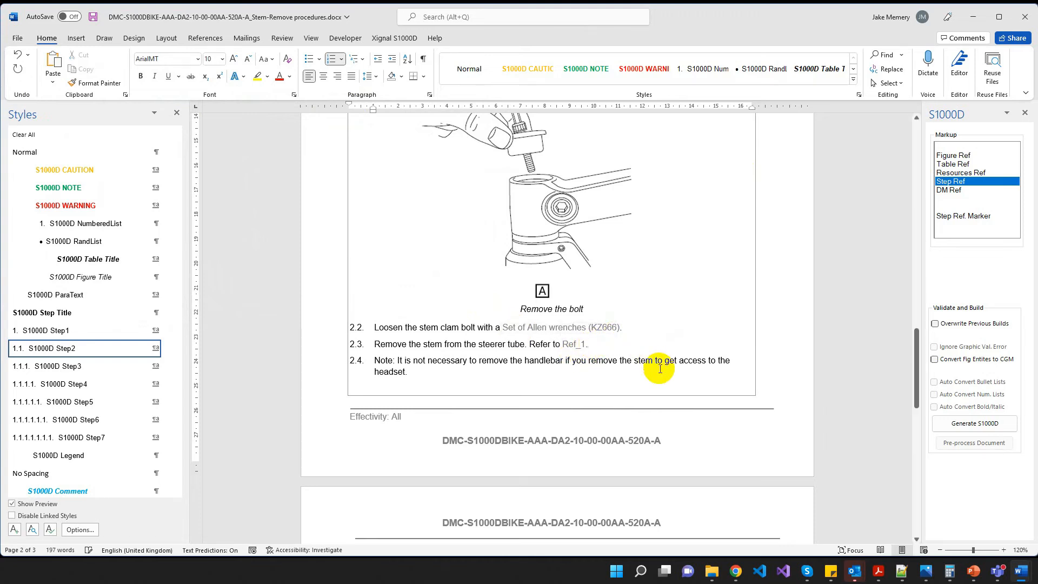
scroll(down, 3)
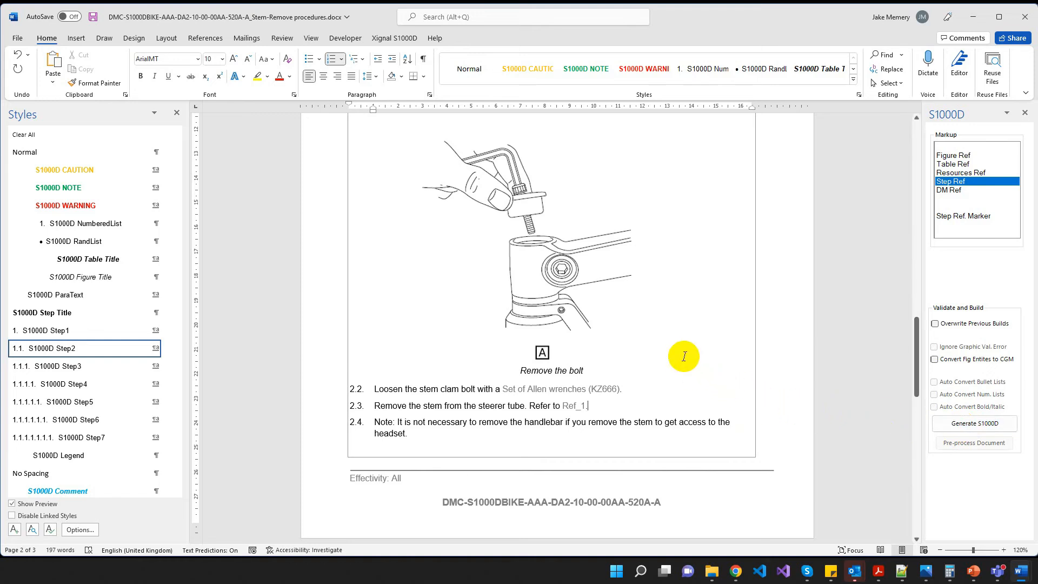
mouse_move(728, 378)
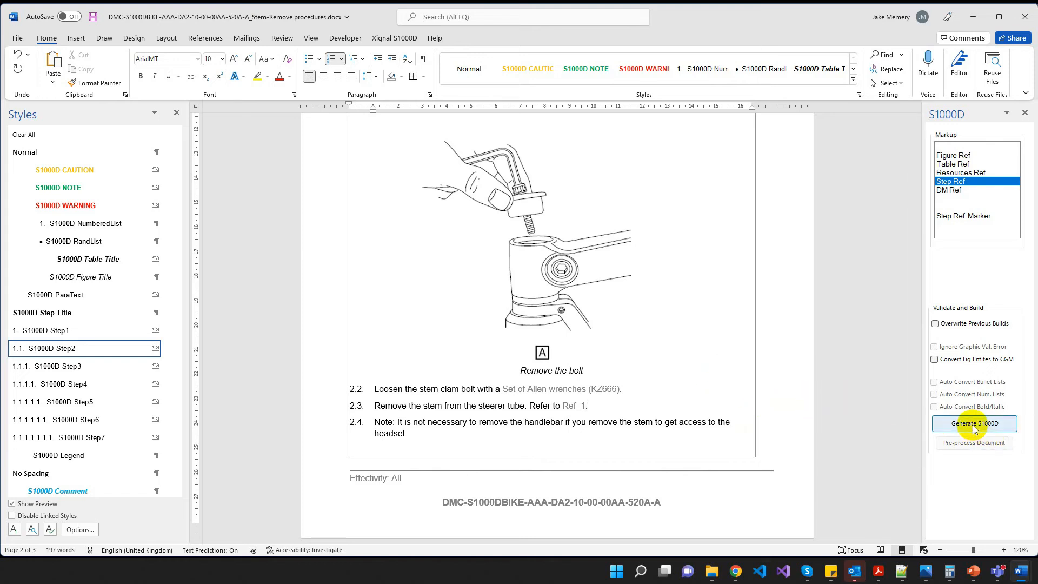
Run Generate S1000D, review the passing Validation Log for Stem – Remove procedures, and relaunch generation
click(974, 423)
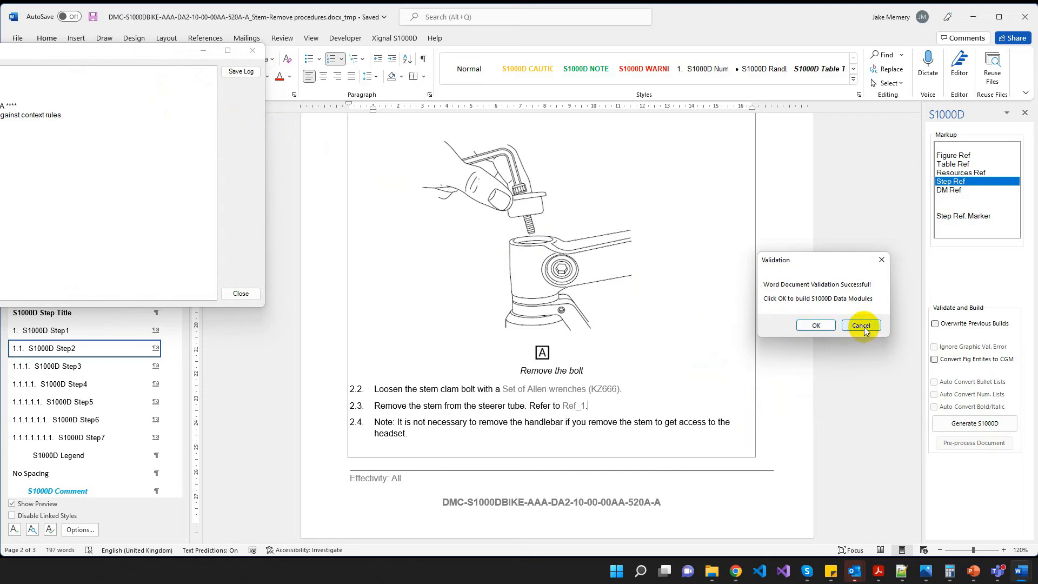
click(860, 325)
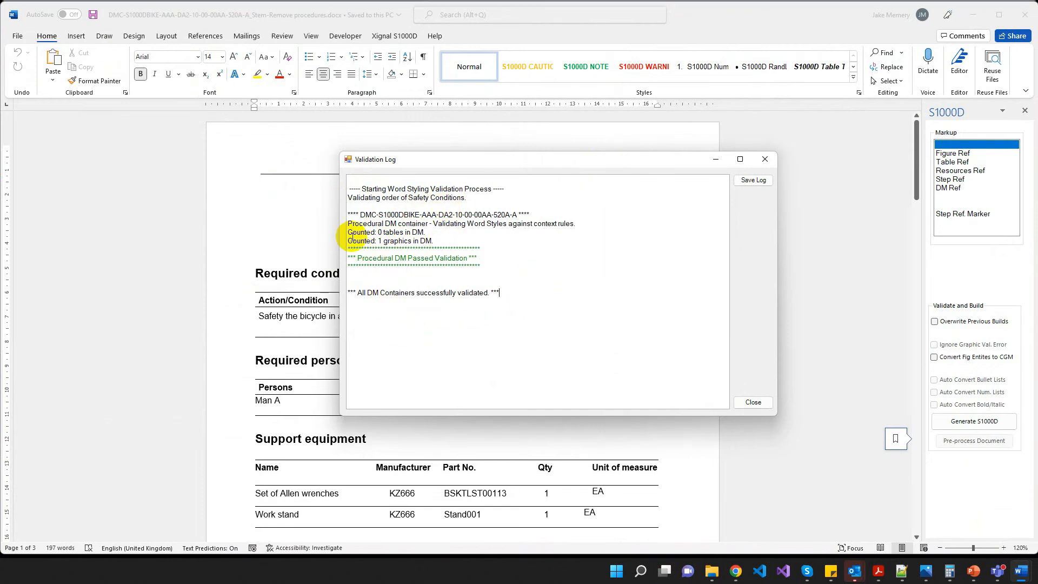
mouse_move(435, 236)
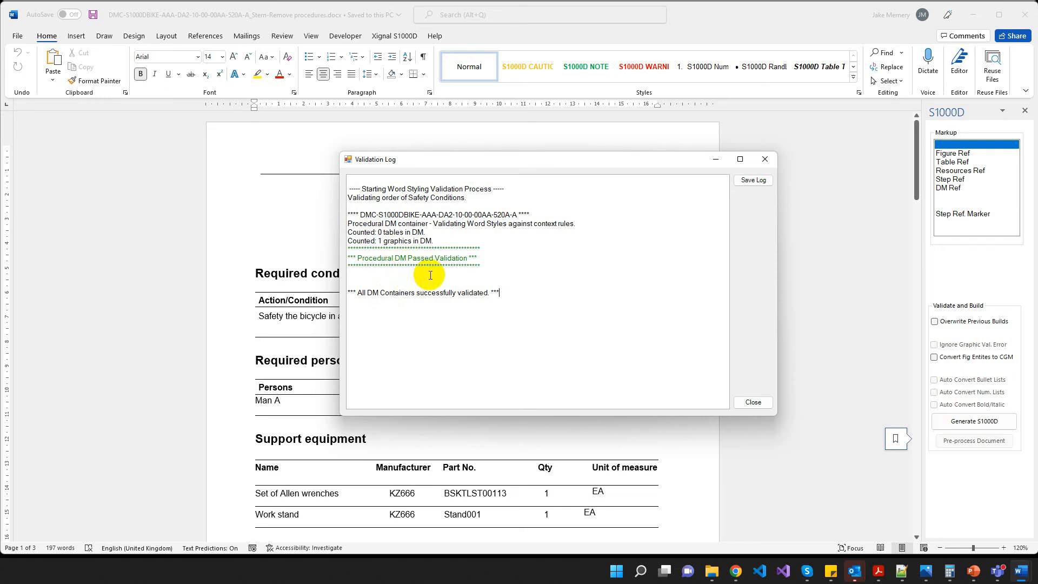
click(766, 159)
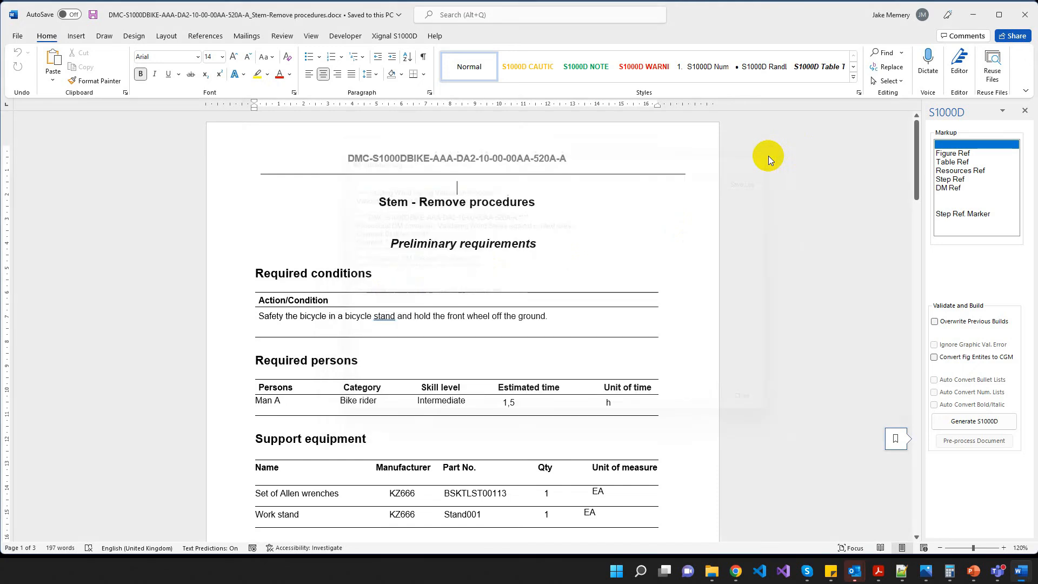
click(973, 421)
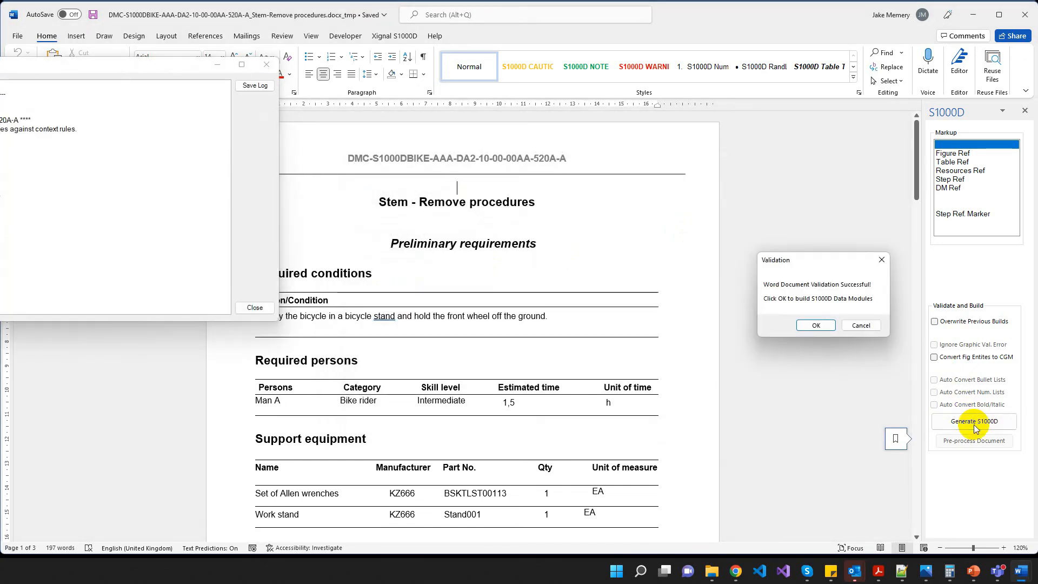
mouse_move(841, 307)
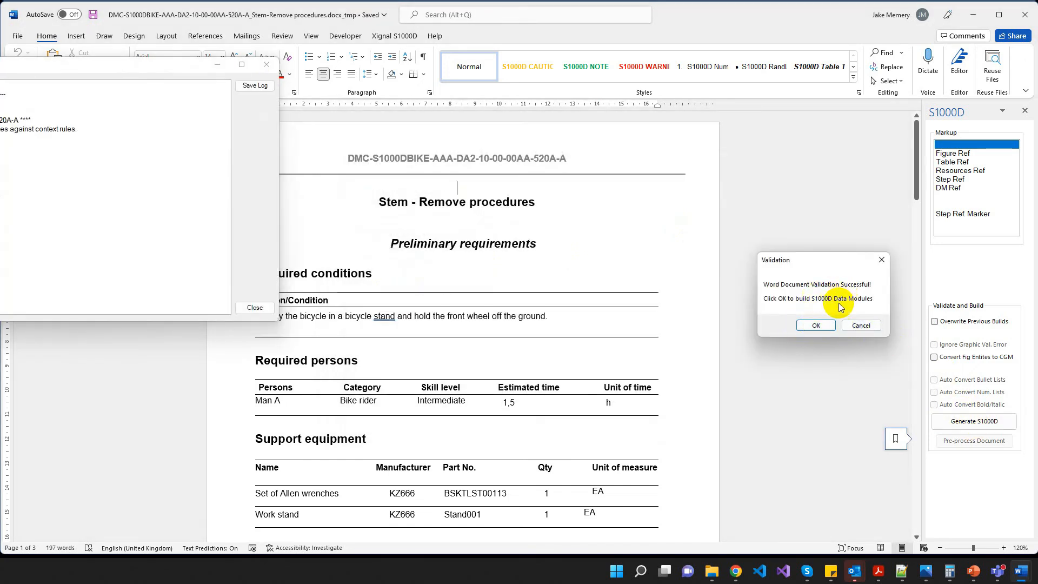
Confirm the build so the Stem – Remove procedures data module is saved, then dismiss the FINISHED log
click(816, 325)
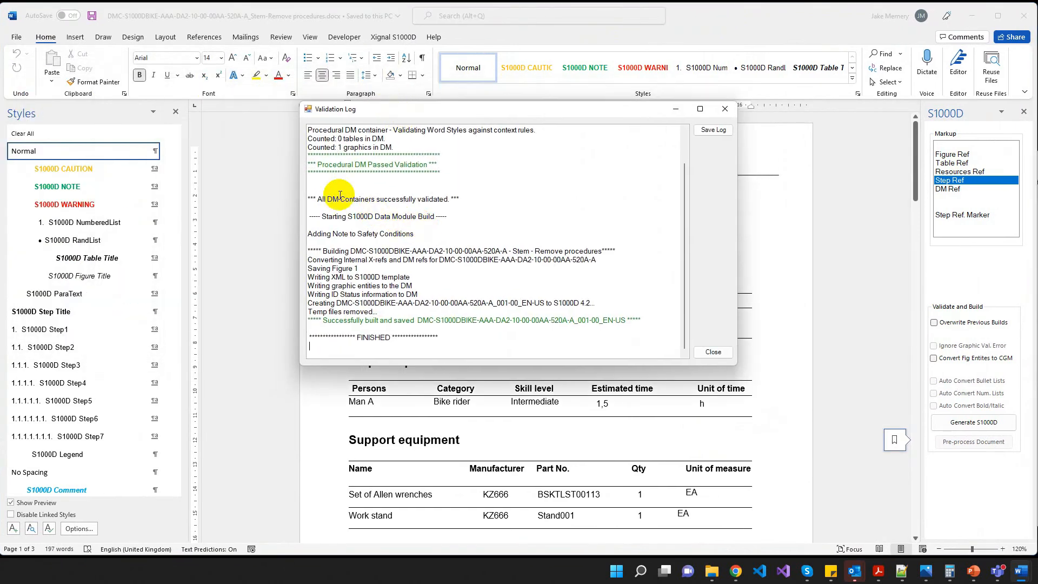
mouse_move(332, 217)
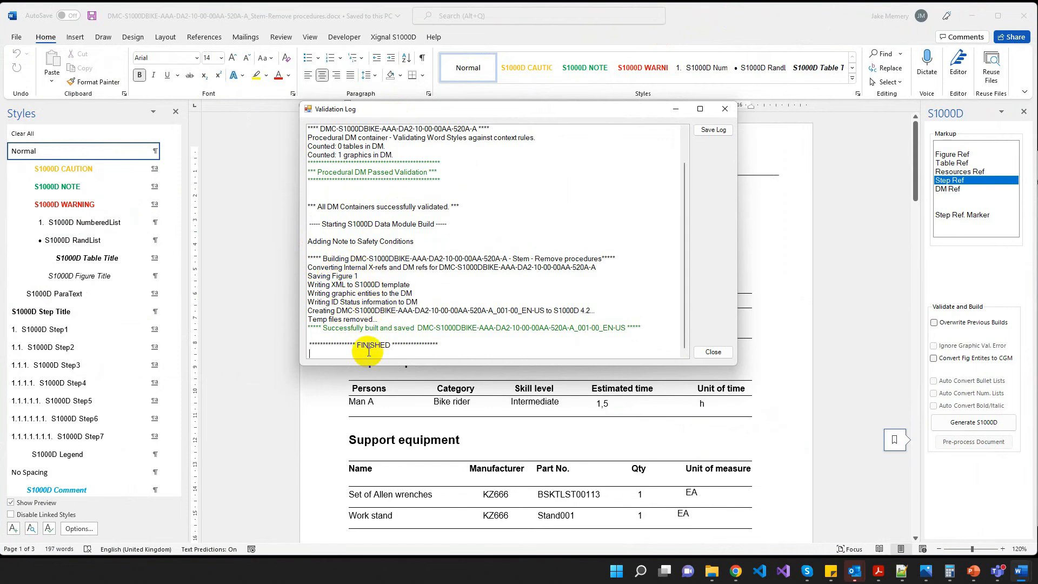
mouse_move(617, 334)
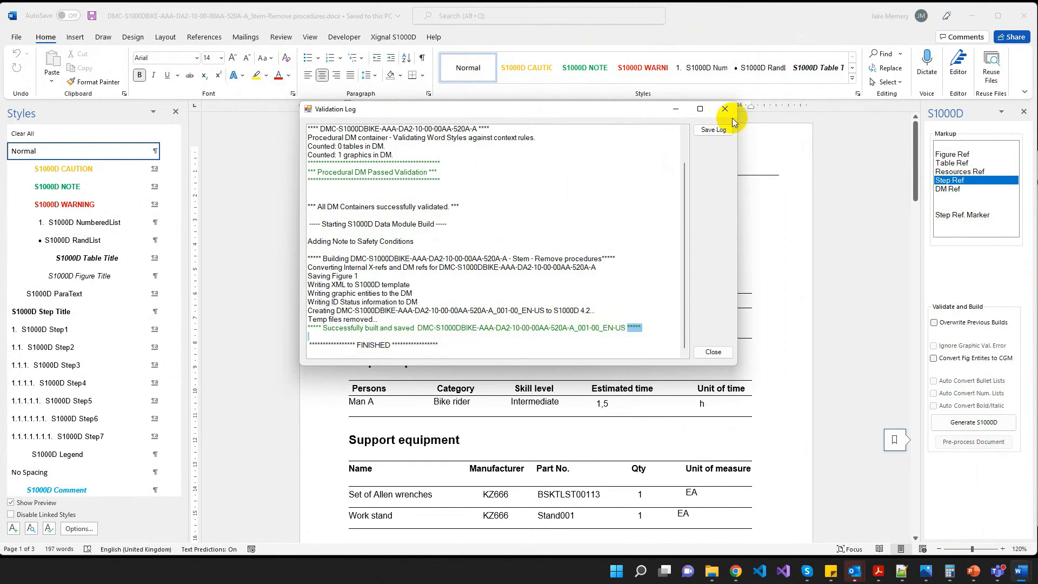
click(725, 108)
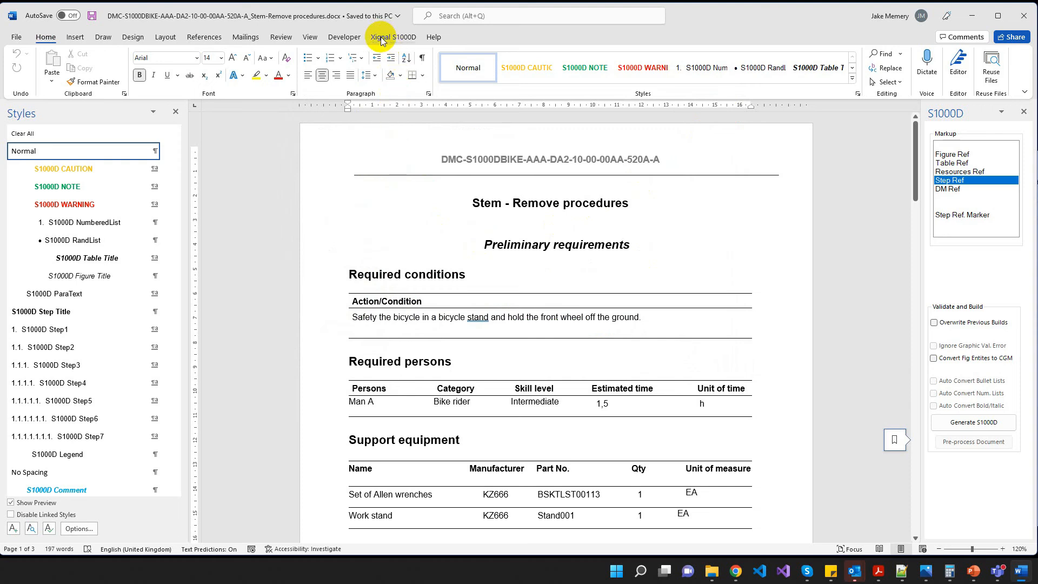
From the Output folder, launch DMC-S1000DBIKE-AAA-DA2-10-00-00AA-520A-A_001-00_EN-US.xml in Arbortext Editor
click(393, 37)
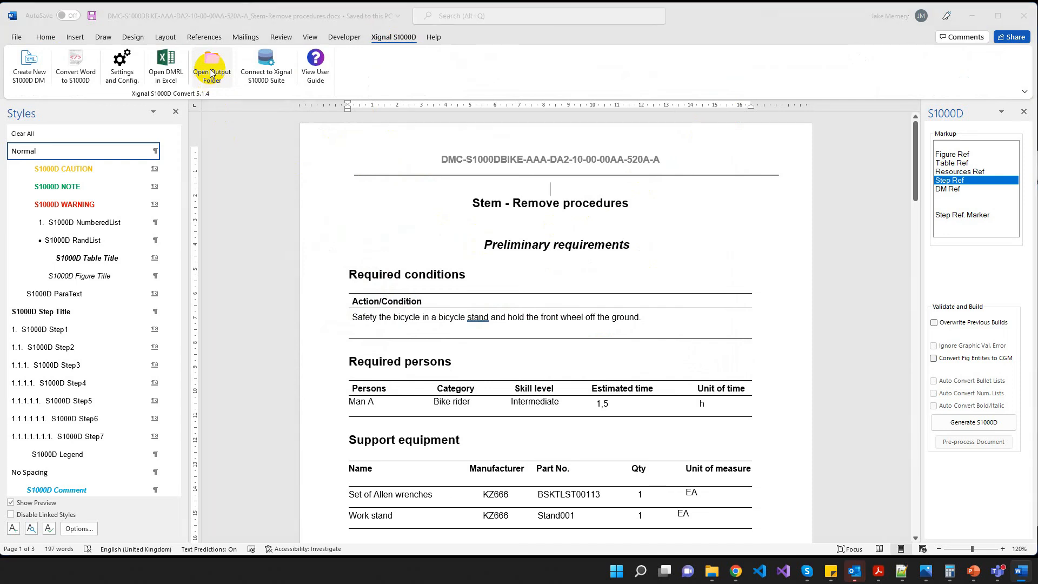
click(212, 66)
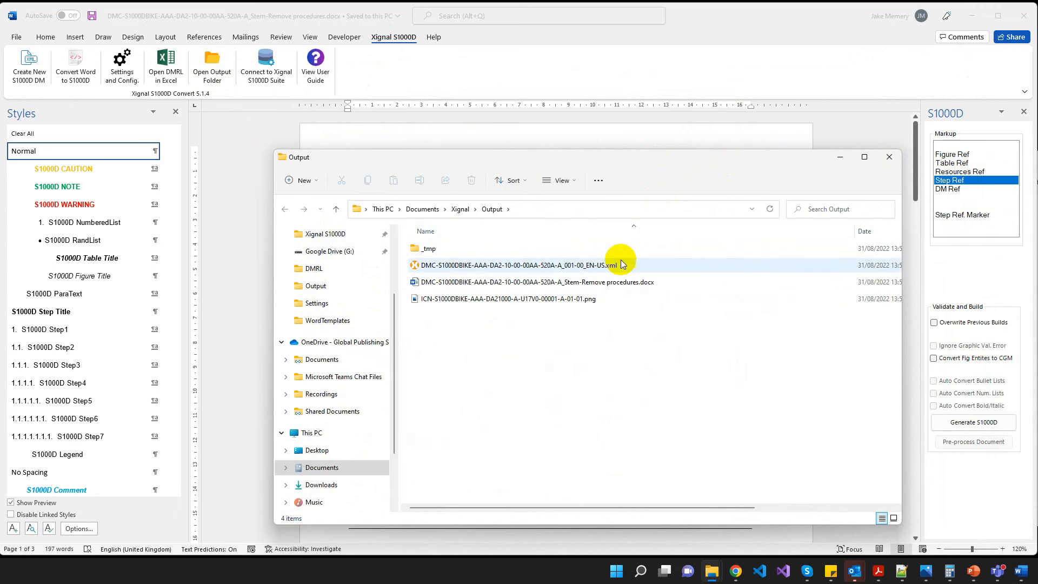
click(535, 281)
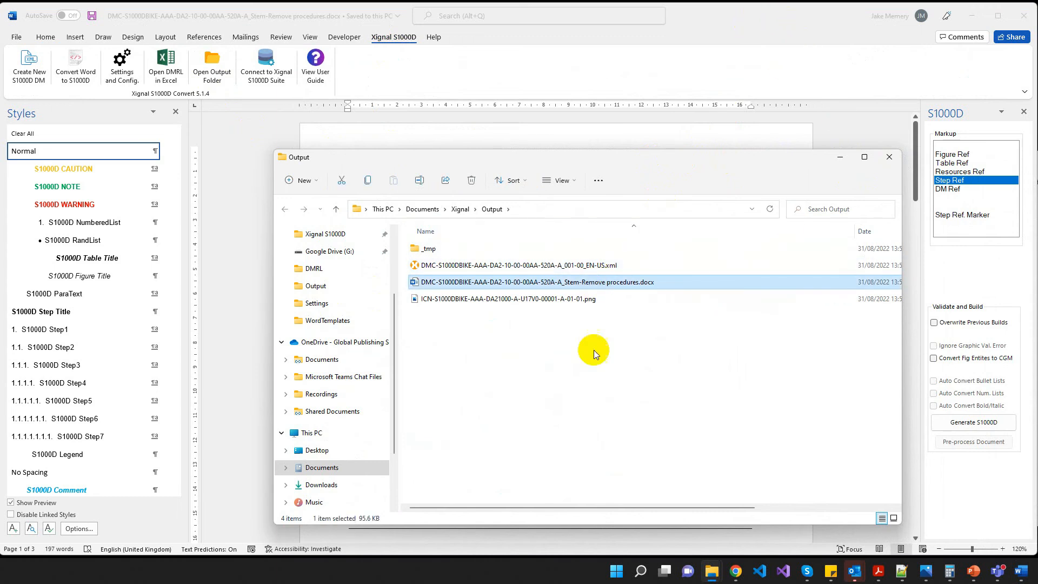
click(518, 266)
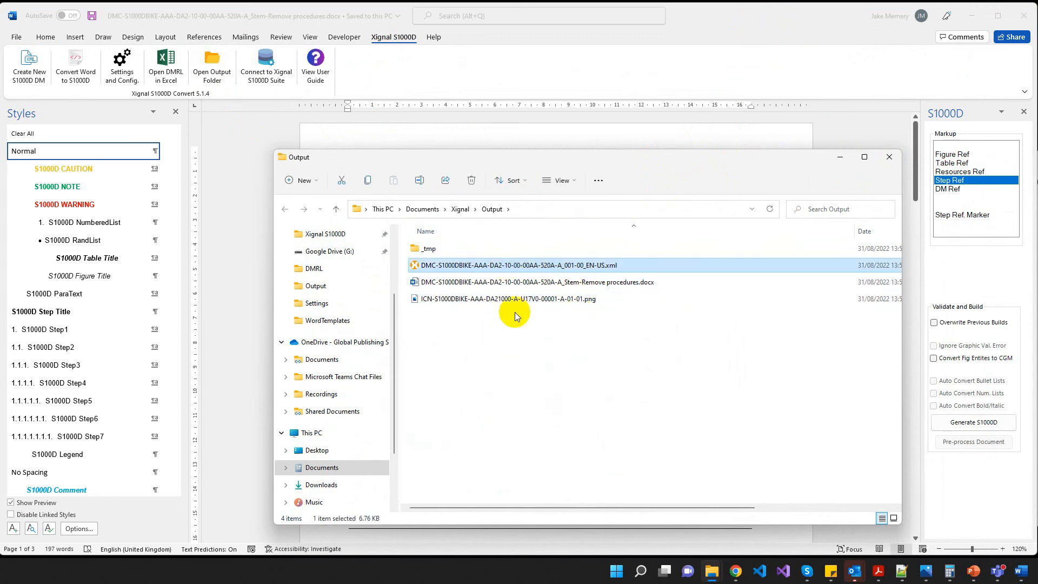
click(508, 298)
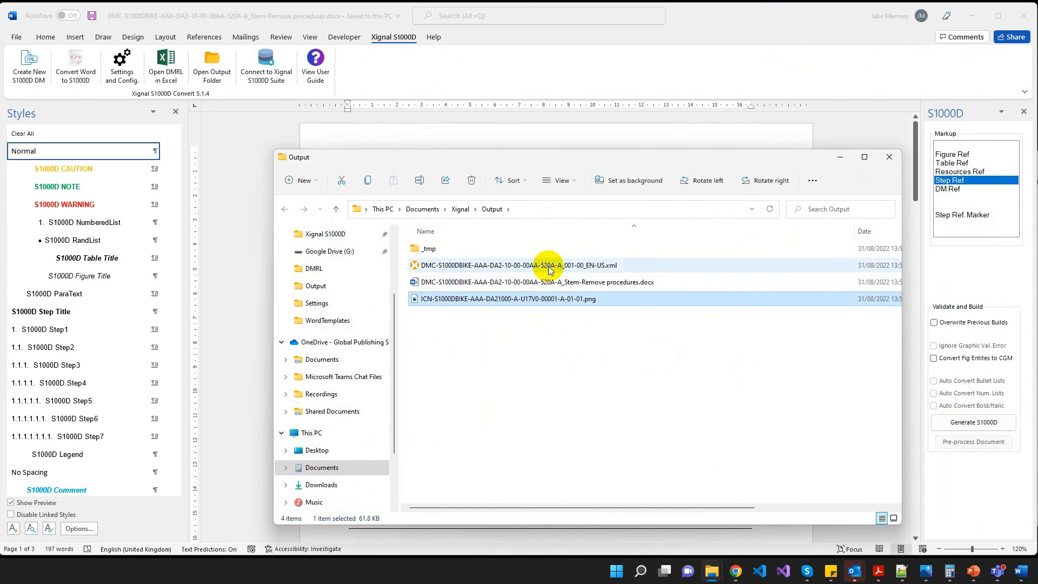
click(515, 265)
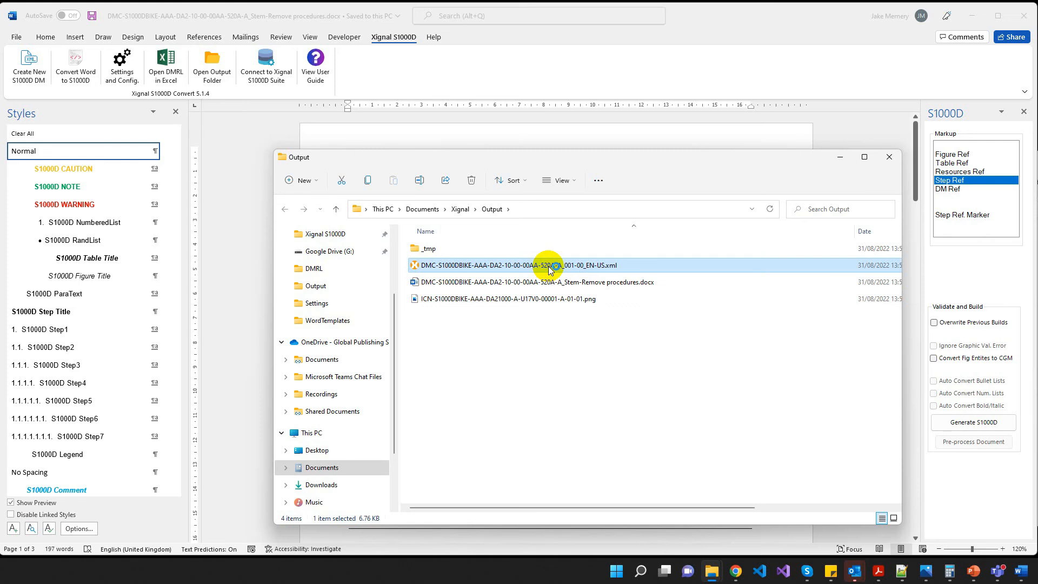
double_click(515, 266)
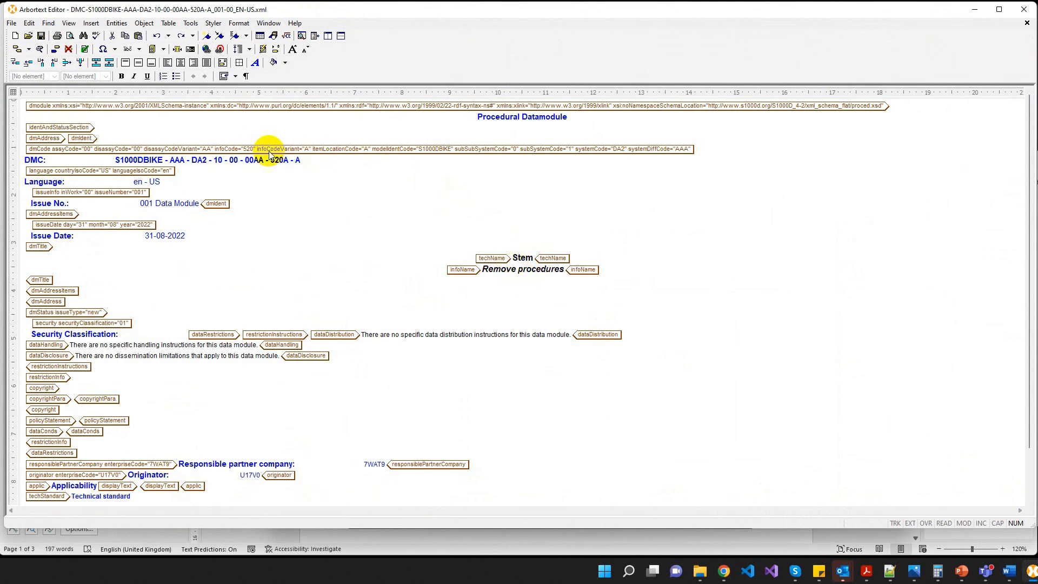
scroll(down, 3)
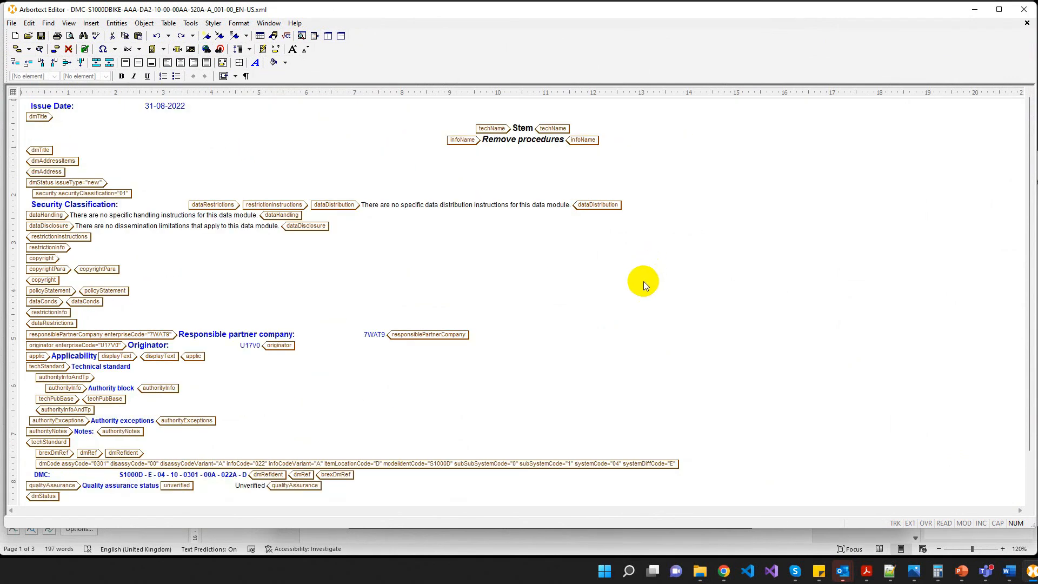
scroll(down, 3)
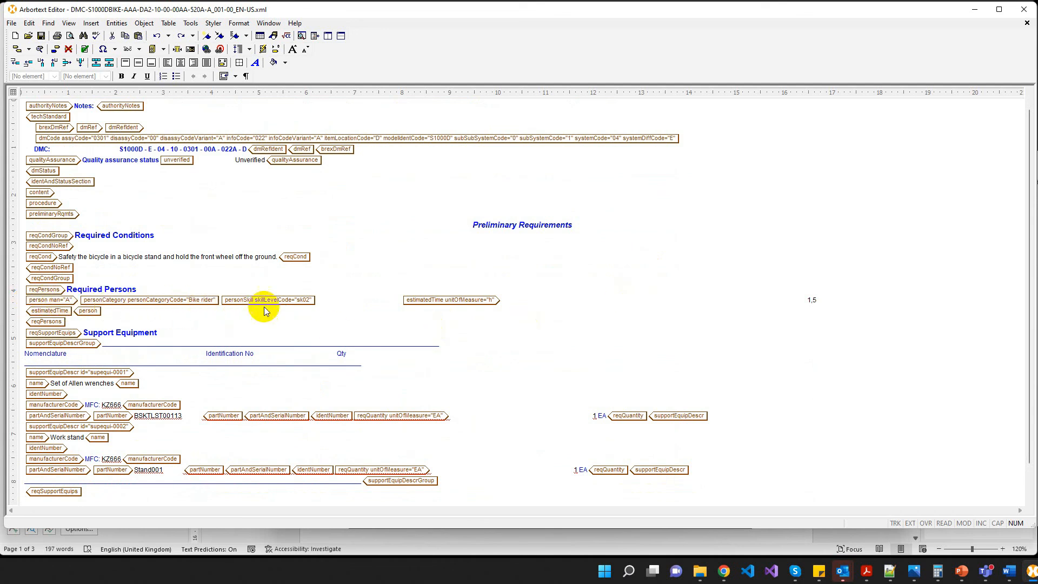
mouse_move(312, 296)
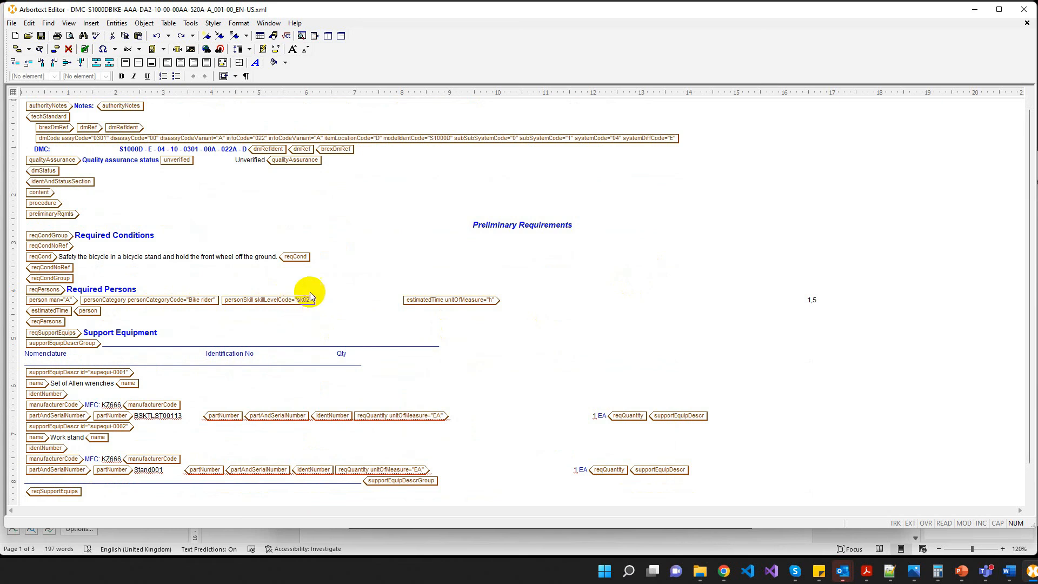
mouse_move(370, 306)
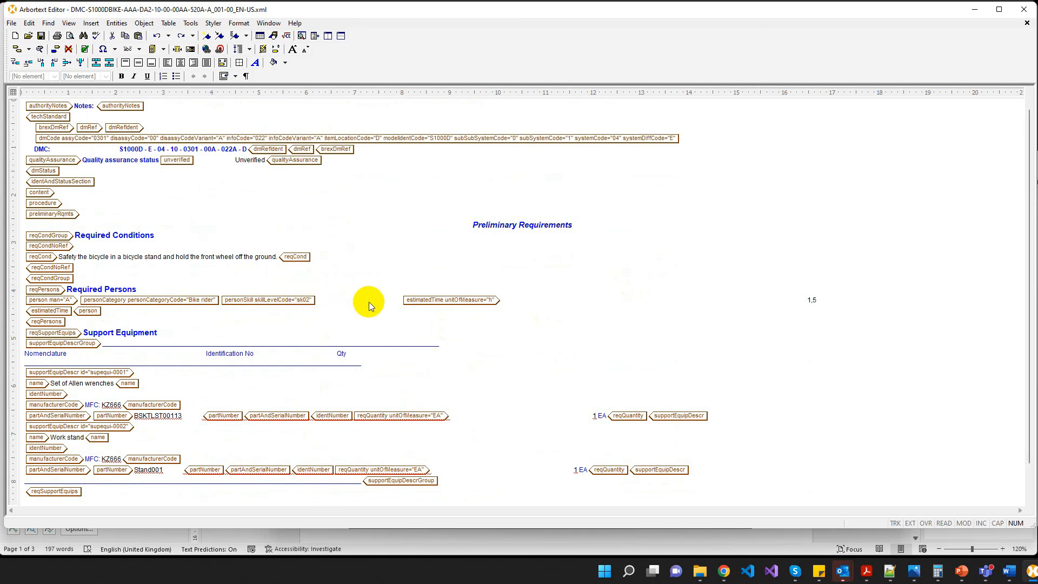
scroll(down, 3)
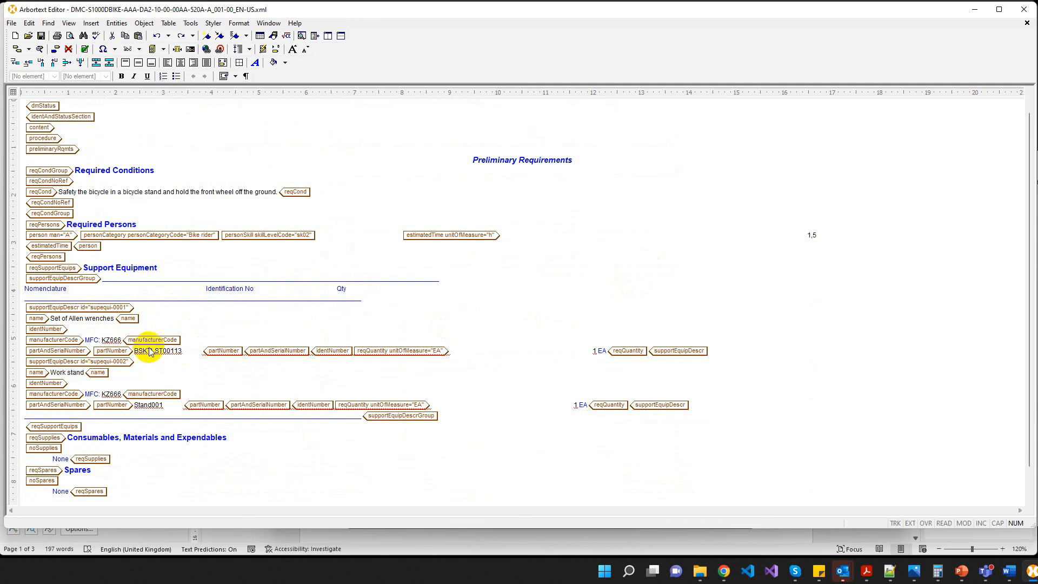
scroll(down, 3)
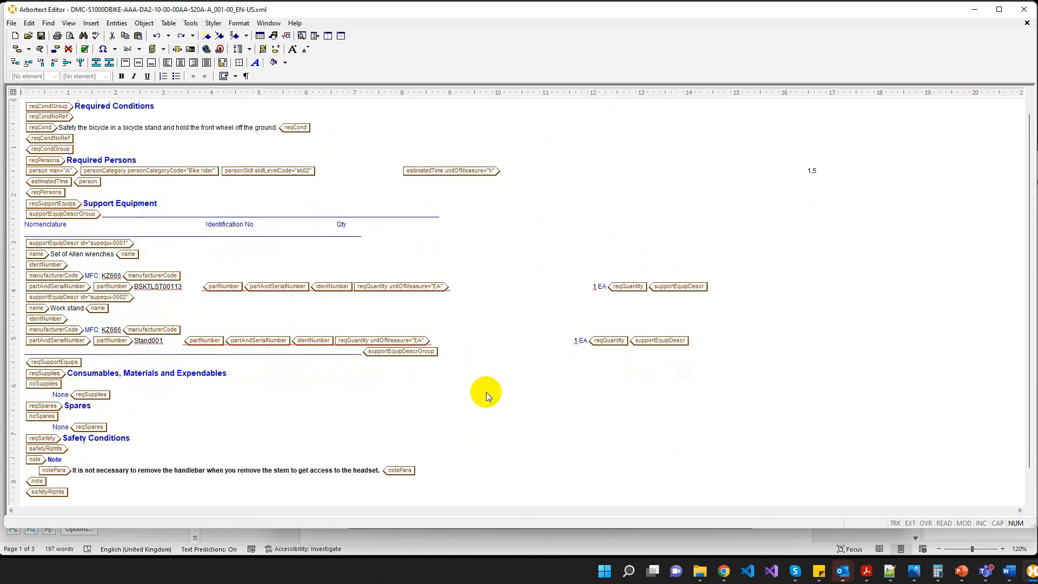
mouse_move(194, 303)
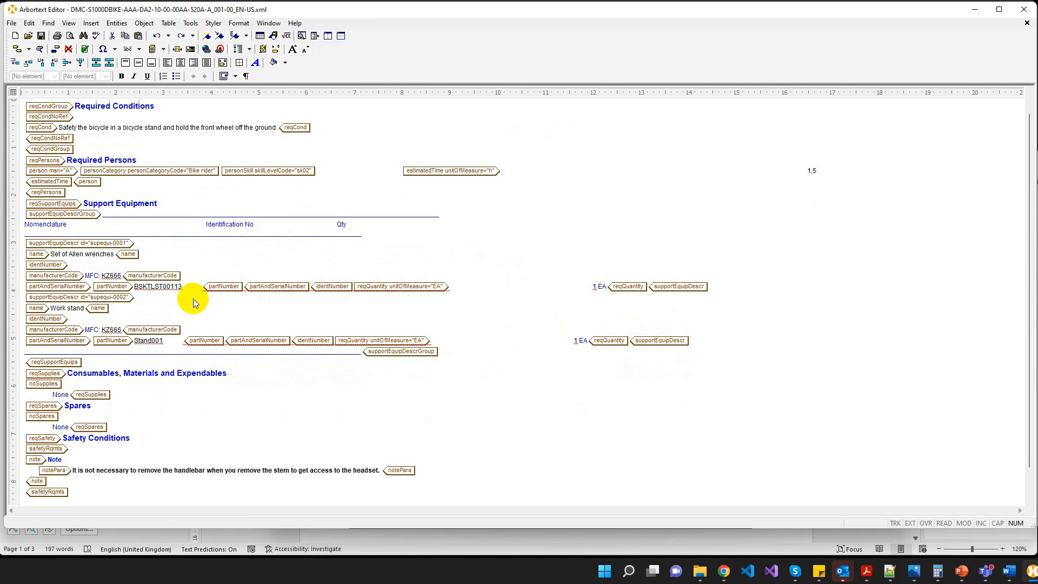
scroll(down, 3)
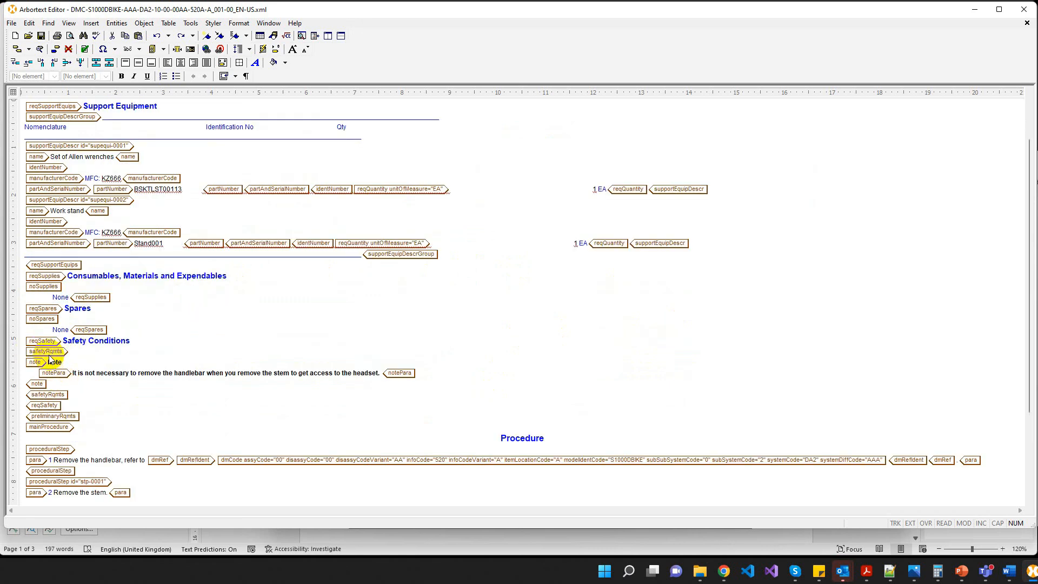
scroll(down, 3)
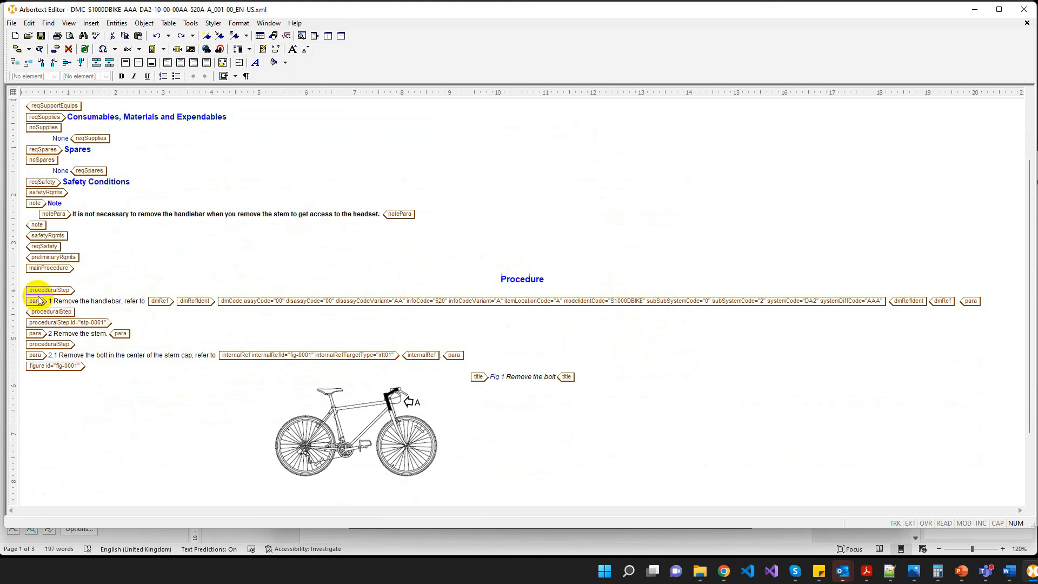
mouse_move(374, 300)
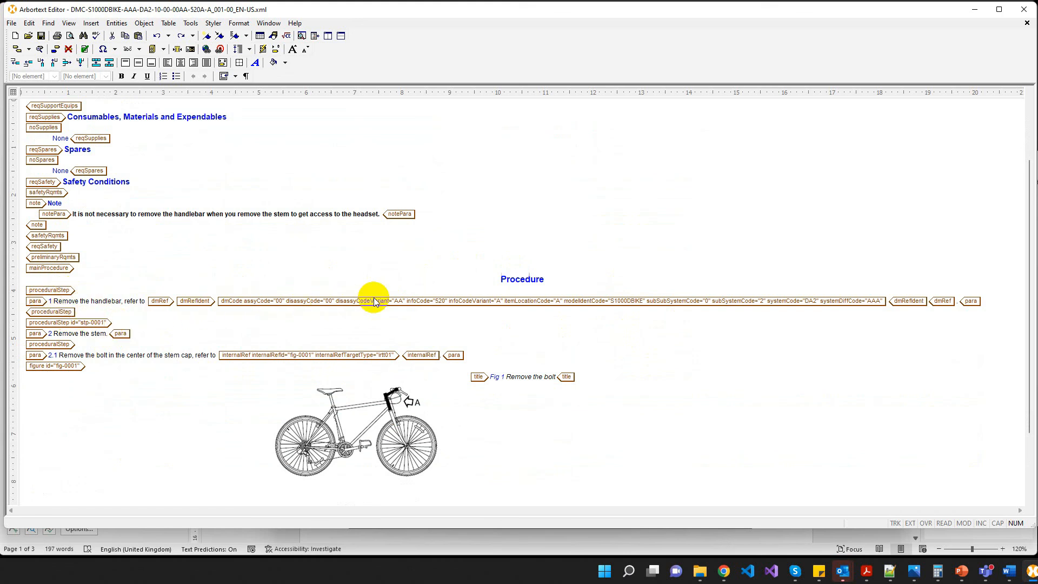
mouse_move(854, 300)
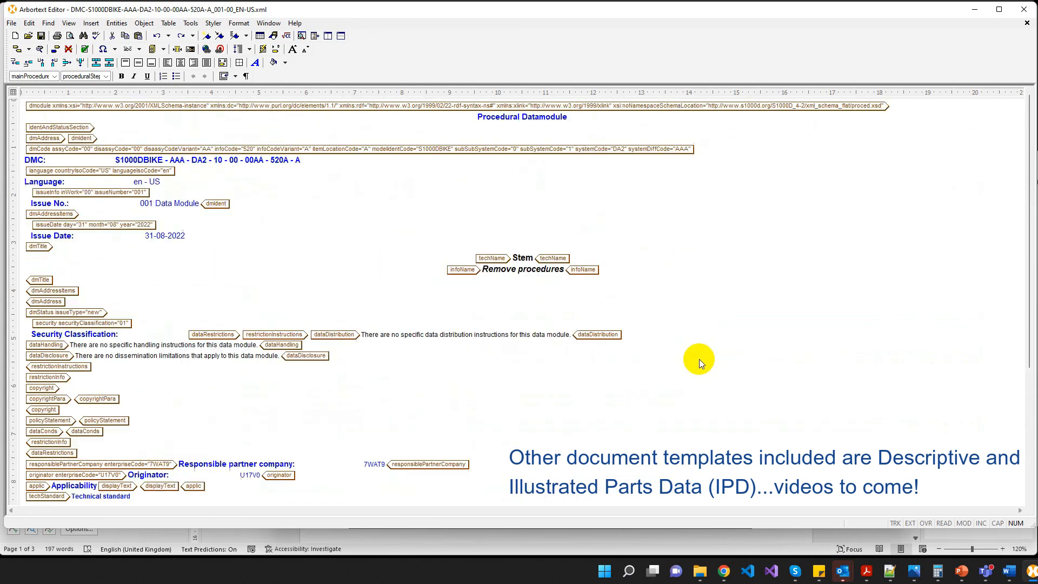
mouse_move(672, 285)
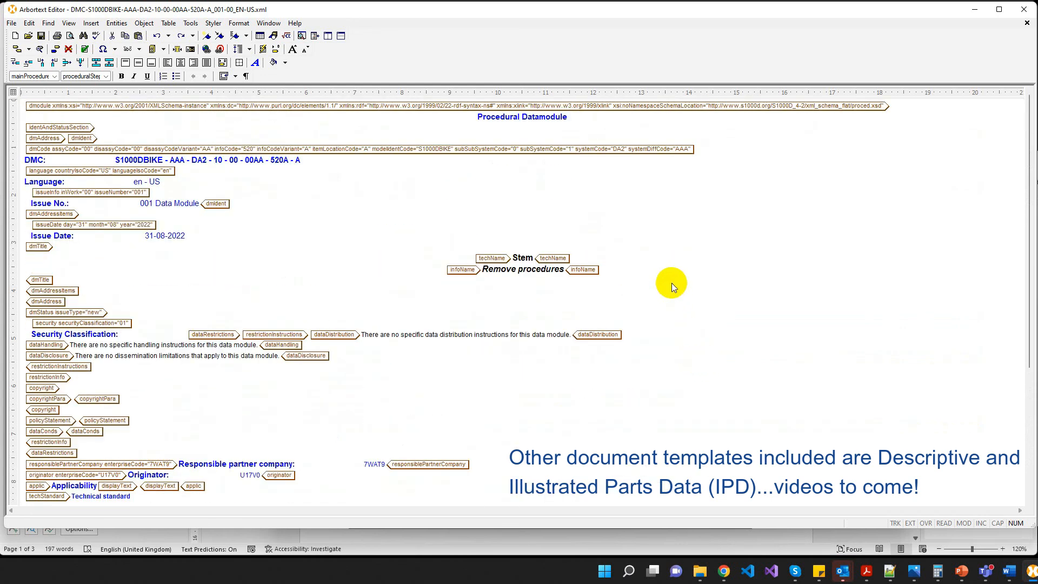
mouse_move(670, 272)
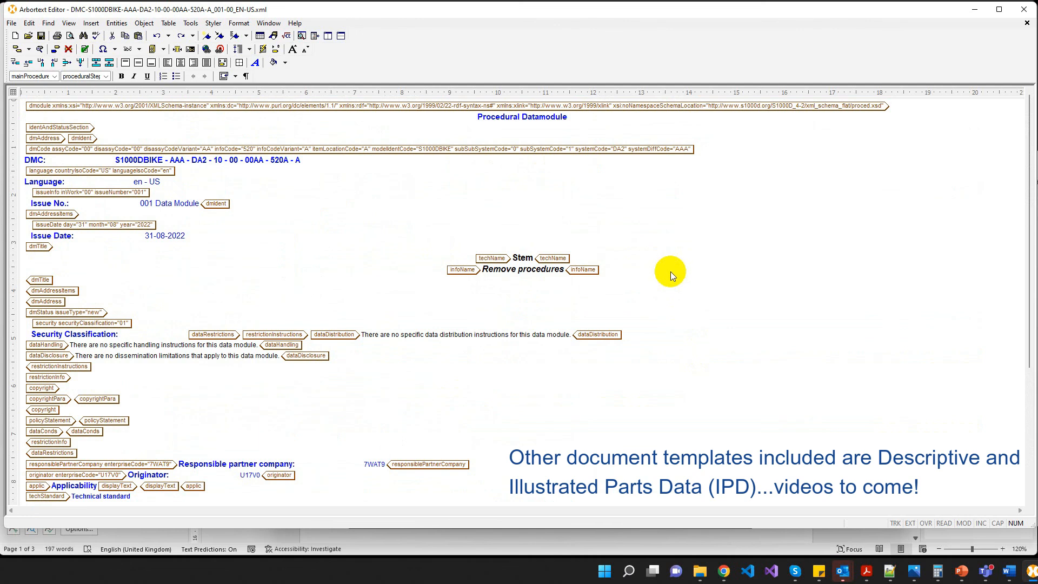